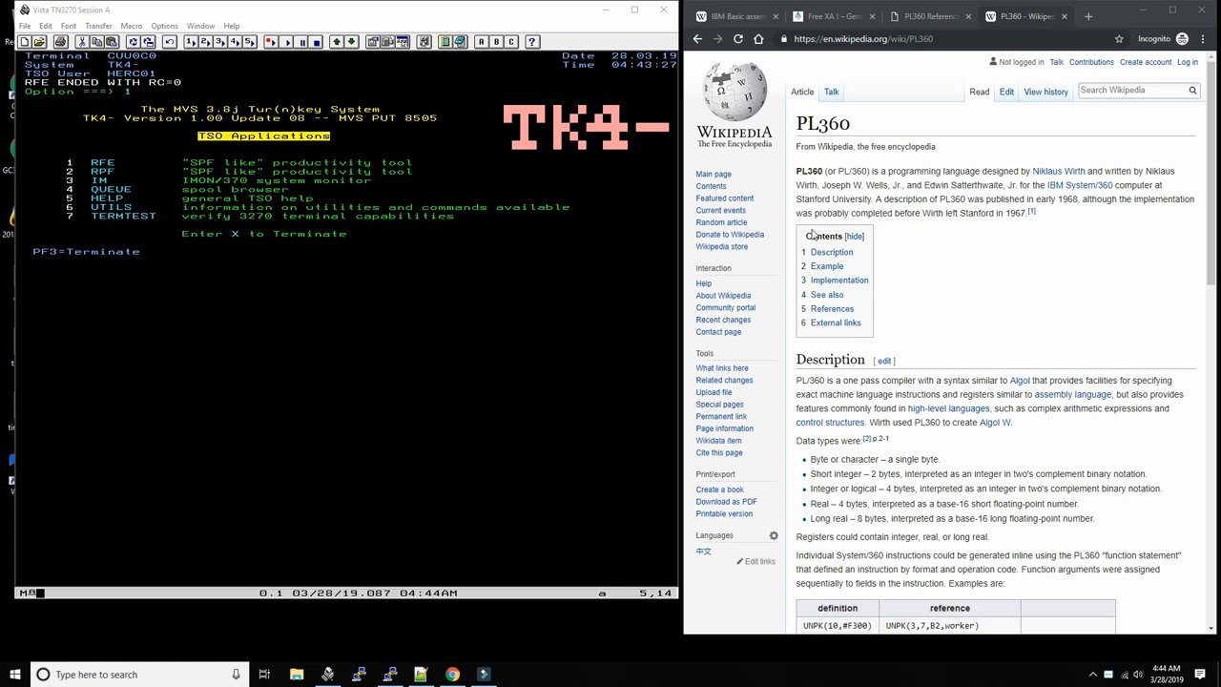
mouse_move(1034, 279)
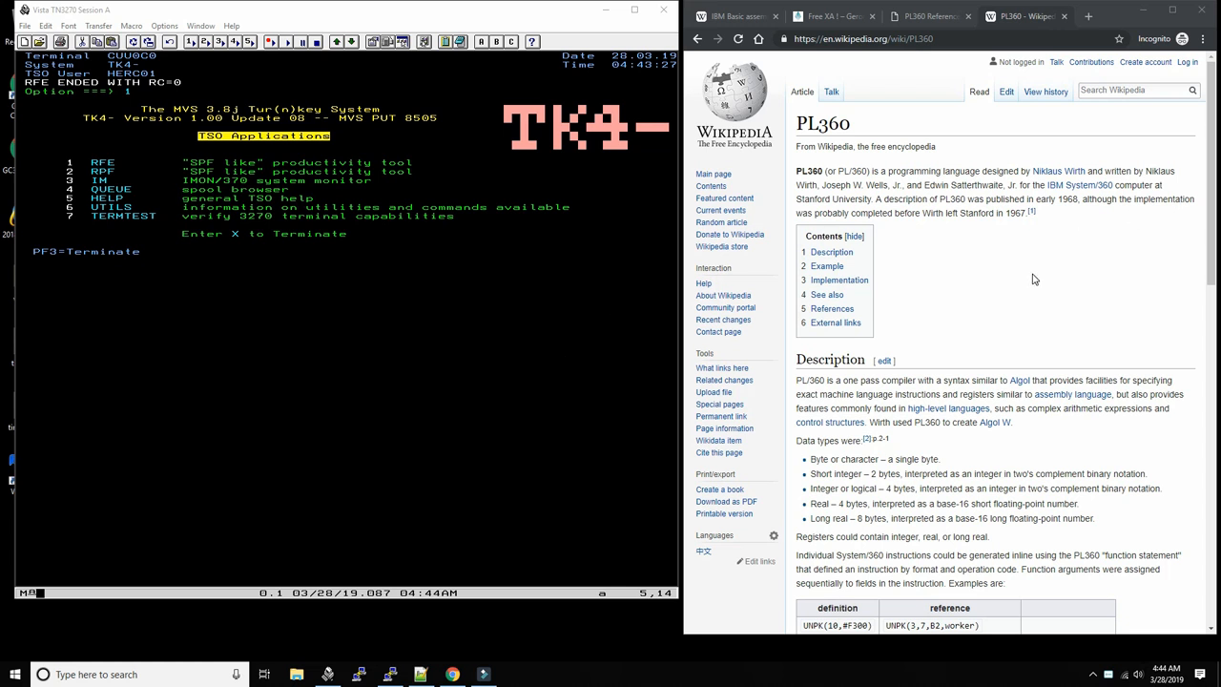
mouse_move(1011, 175)
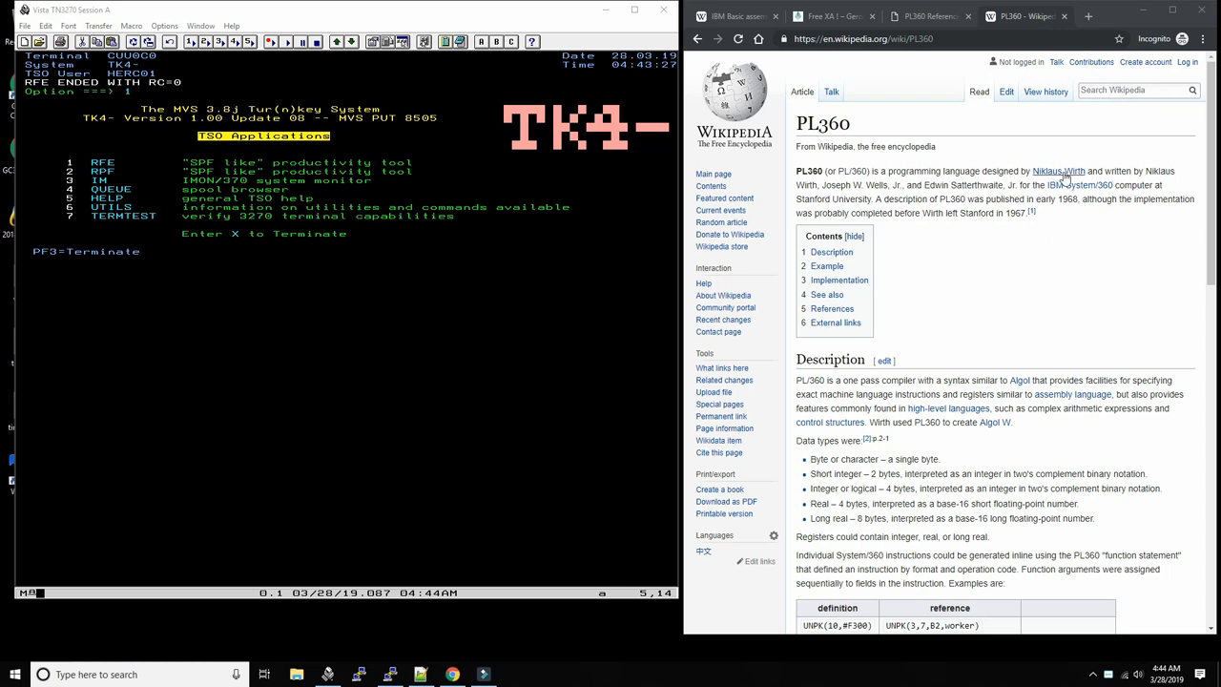
mouse_move(1058, 171)
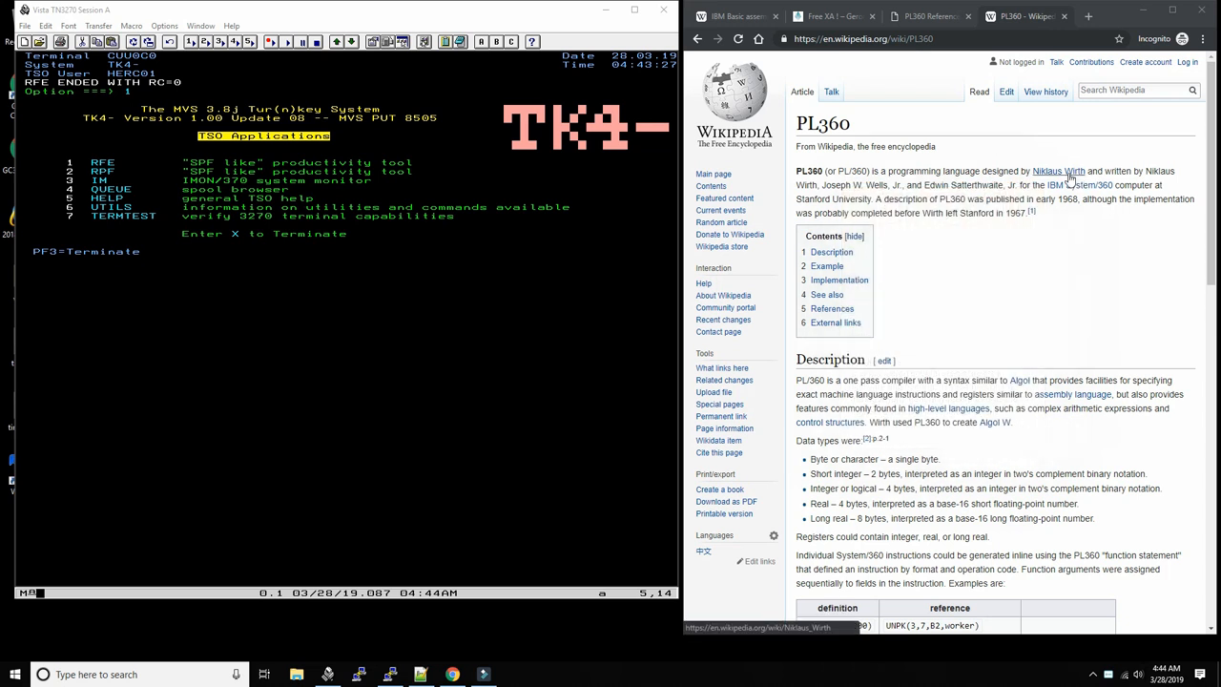
mouse_move(1058, 170)
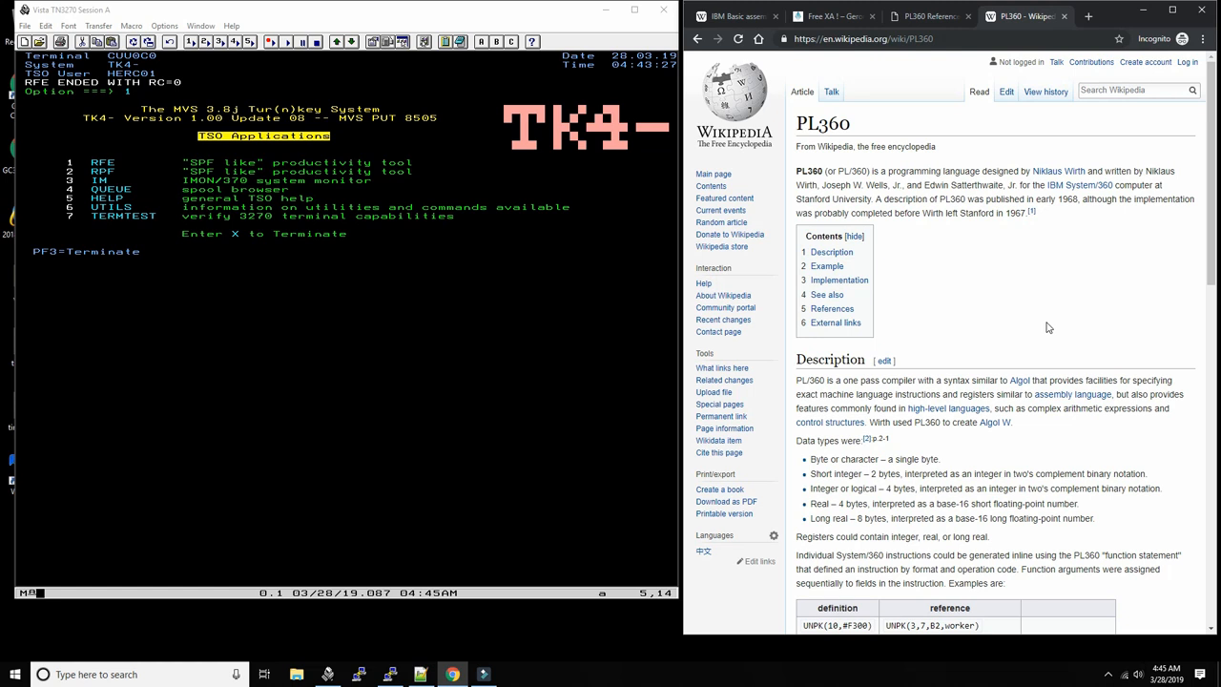
Step: Open member PL360HEL of HERC01.TEST.CNTL in the RFE editor
scroll("down", 3)
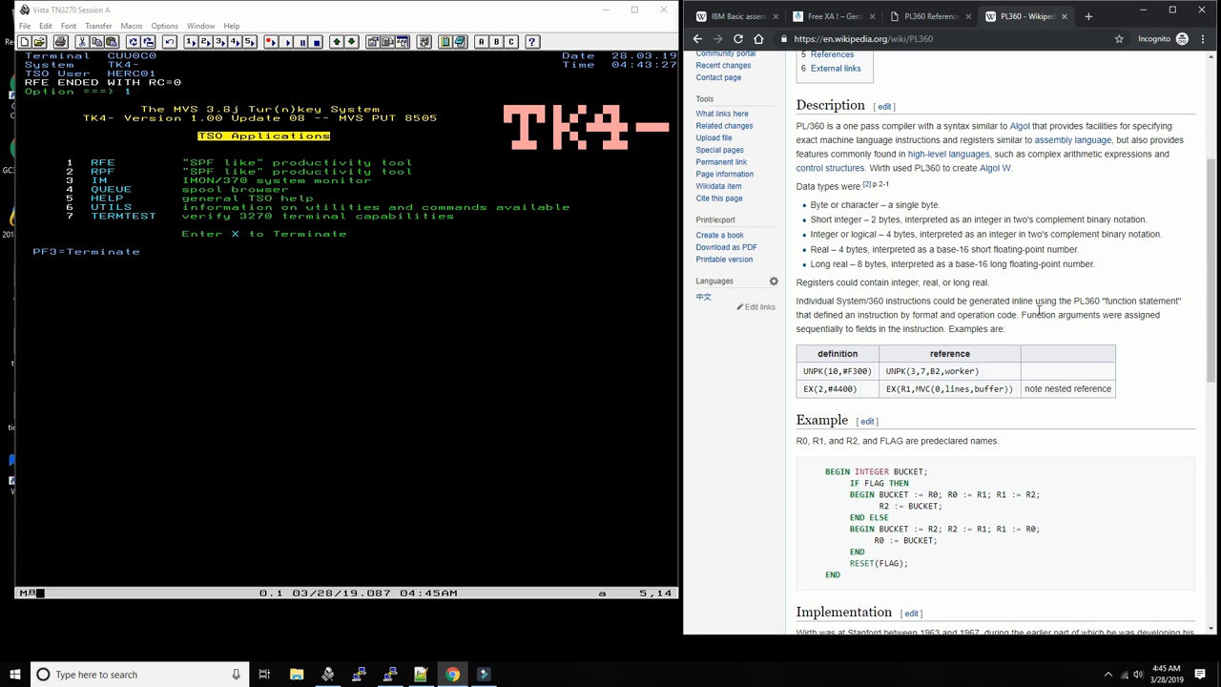
scroll("up", 3)
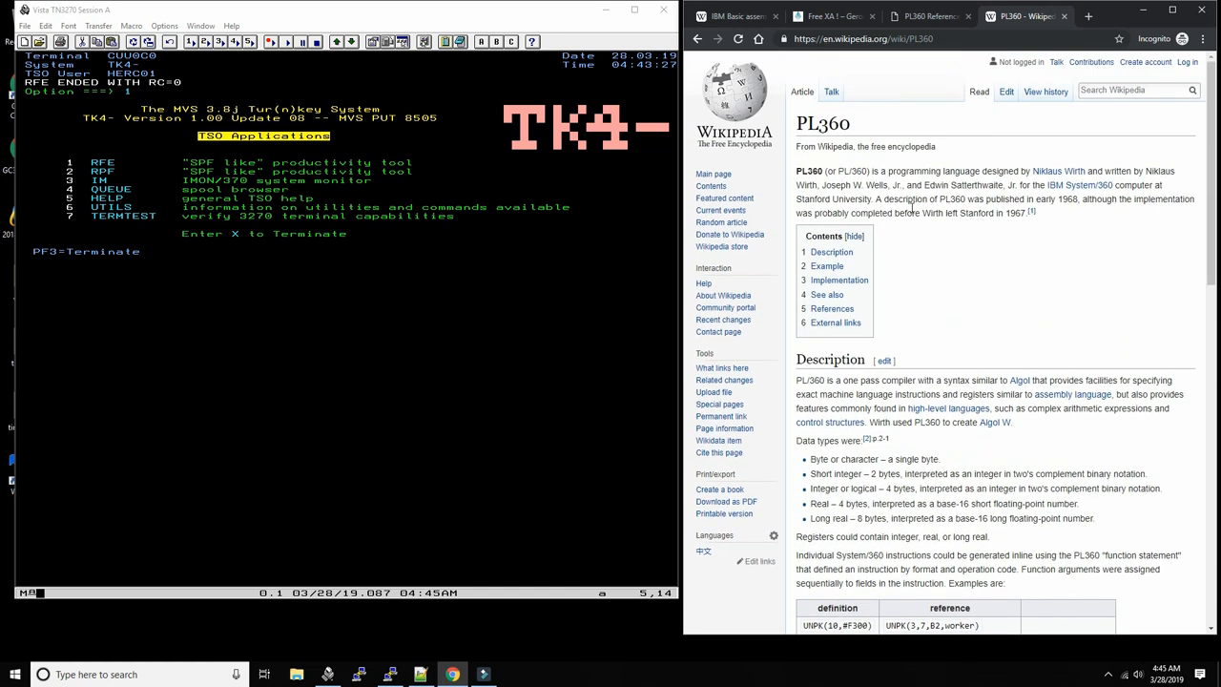
mouse_move(904, 225)
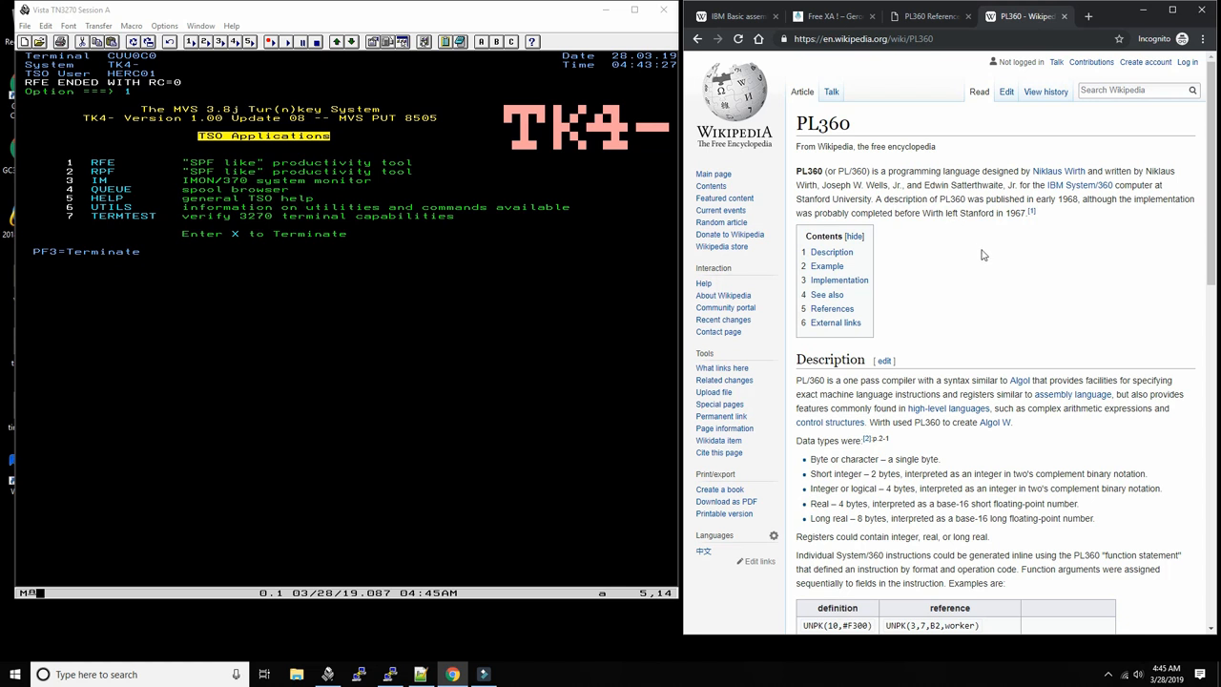
scroll("down", 3)
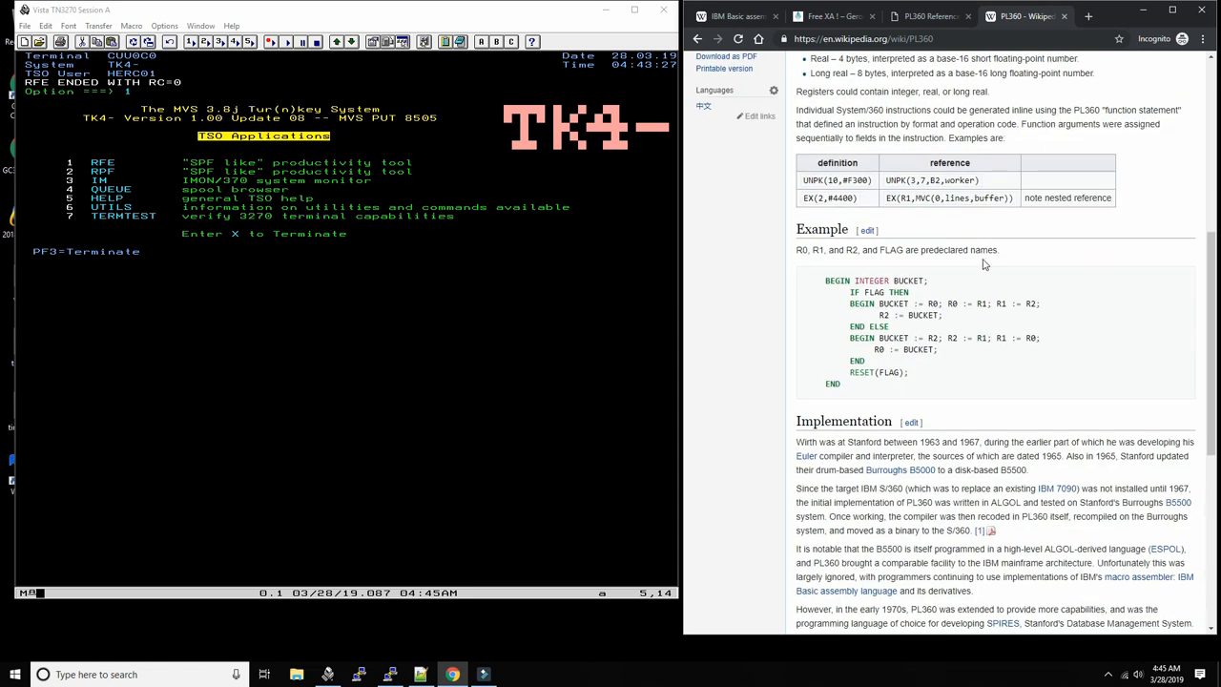
scroll("down", 3)
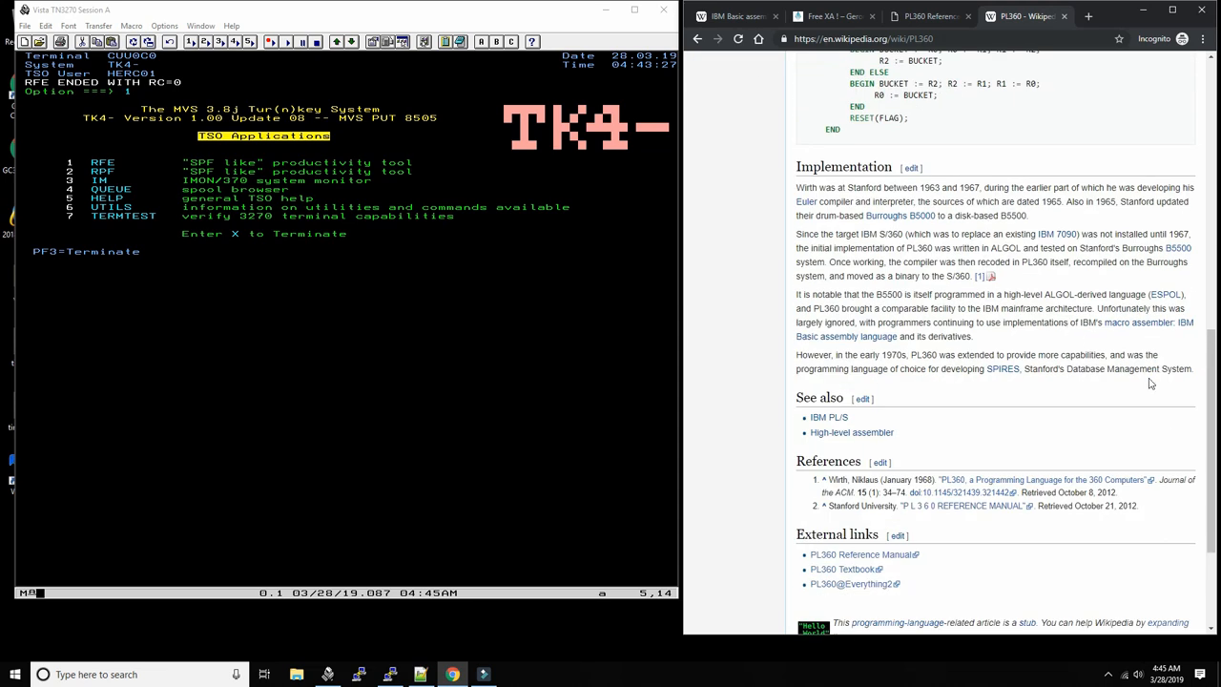
scroll("up", 3)
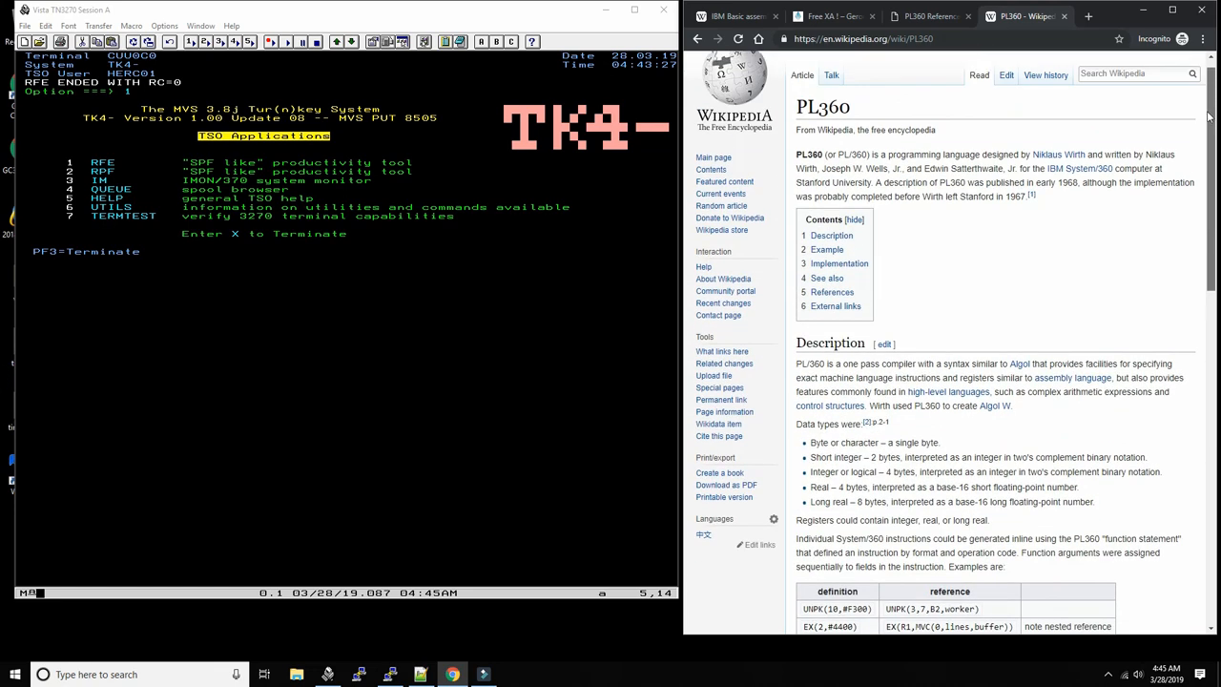
scroll("down", 3)
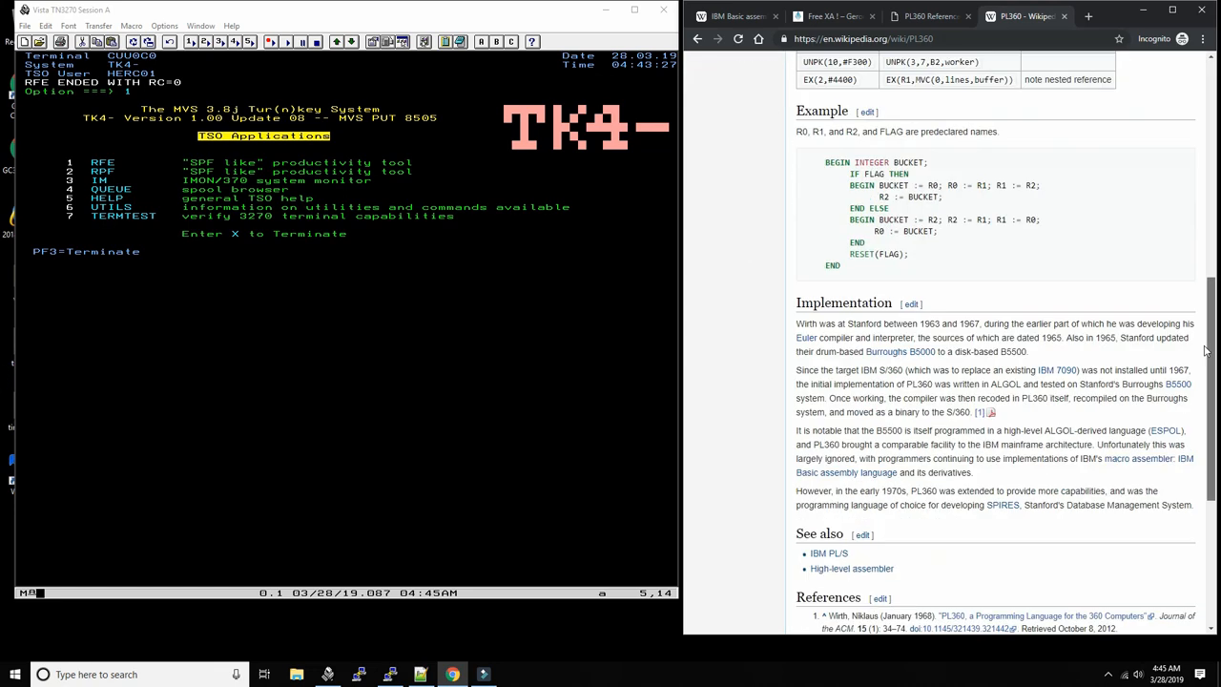
scroll("down", 3)
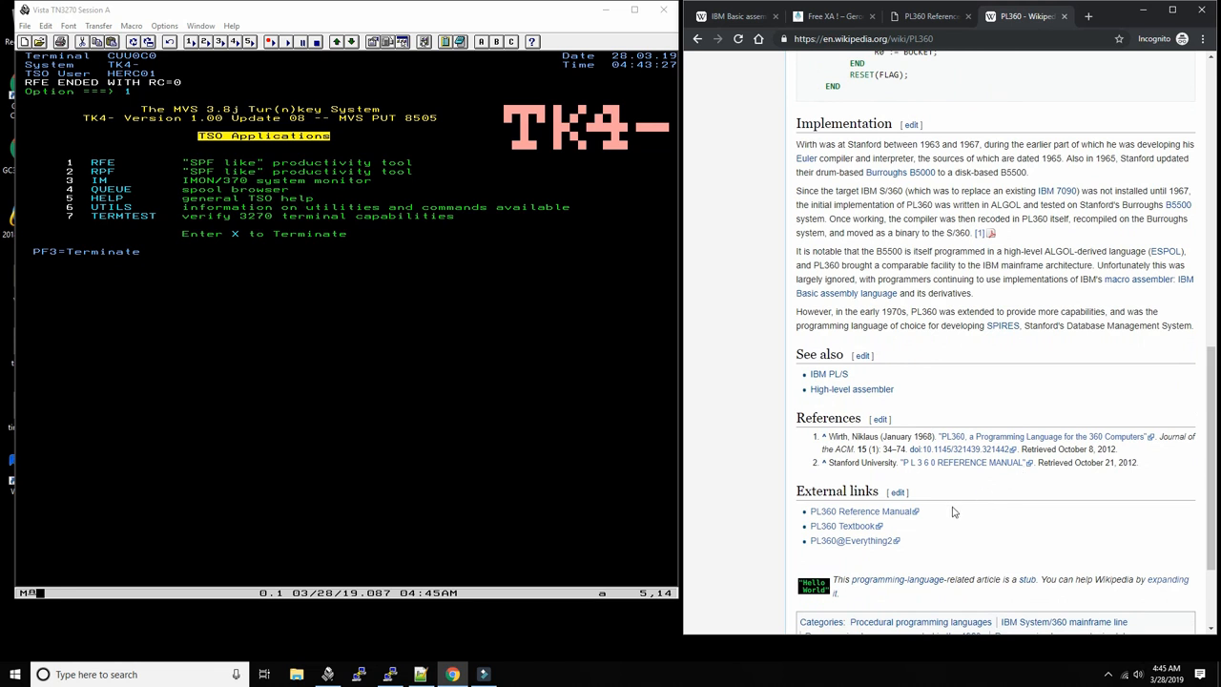
mouse_move(1069, 143)
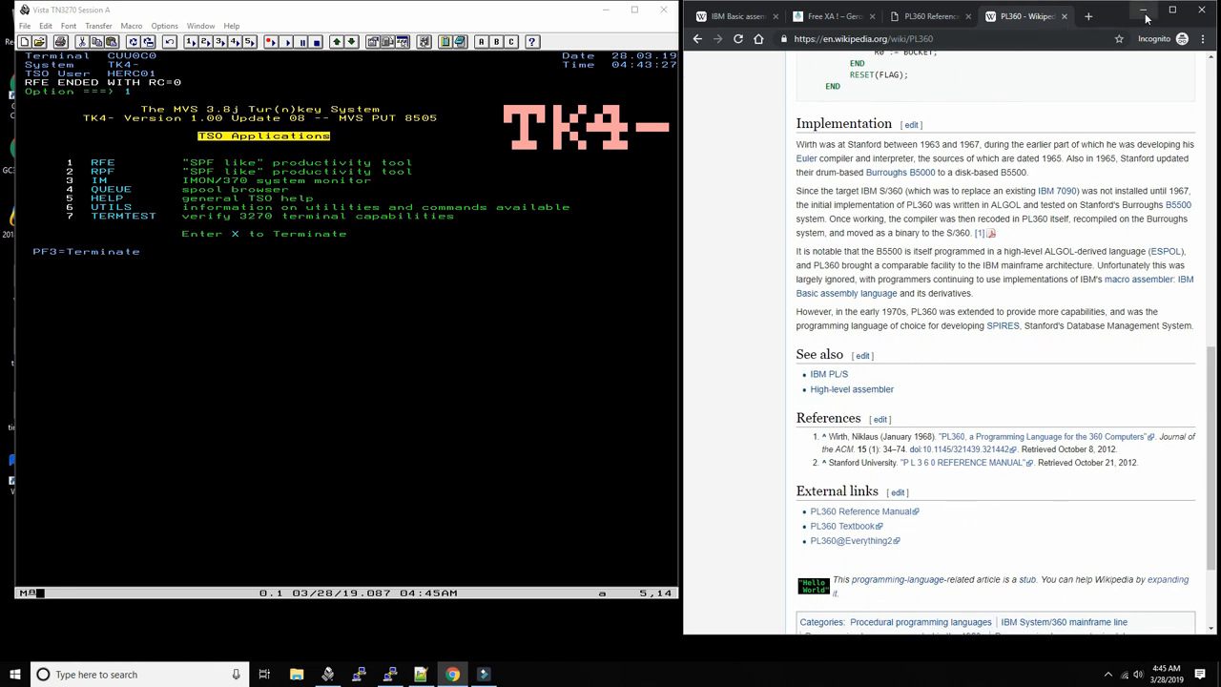
mouse_move(1144, 11)
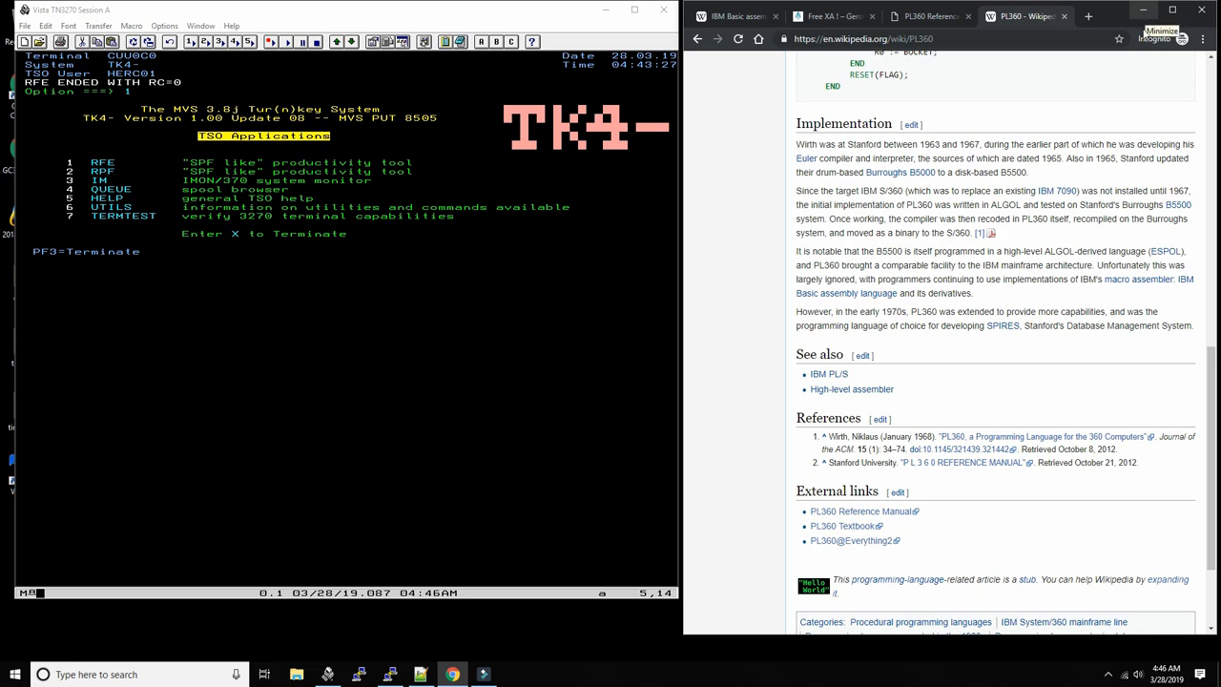
scroll("up", 3)
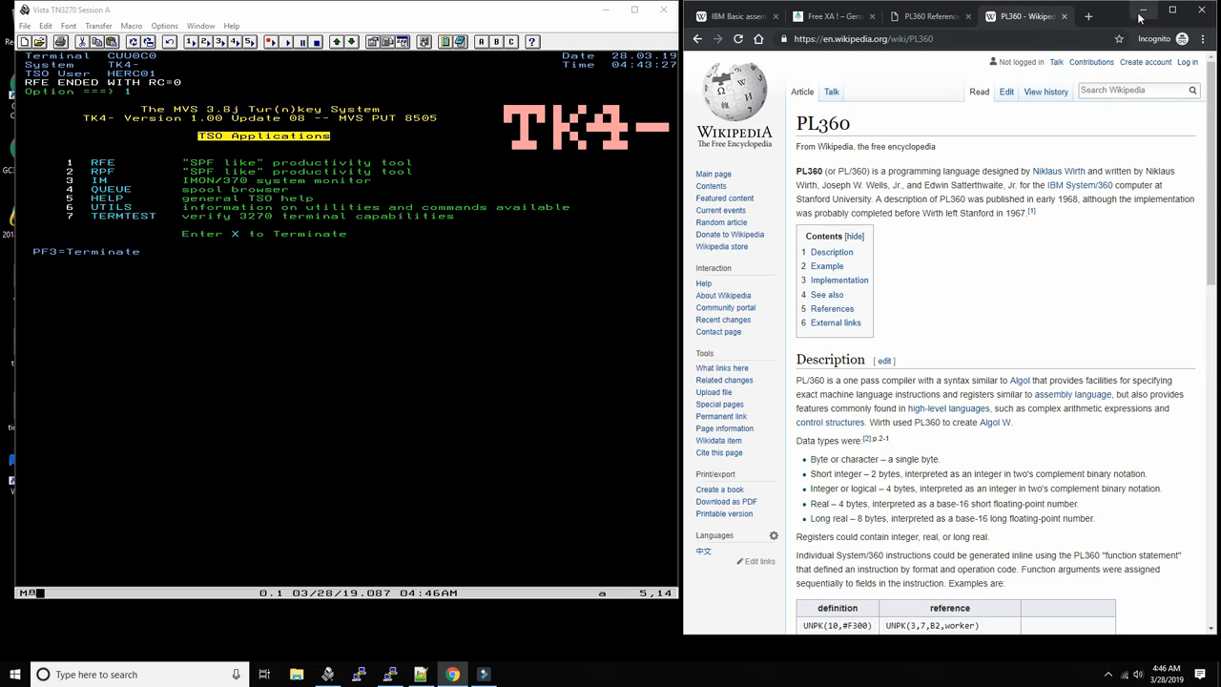
mouse_move(1143, 10)
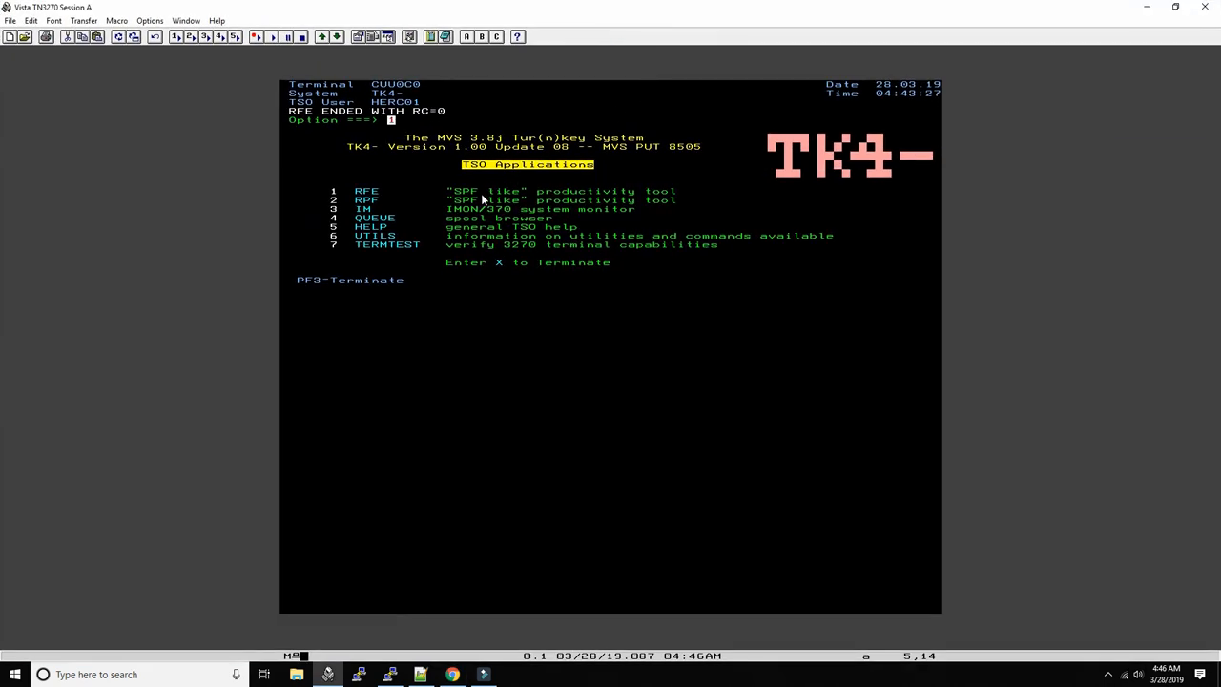
mouse_move(432, 228)
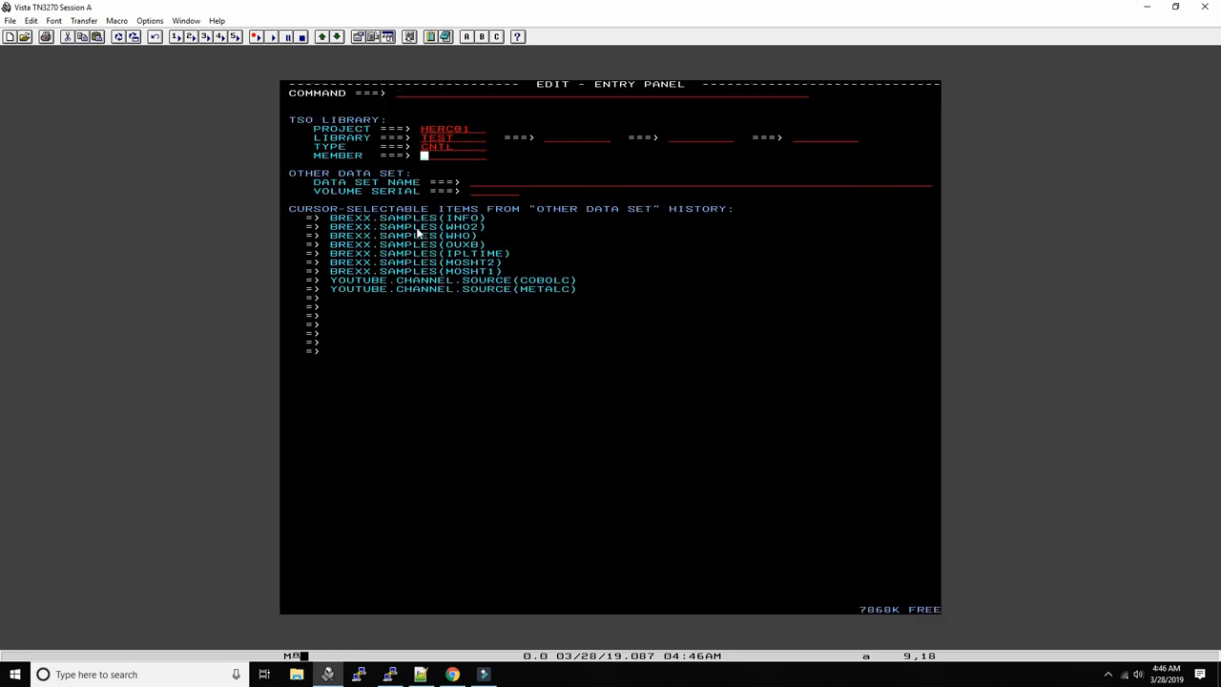
key("Return")
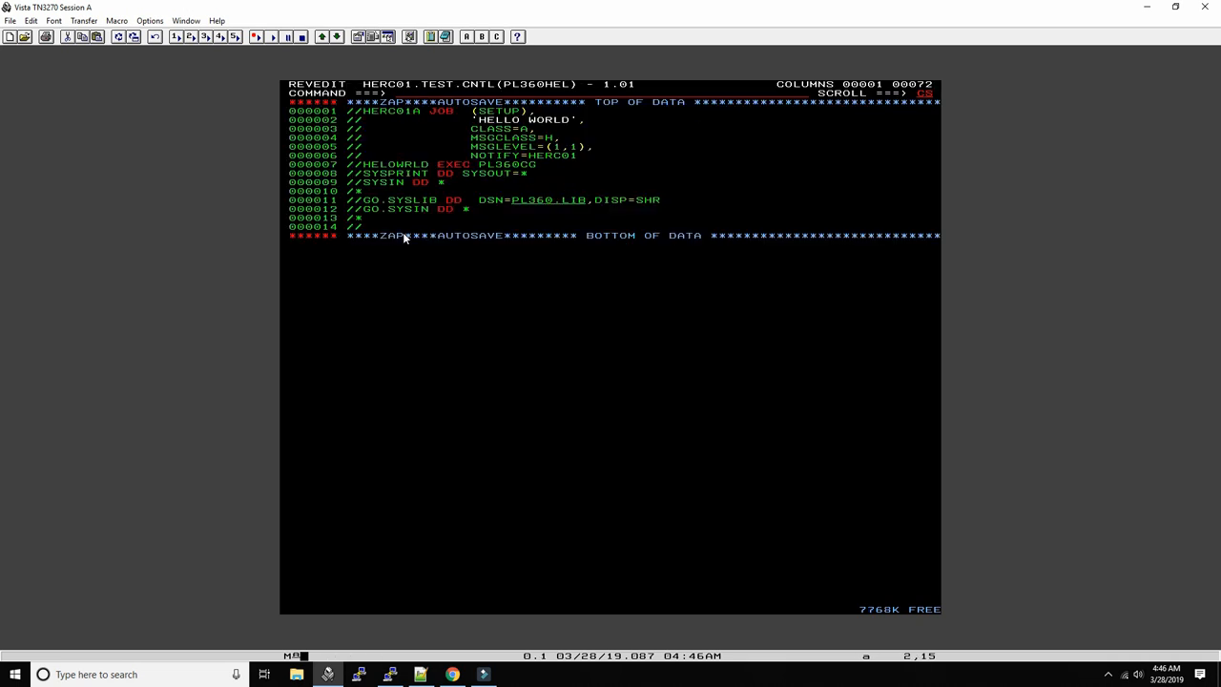
mouse_move(631, 168)
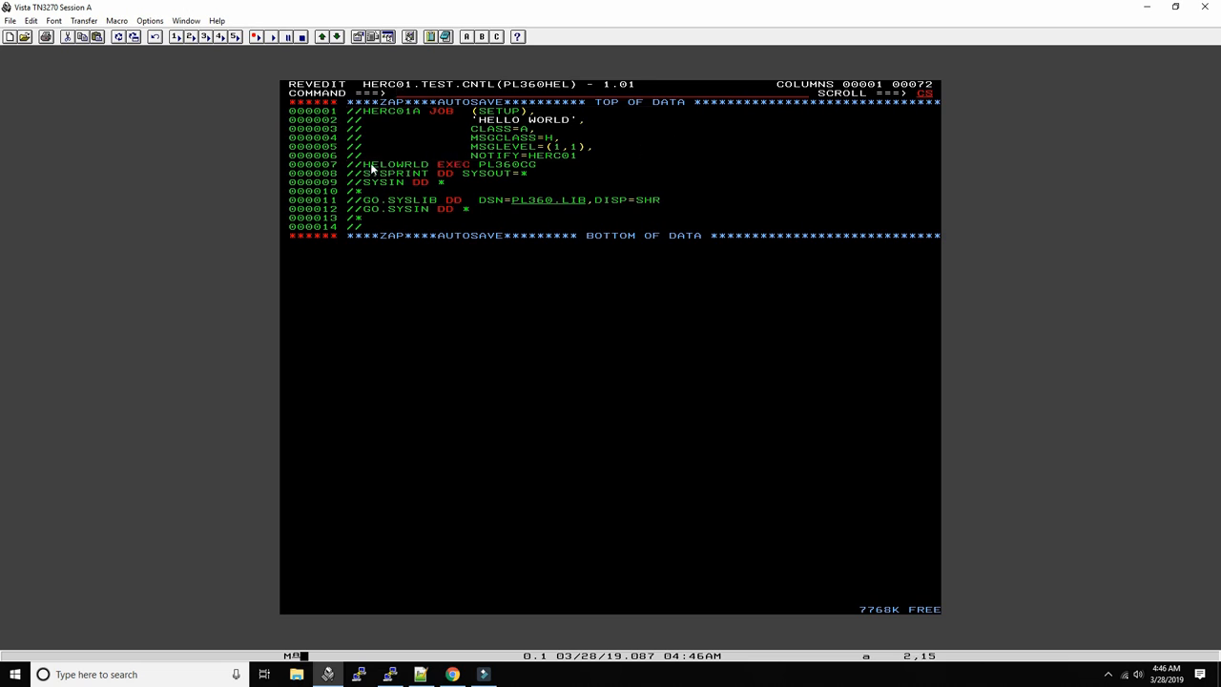
mouse_move(524, 172)
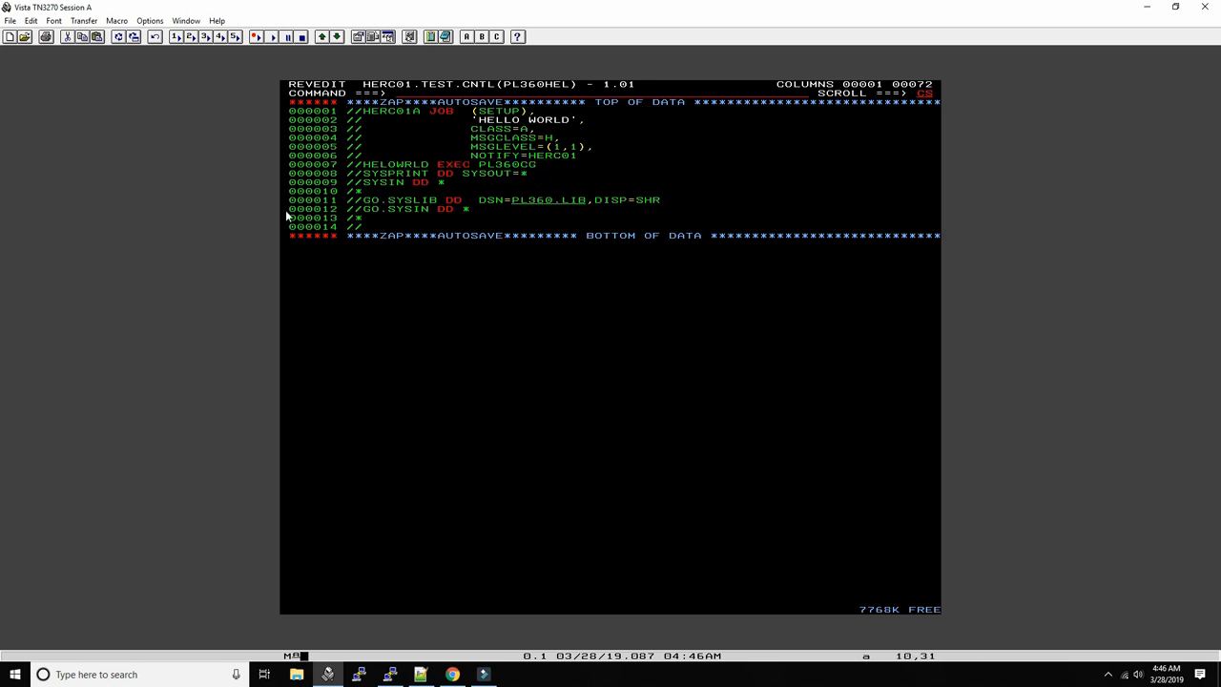
mouse_move(375, 183)
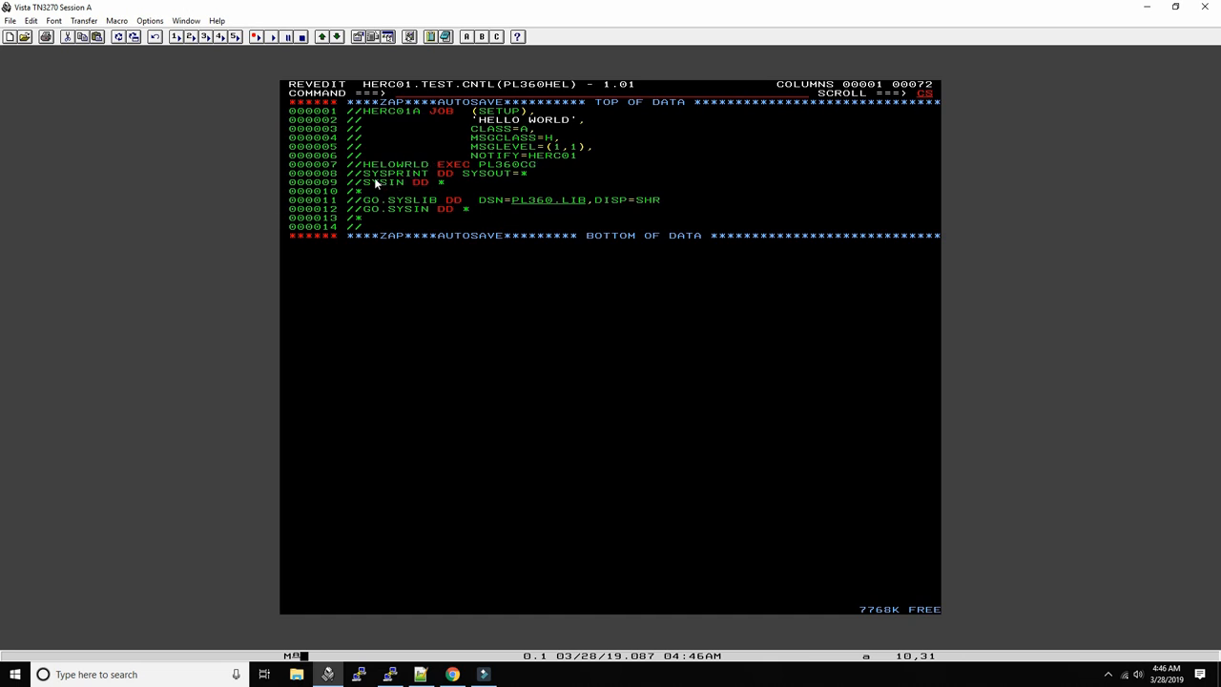
mouse_move(505, 182)
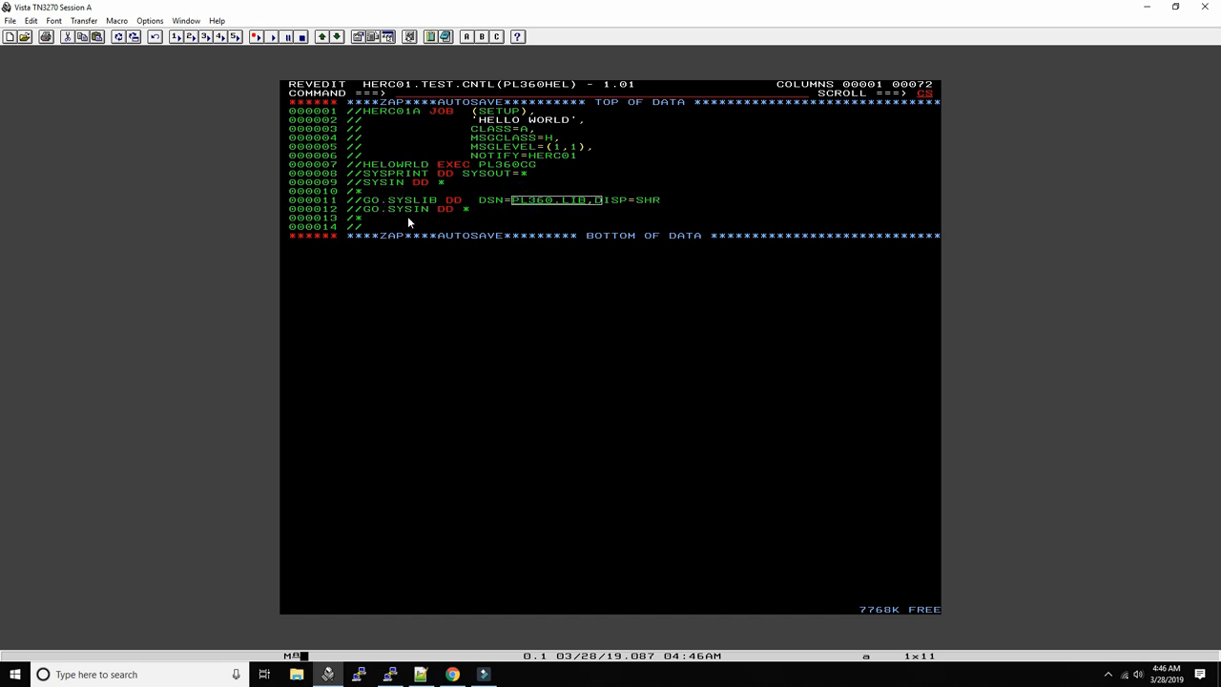
left_click(393, 209)
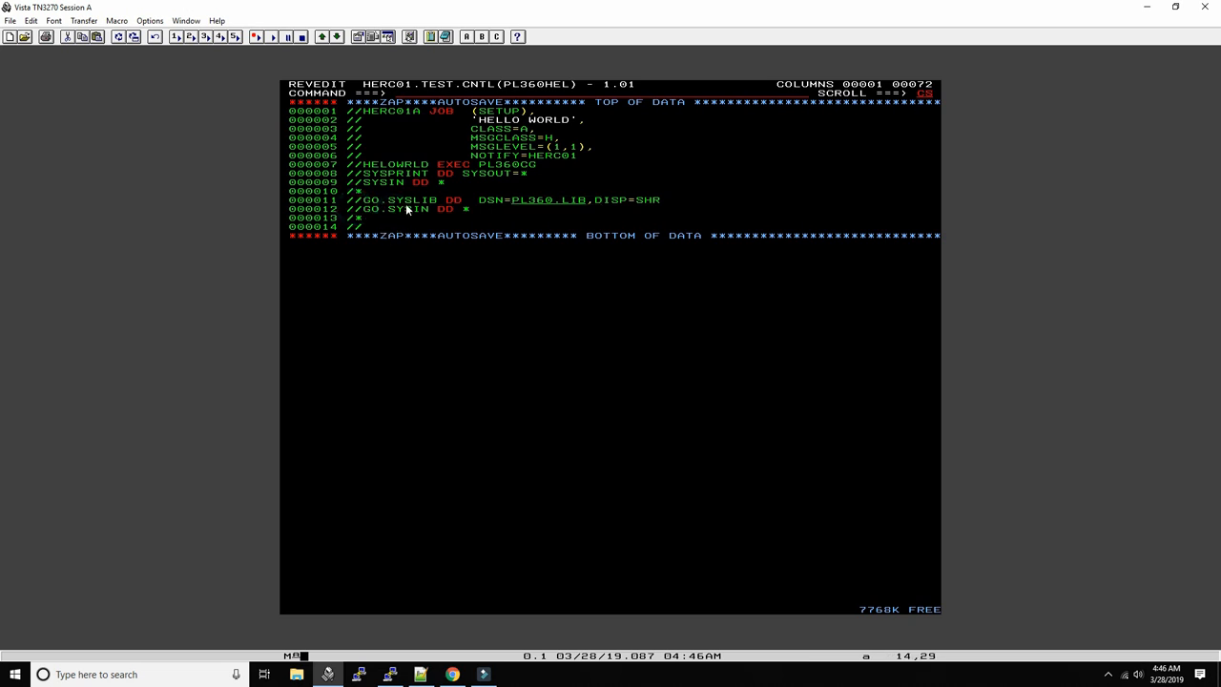
mouse_move(385, 219)
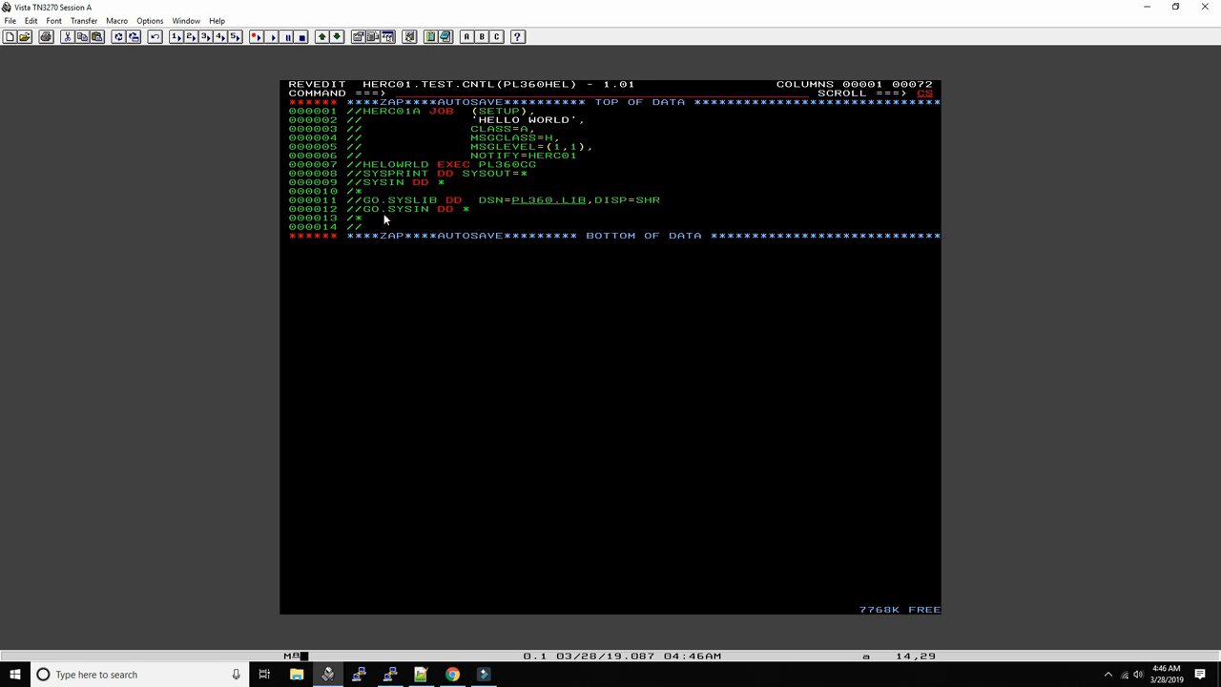
left_click(358, 221)
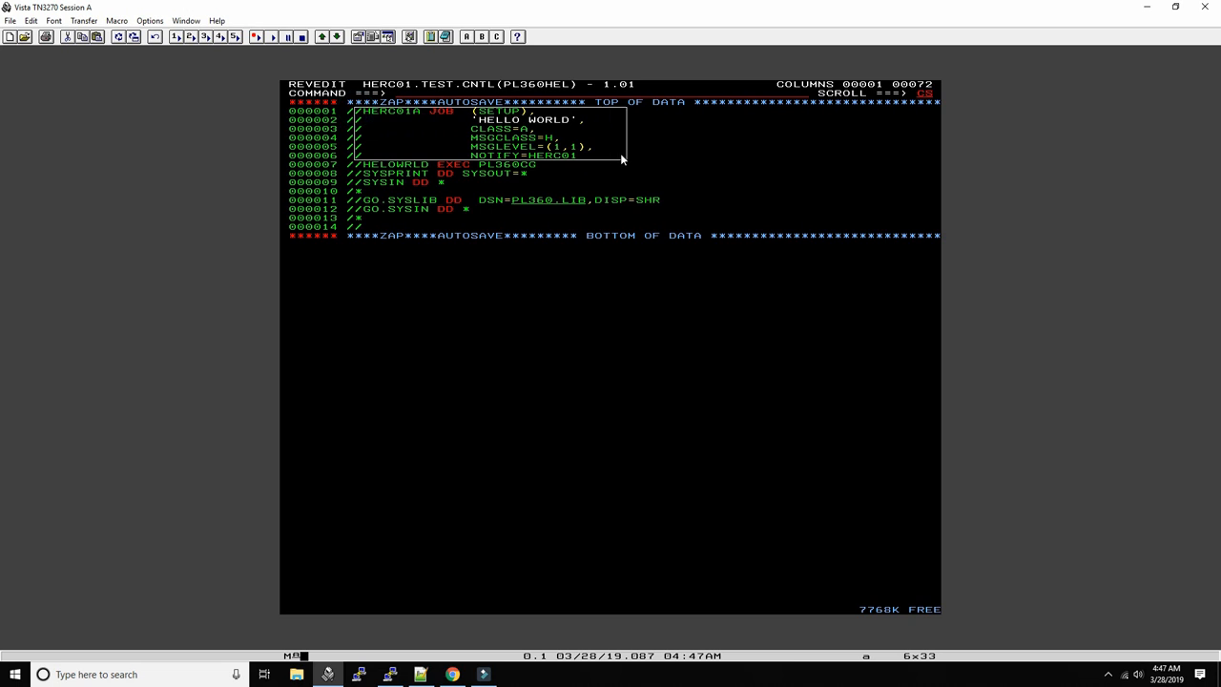
mouse_move(440, 271)
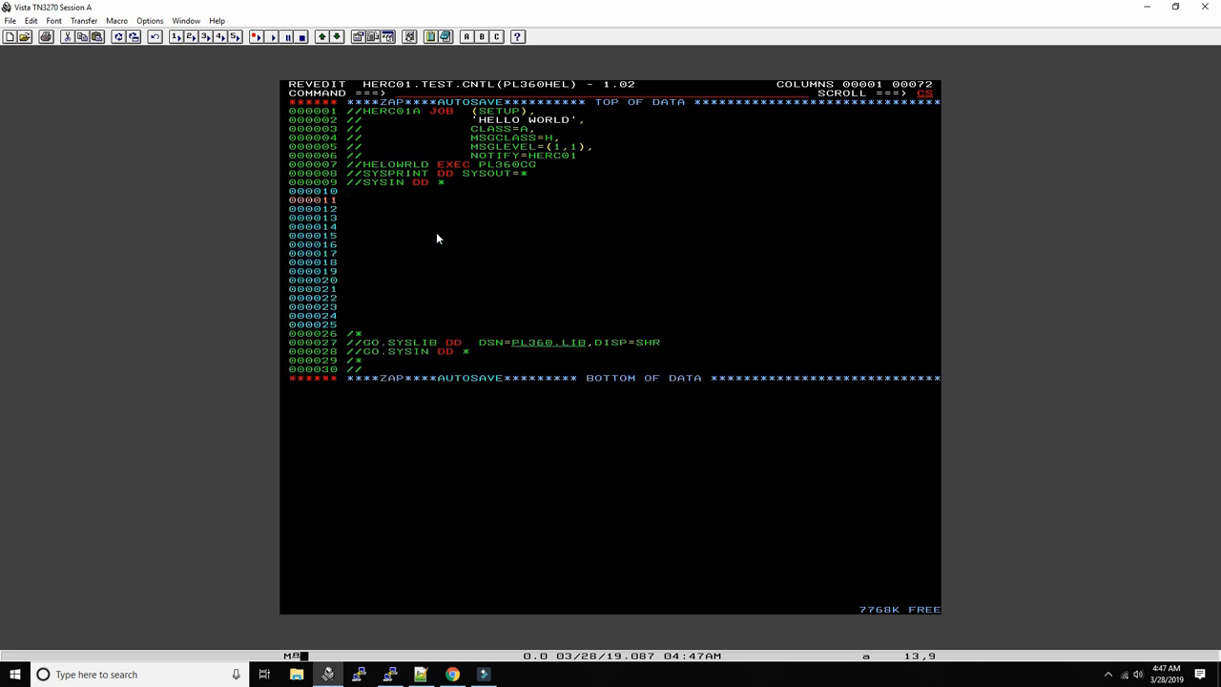
Step: Type BEGIN COMMENT -- THIS IS A HELLO WORLD PROGRAM, PRINT HELLO
type("BEGIN")
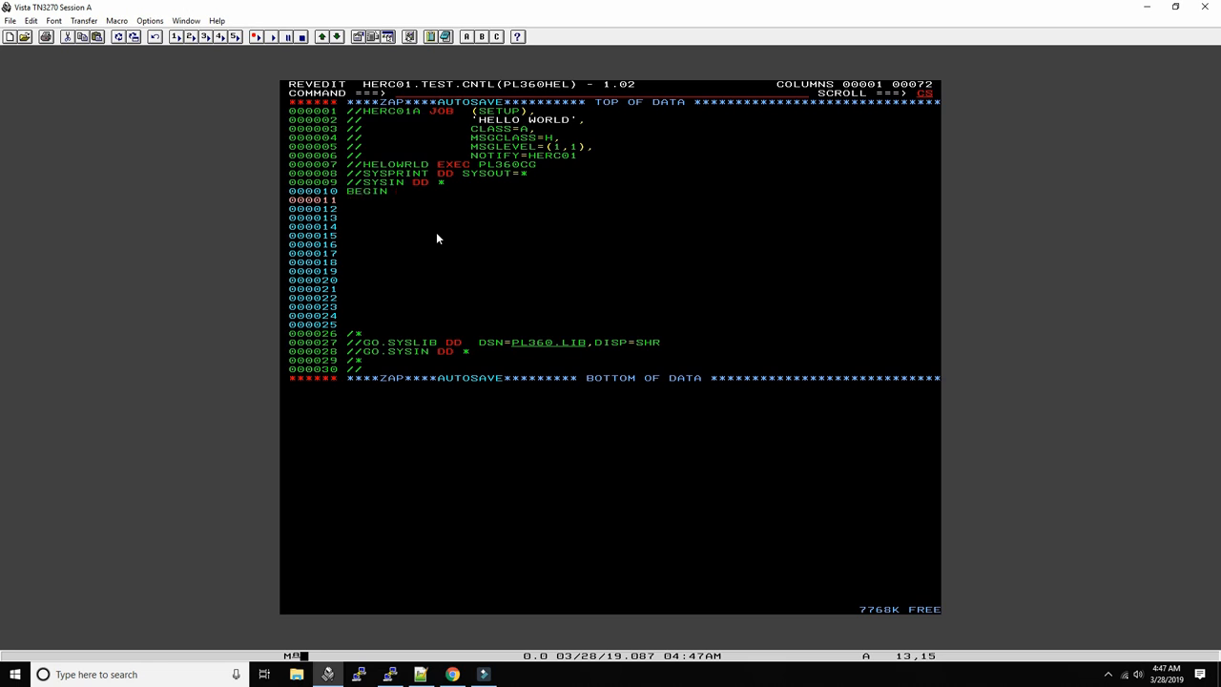
type("COMMENT")
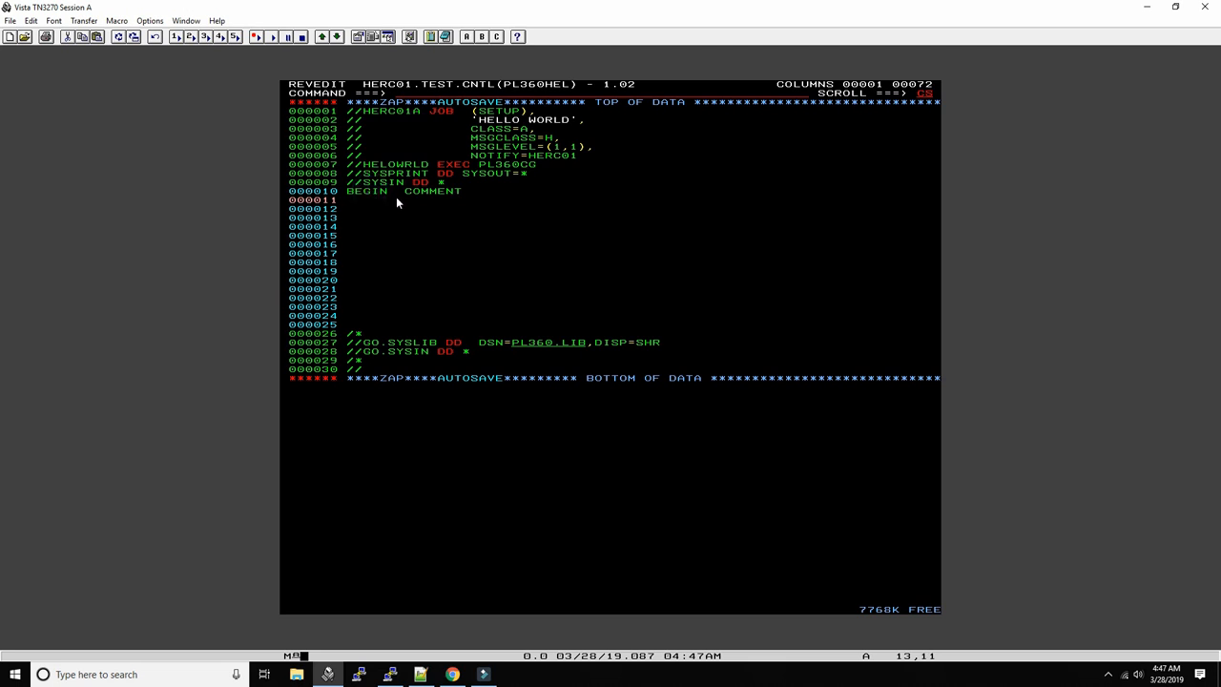
mouse_move(483, 242)
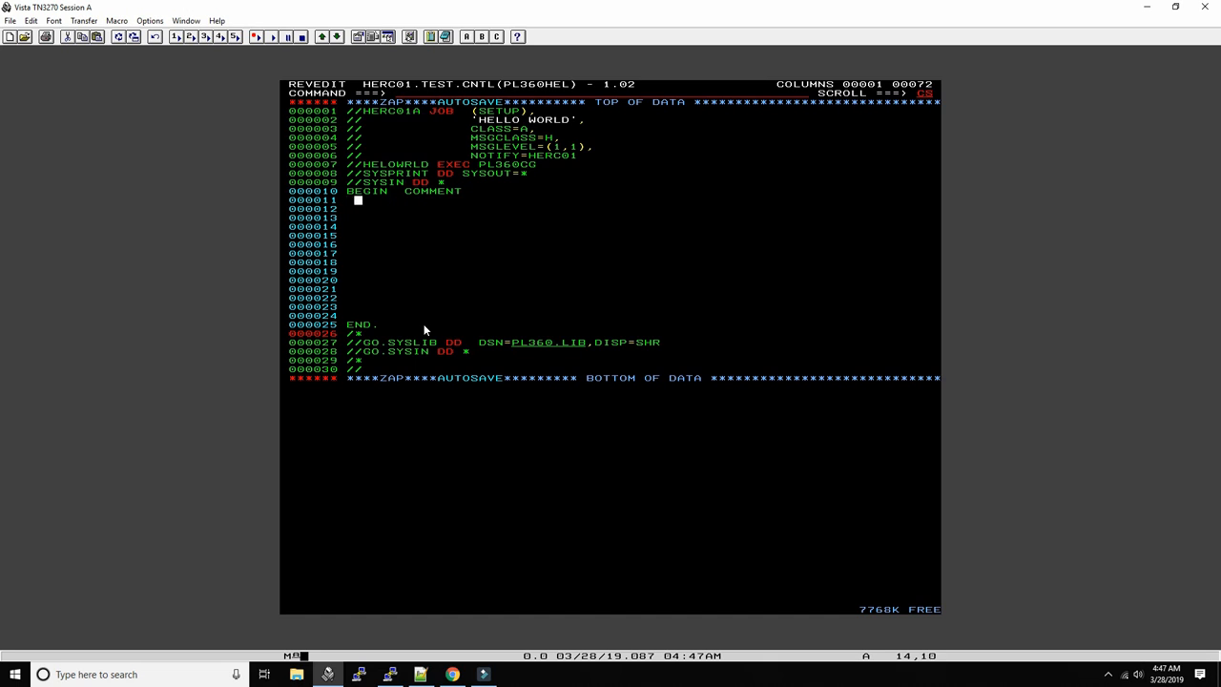
left_click(481, 191)
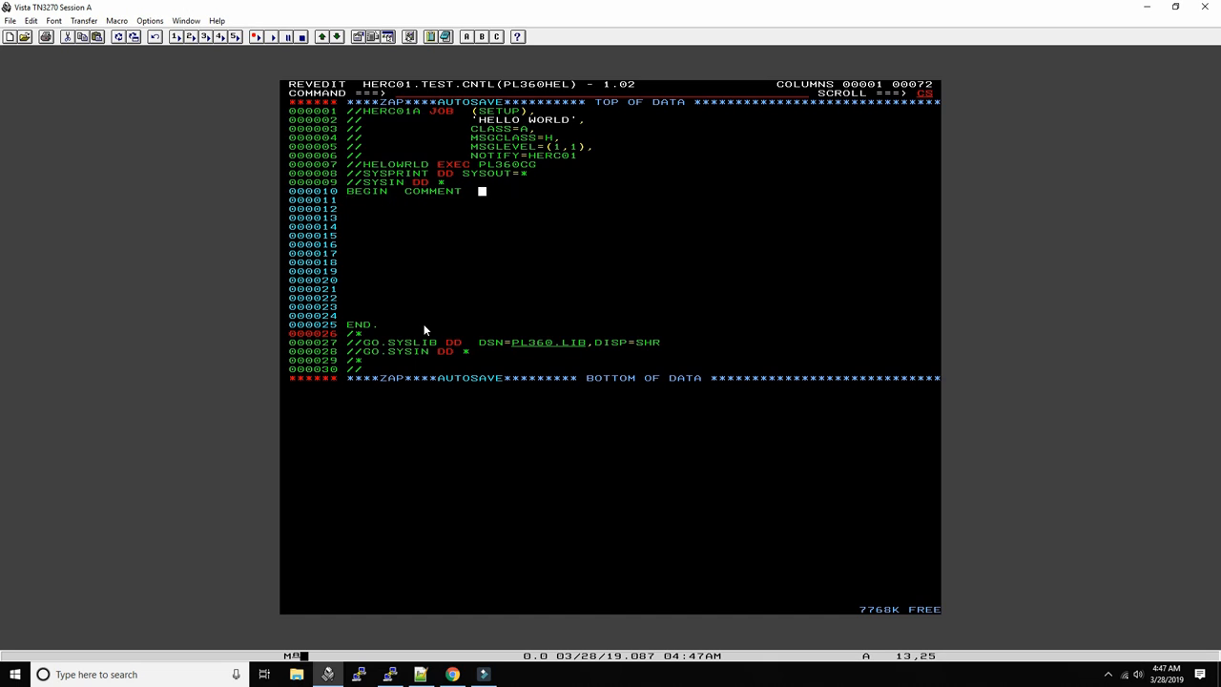
type("-- THIS IS A")
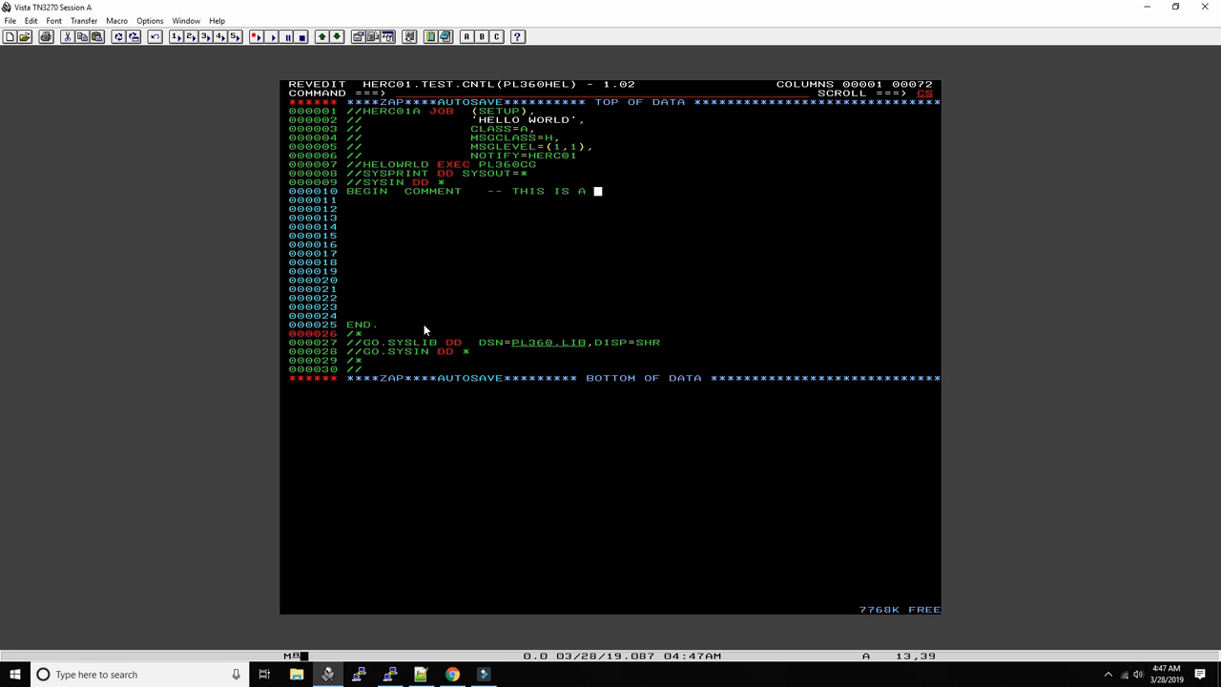
type("HELLO WORLD PROGRAM")
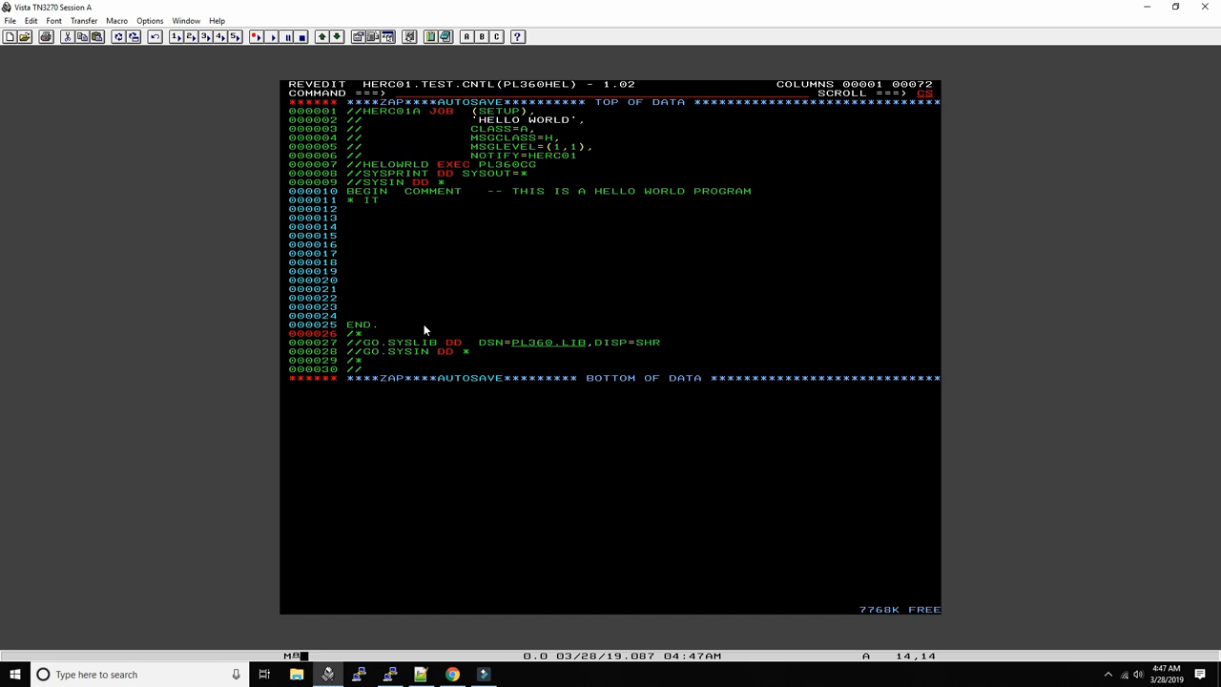
type("PRINT HELLO WORLD")
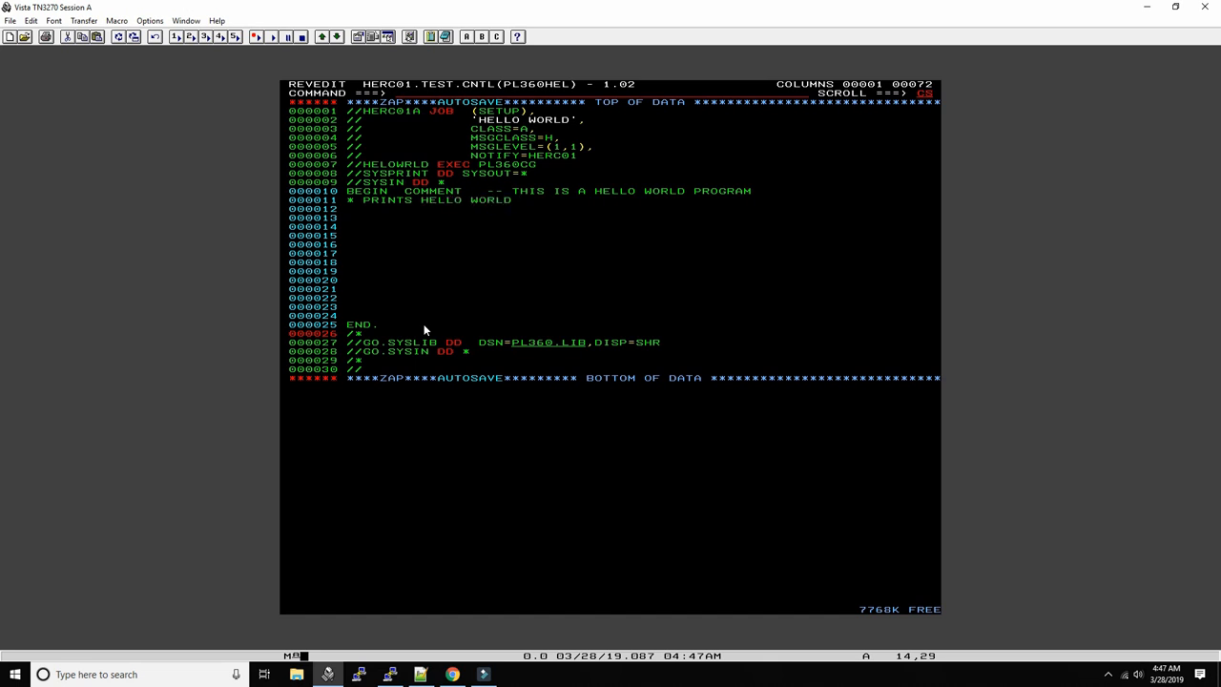
left_click(291, 217)
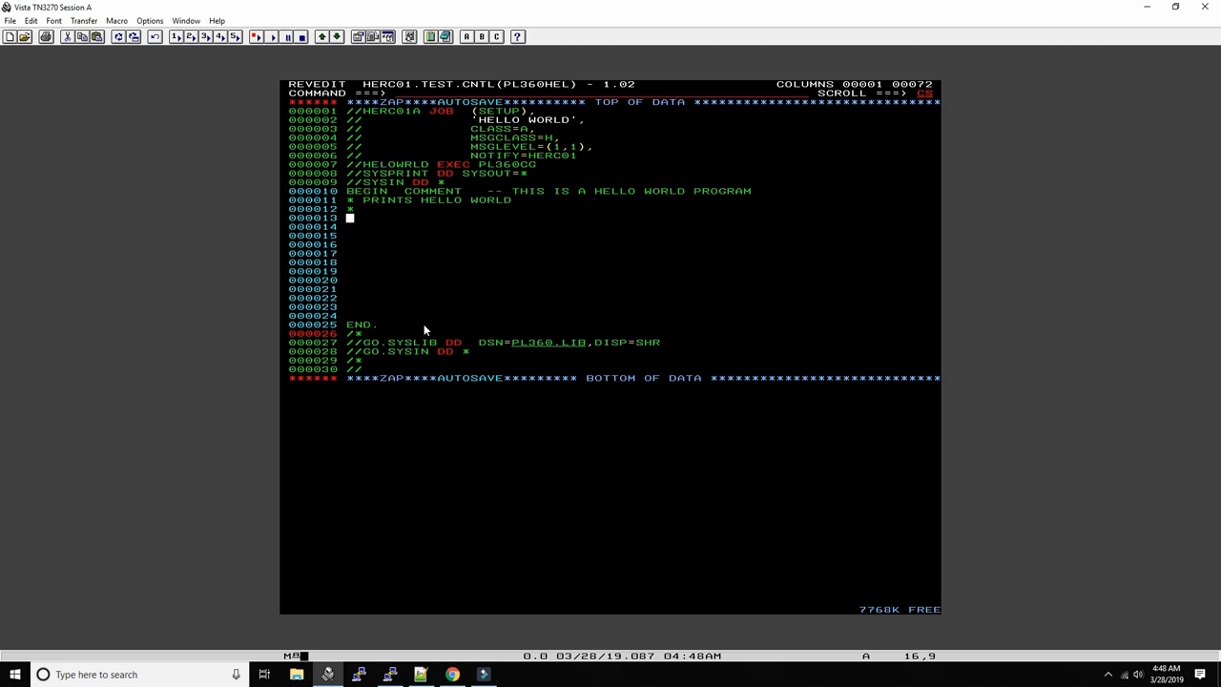
Step: Correct line 13 to FUNCTION HELLO(6,#0600);
type("FCUNTION")
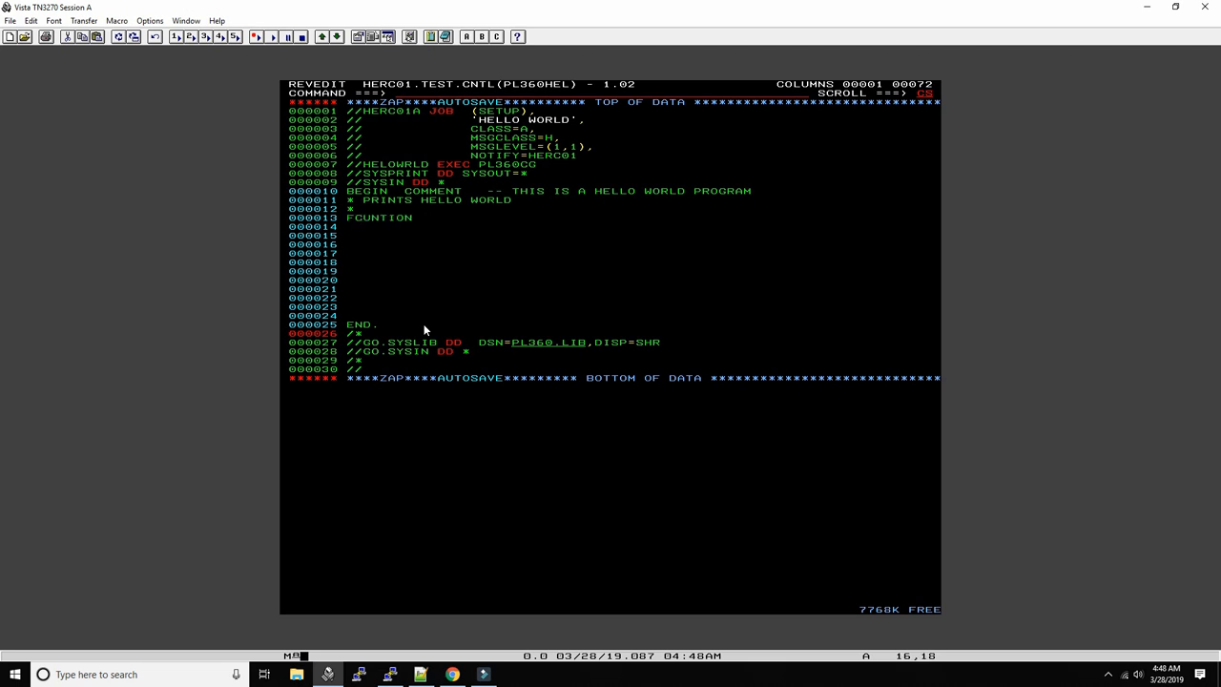
type("HELLO(")
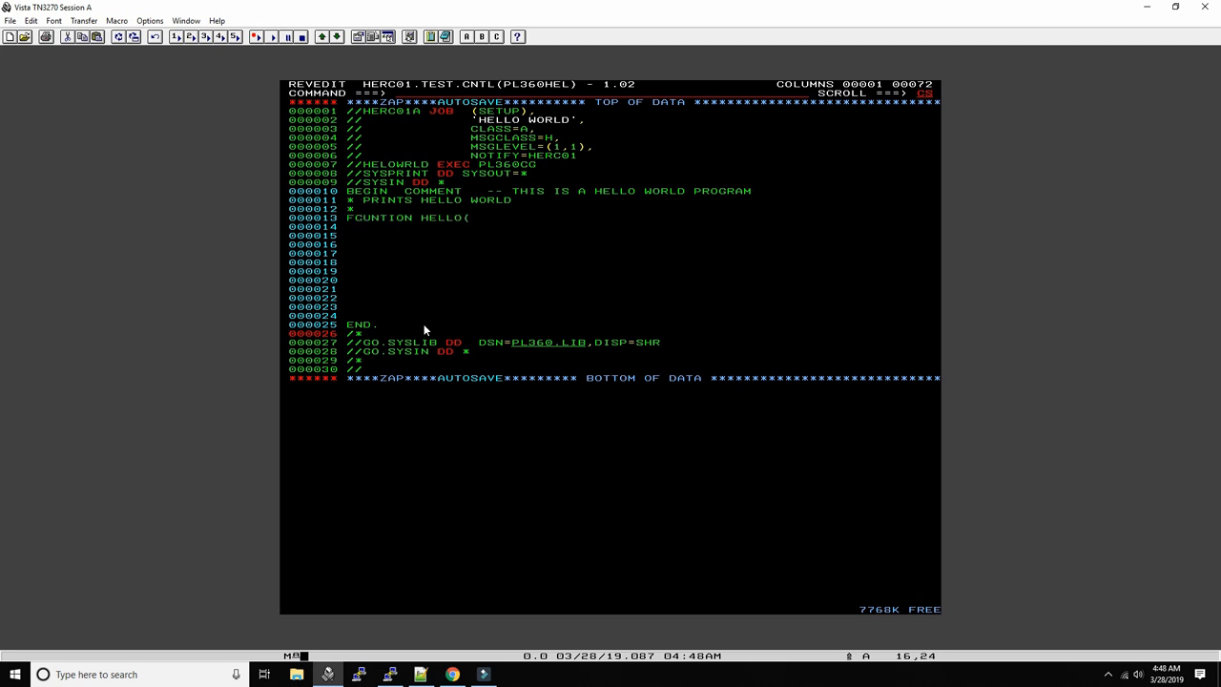
type("6,#0600")
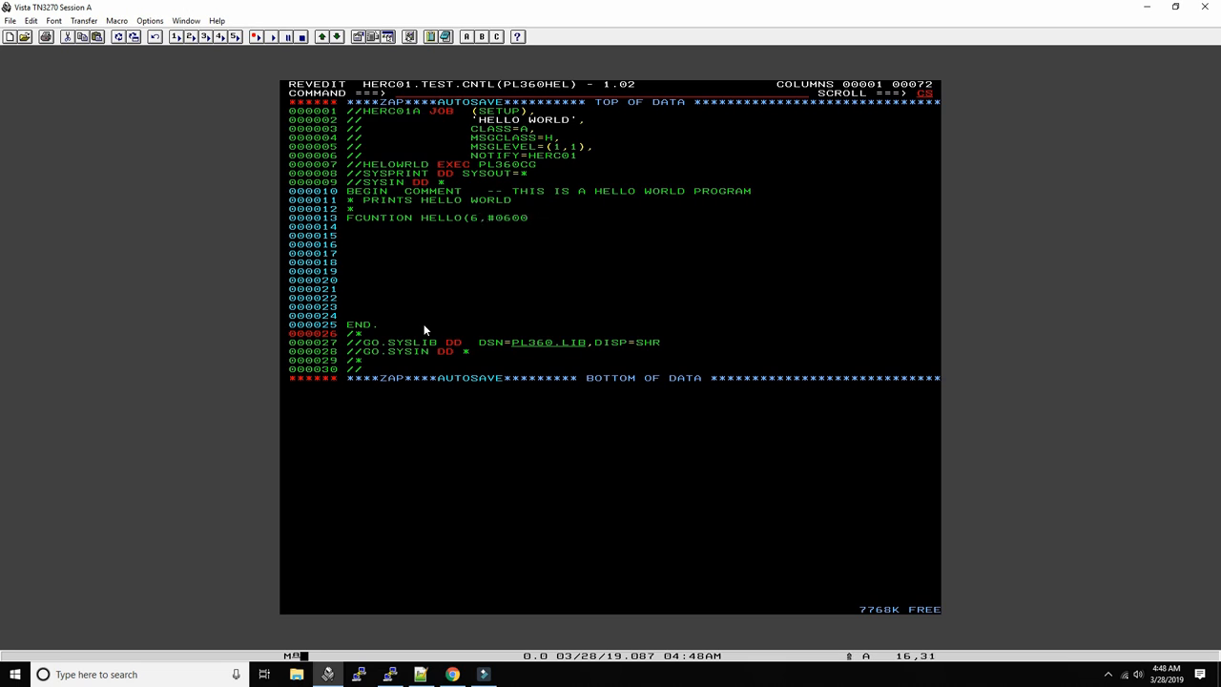
type(";")
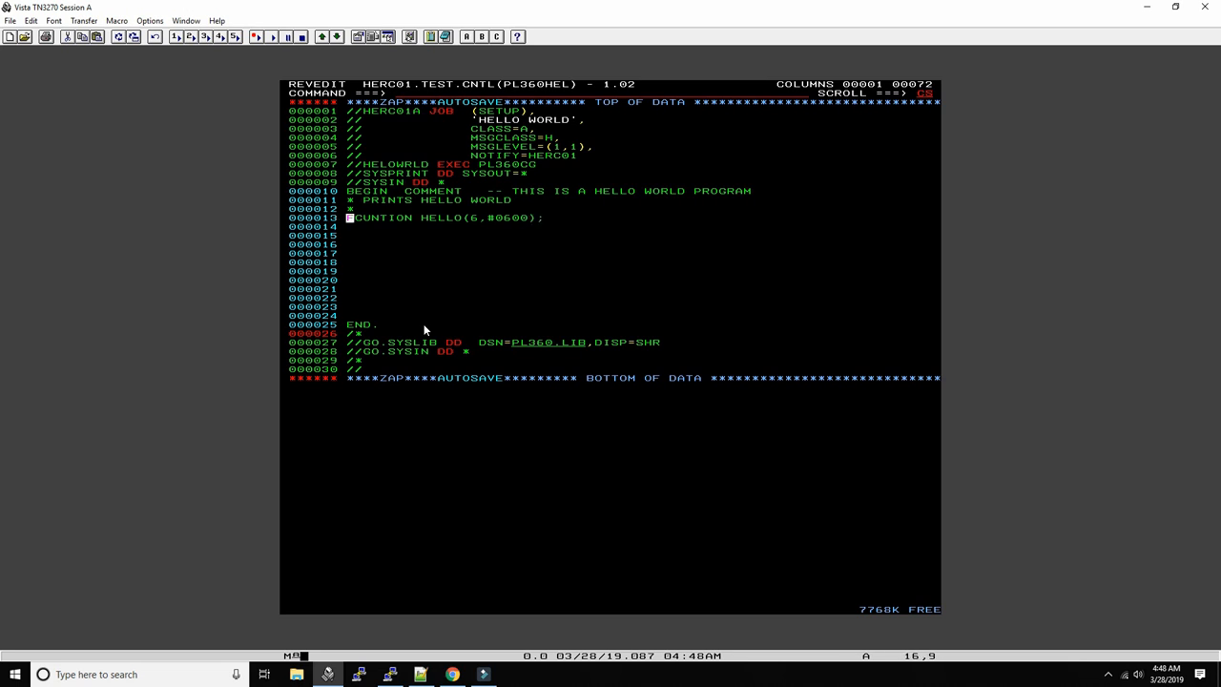
type("FUNCTION")
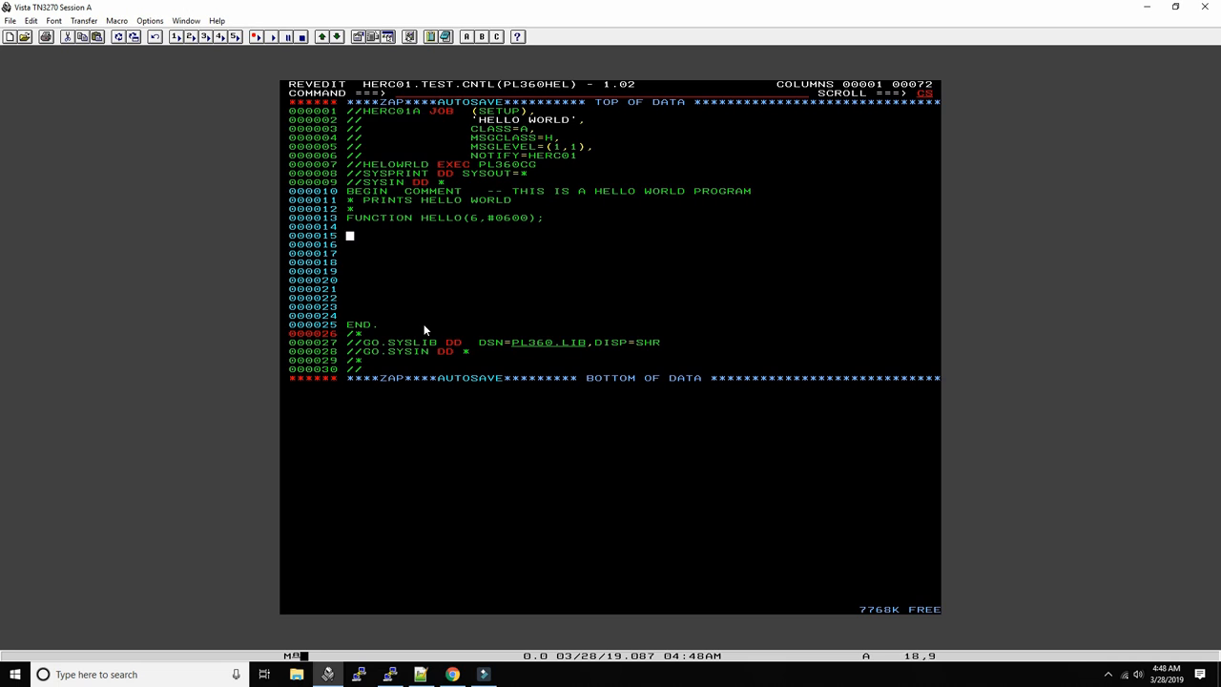
Step: Declare ARRAY 133 BYTE INPUT and OUTPUT, both initialised to blanks
type("ARRAY 133 B")
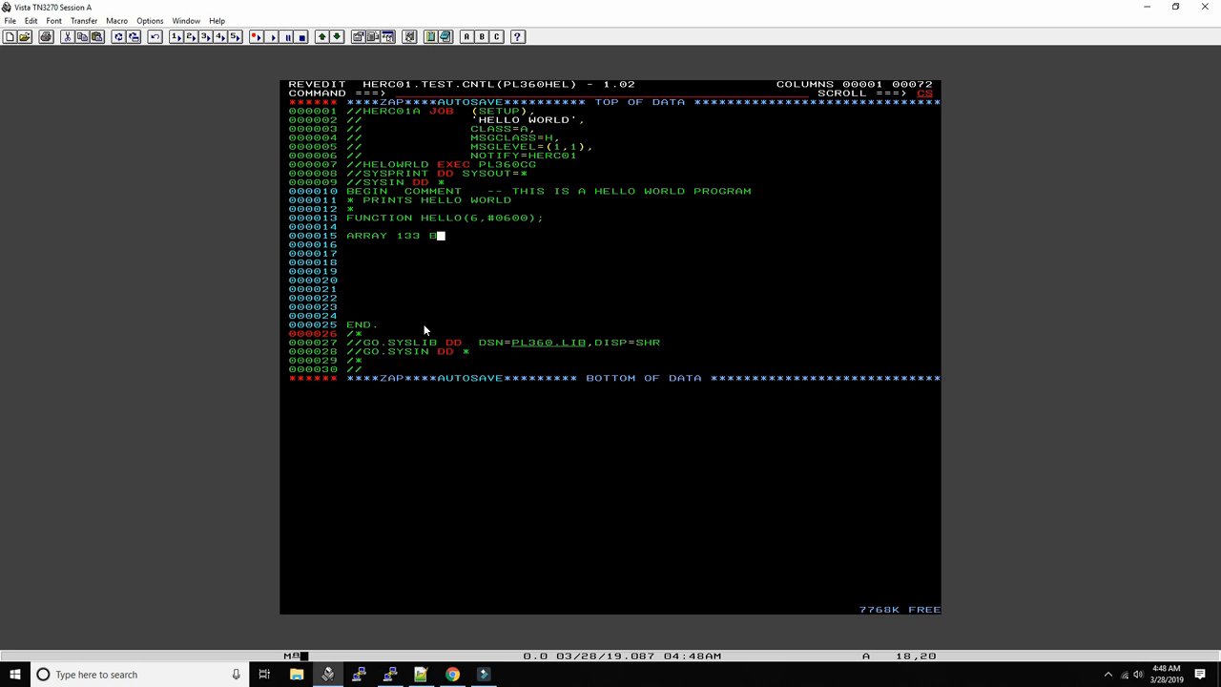
type("YTE IN")
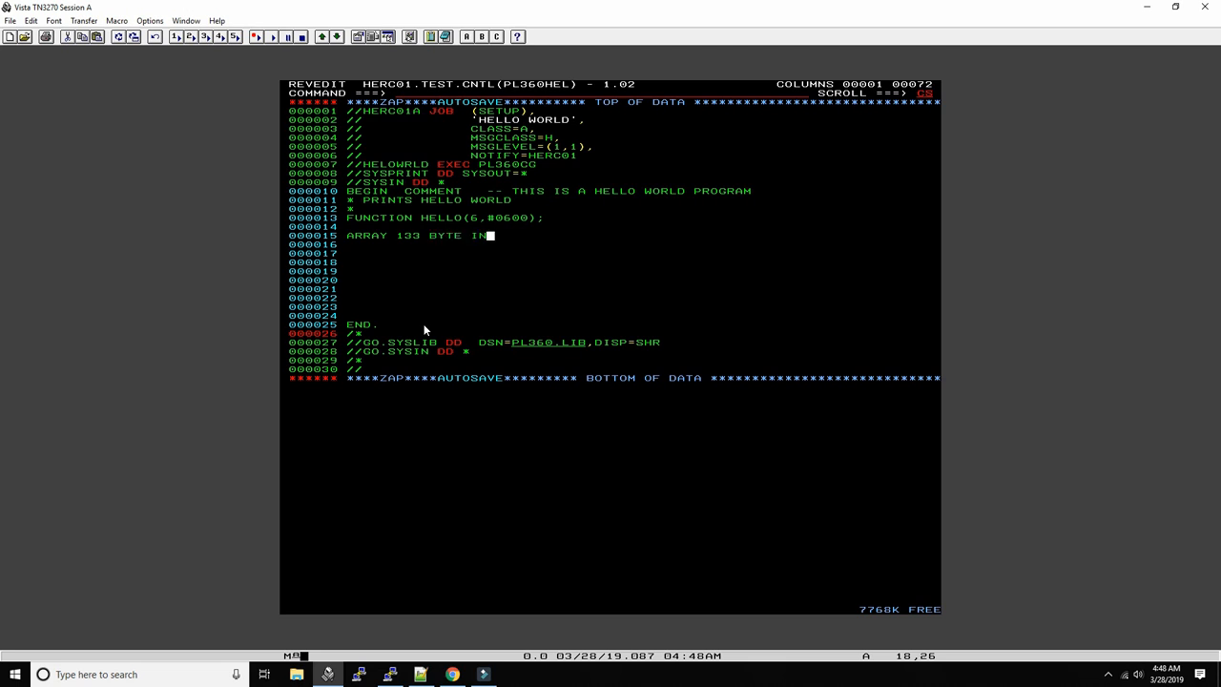
type("PUT")
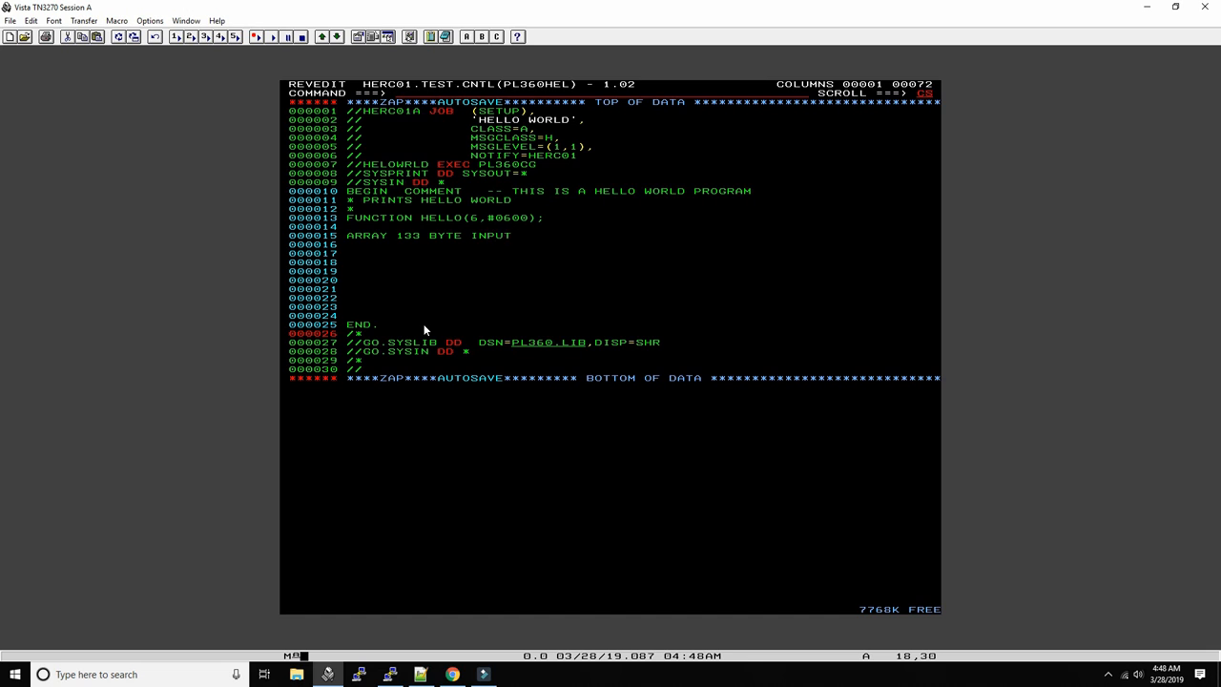
type("= )'")
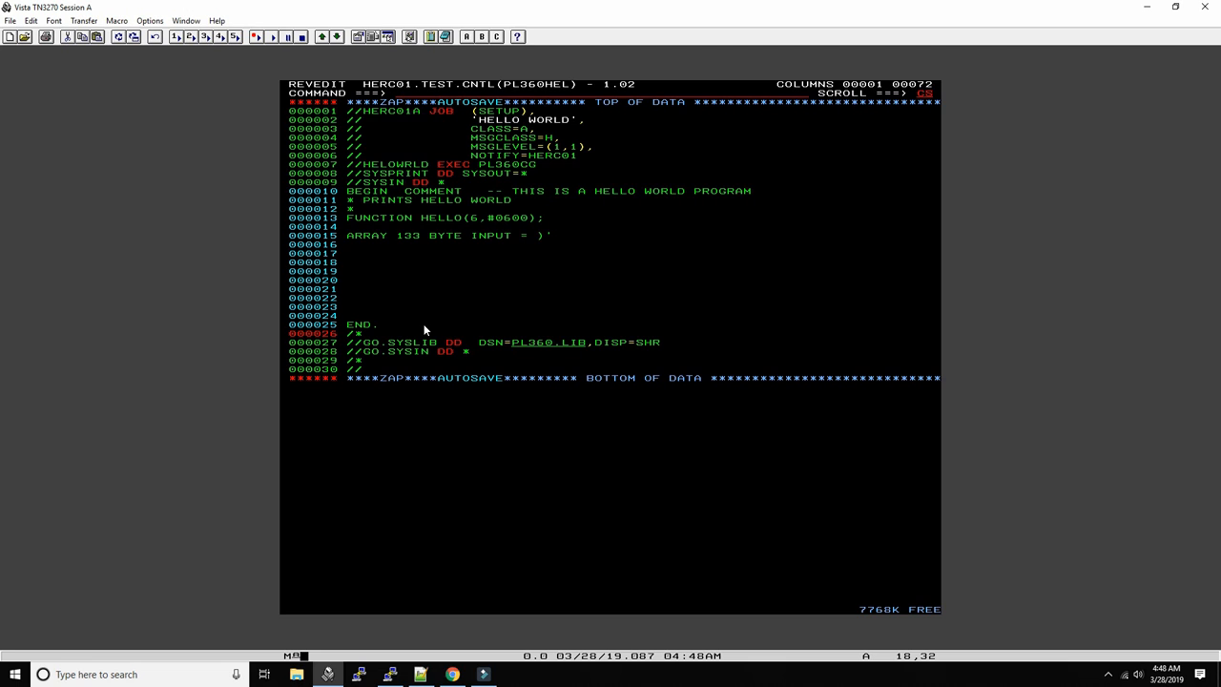
type(")\"")
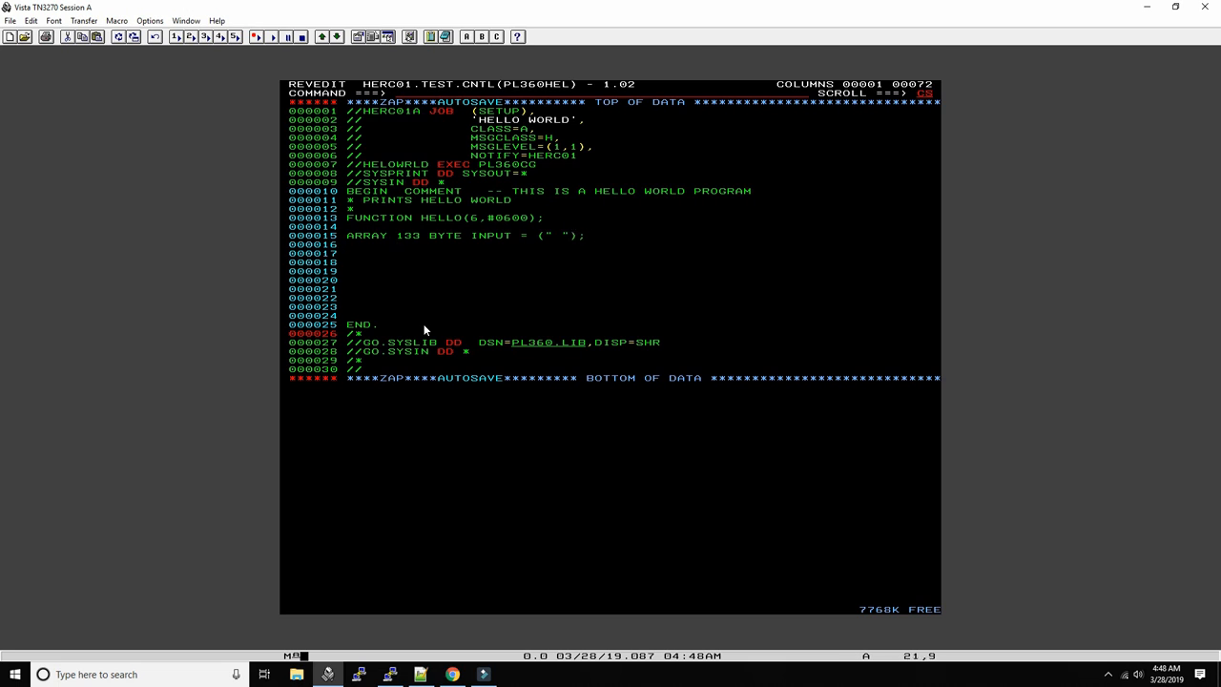
type("ARRAY 133")
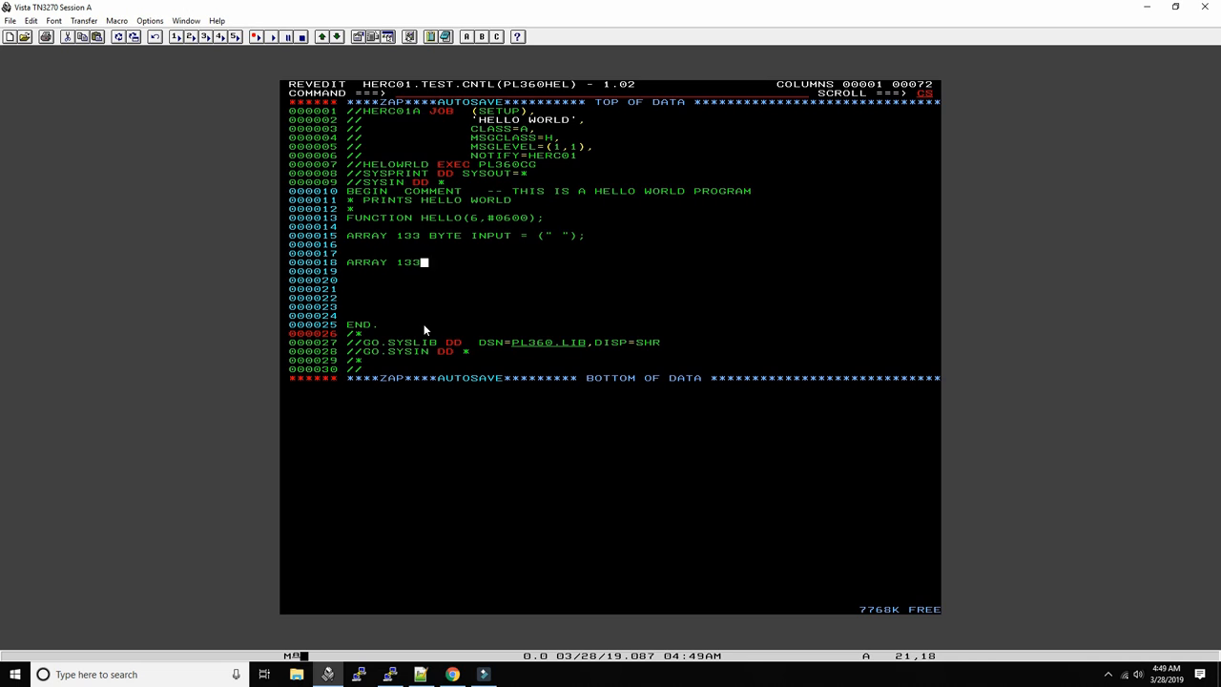
type("BYTE OU")
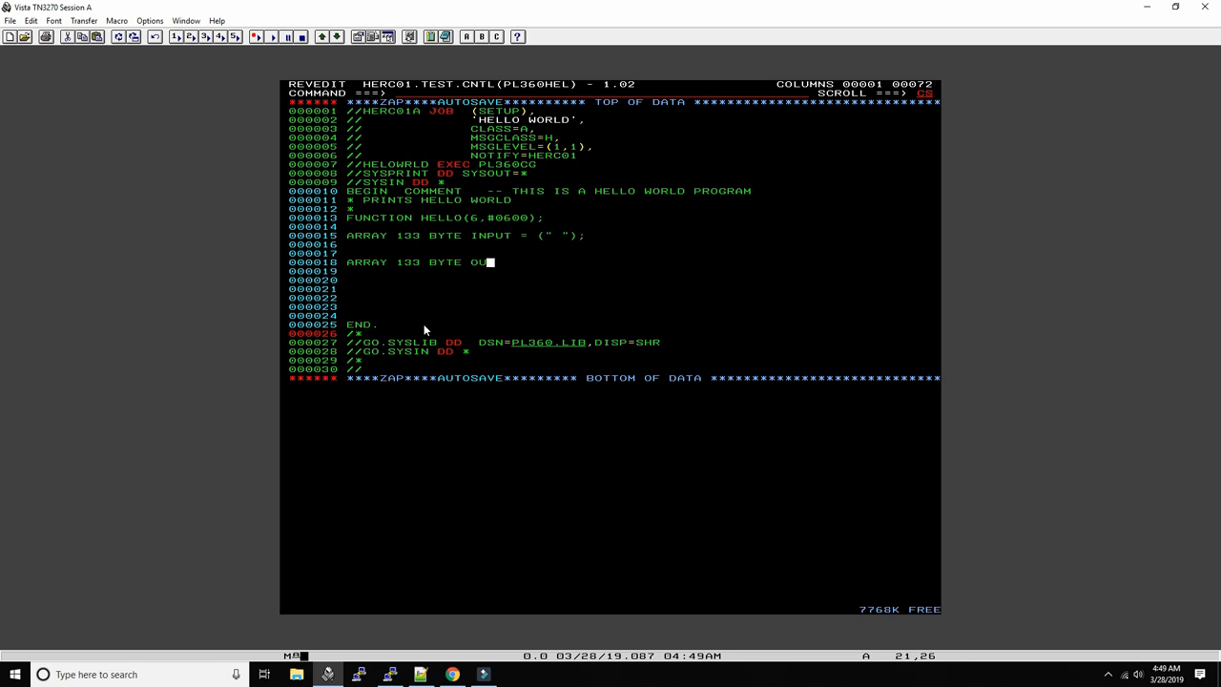
type("TPUT")
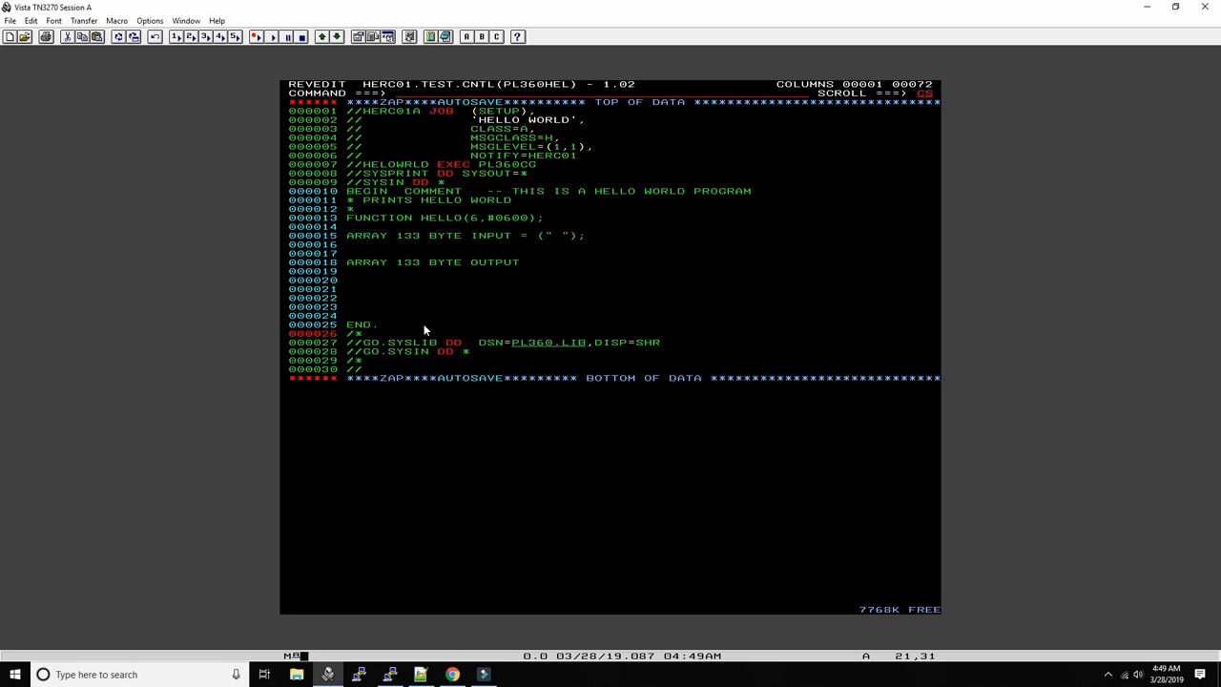
type("= (\" \");")
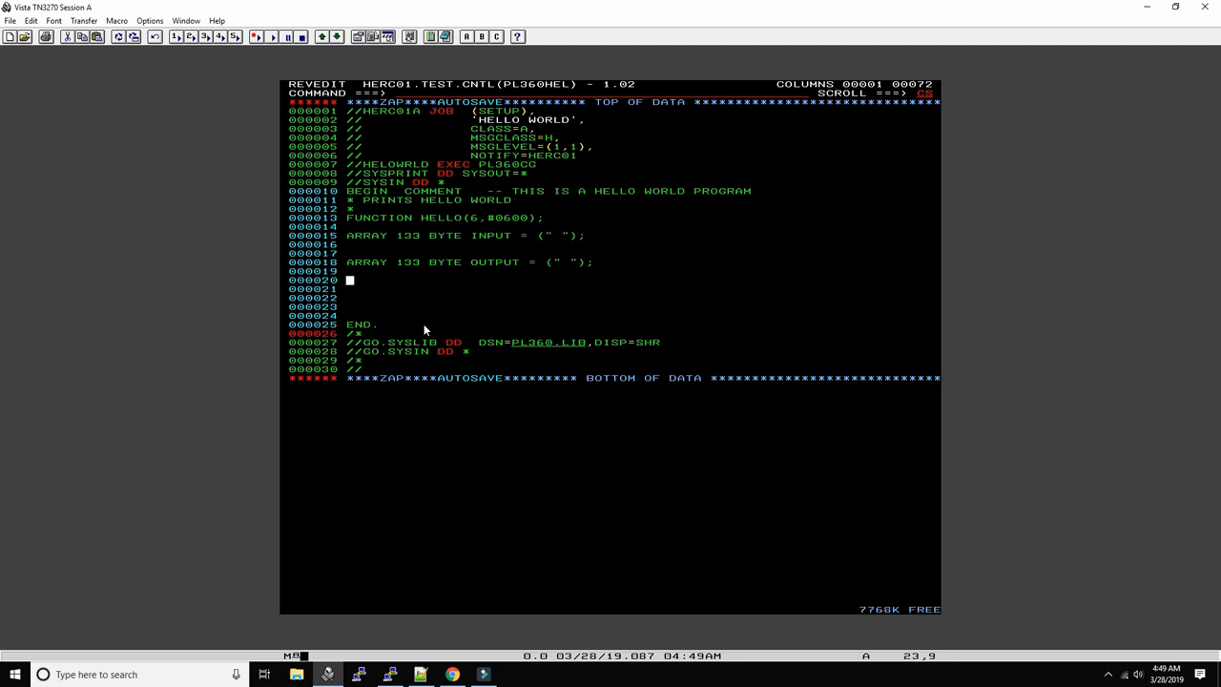
type("WHILE R")
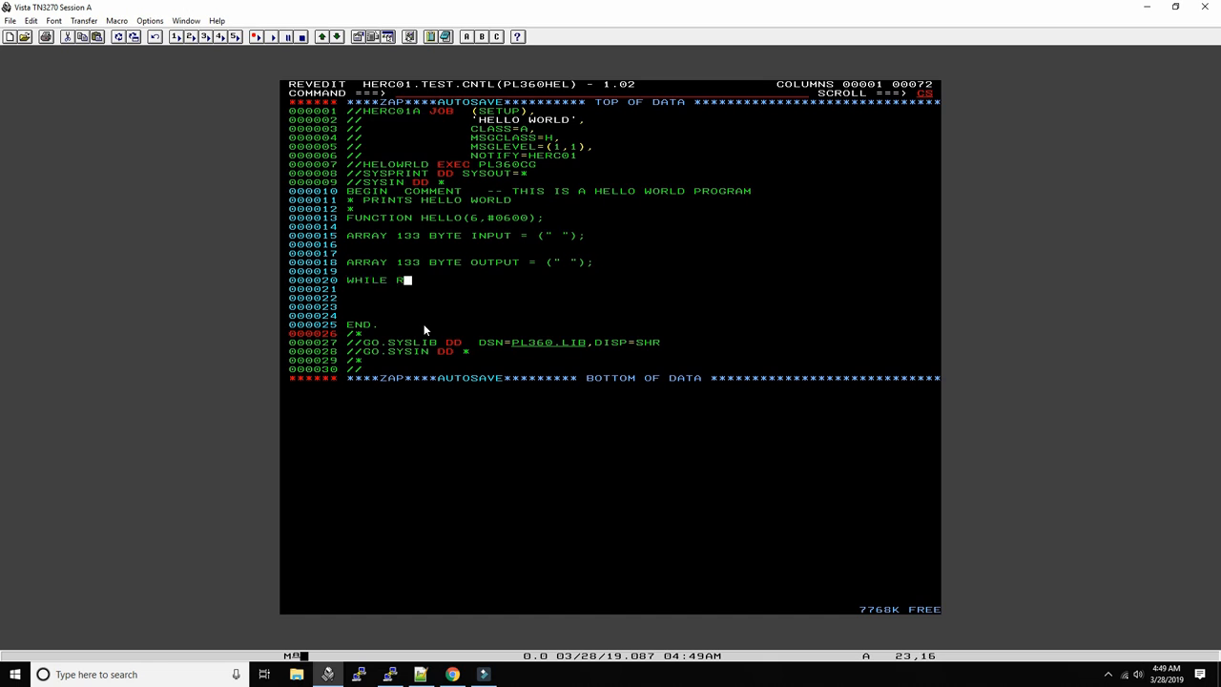
type("0")
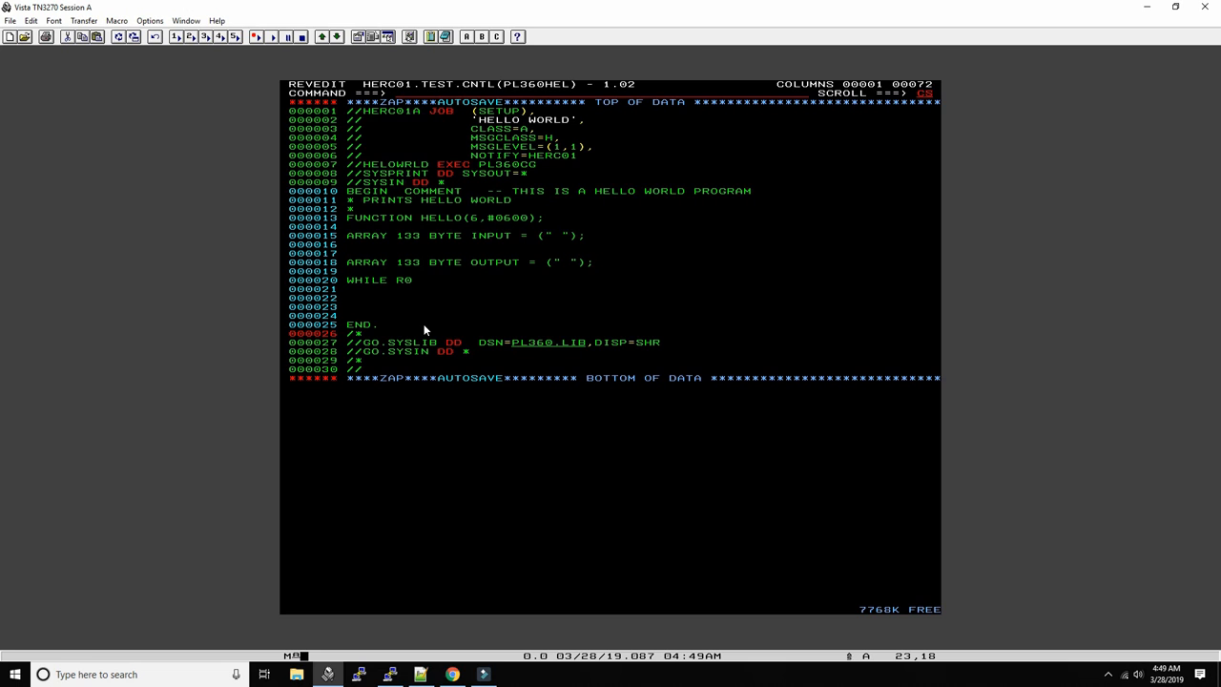
type(":=")
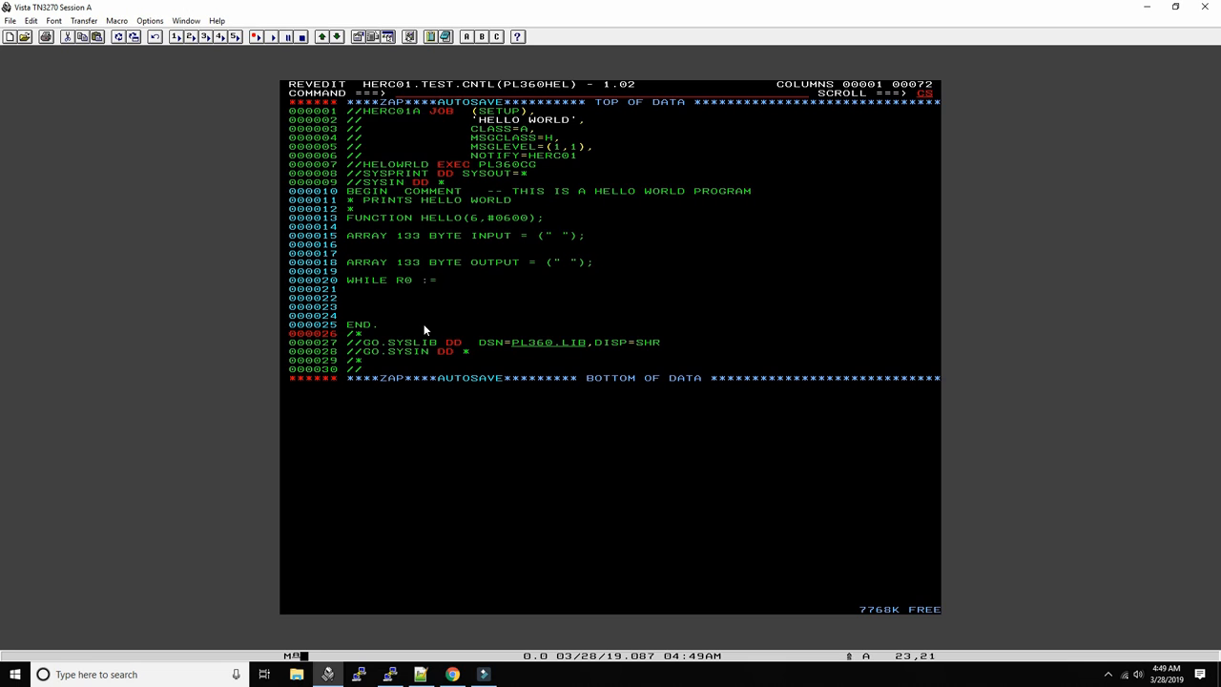
type("@CAR")
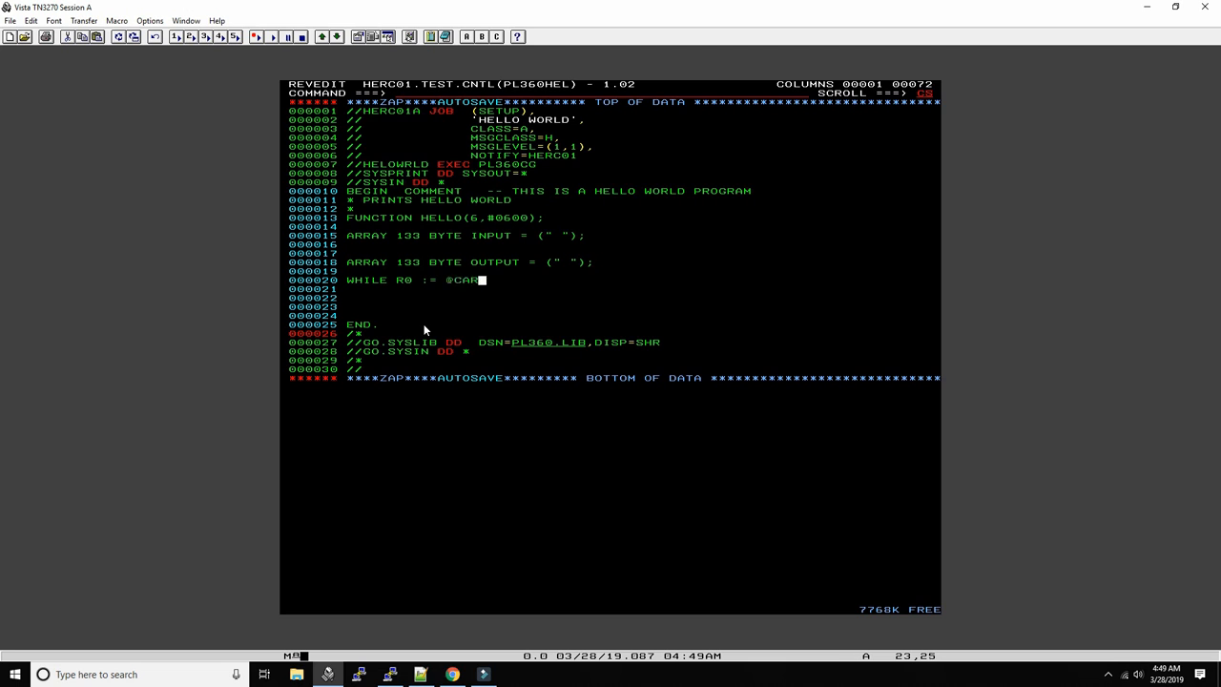
type("D")
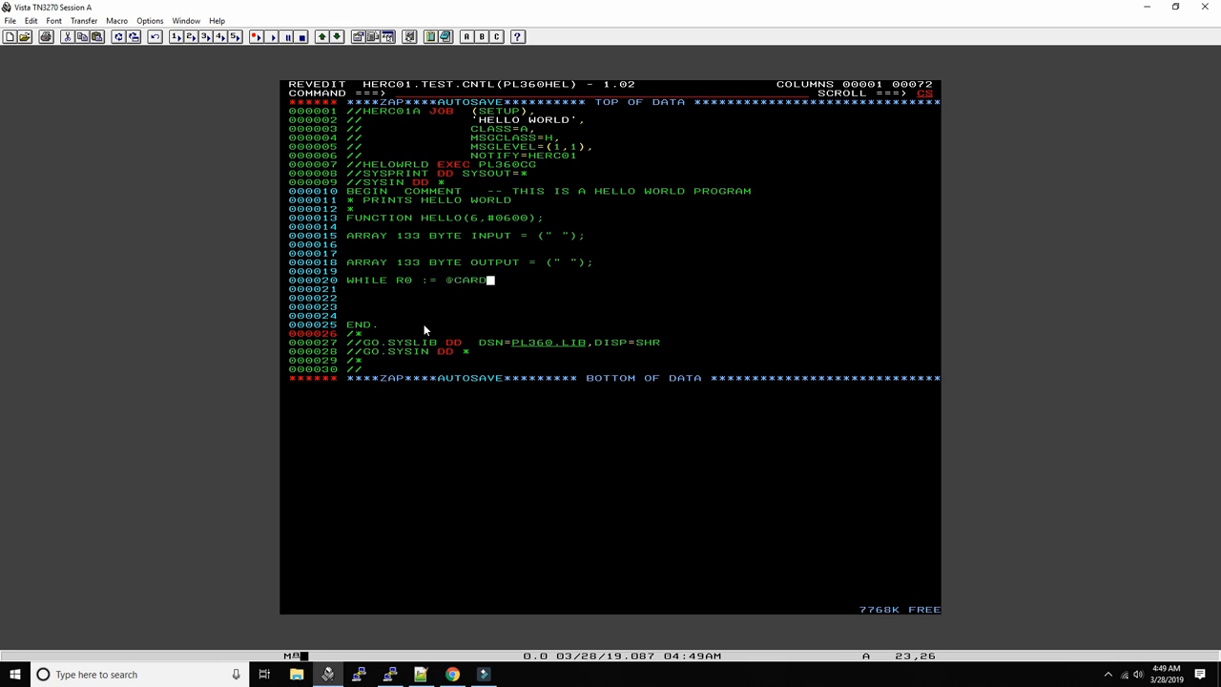
type("; READ;")
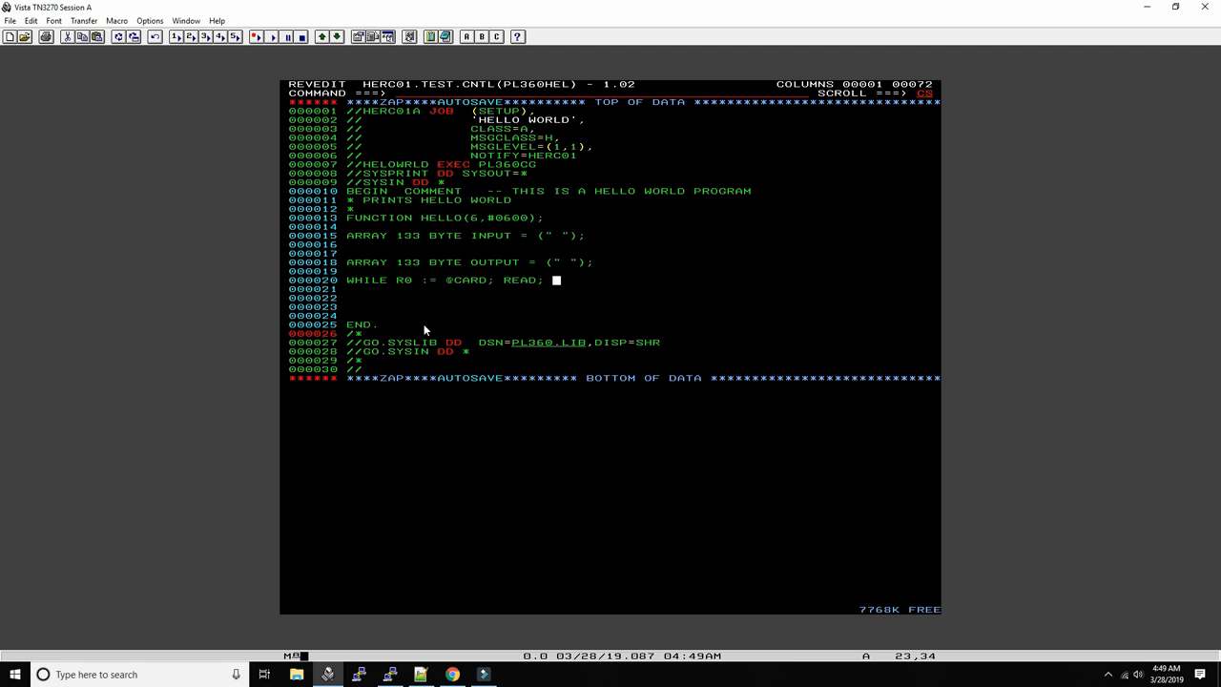
type("=")
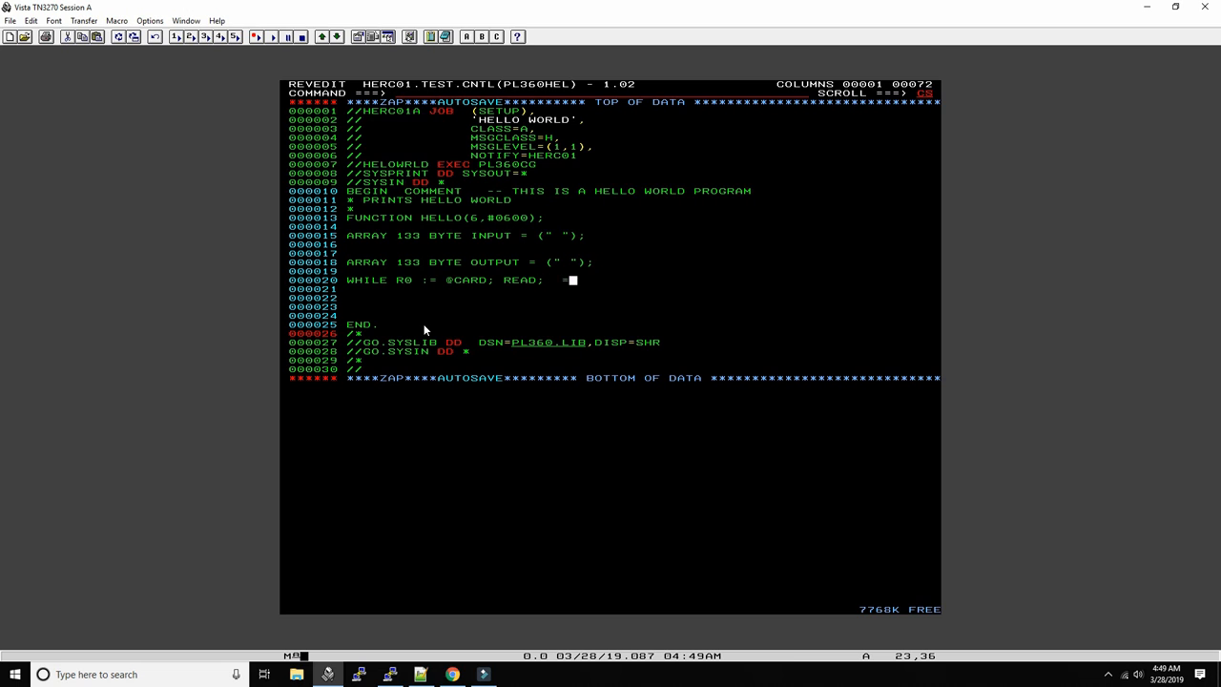
type("DO")
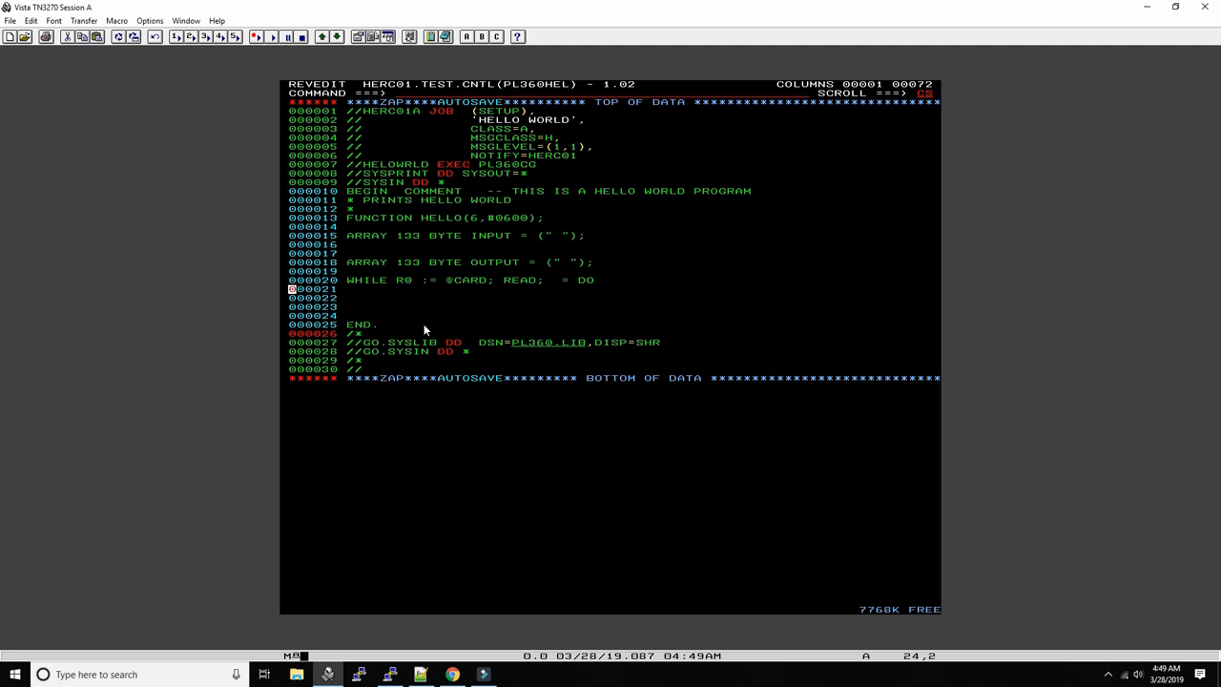
type("BEGIN")
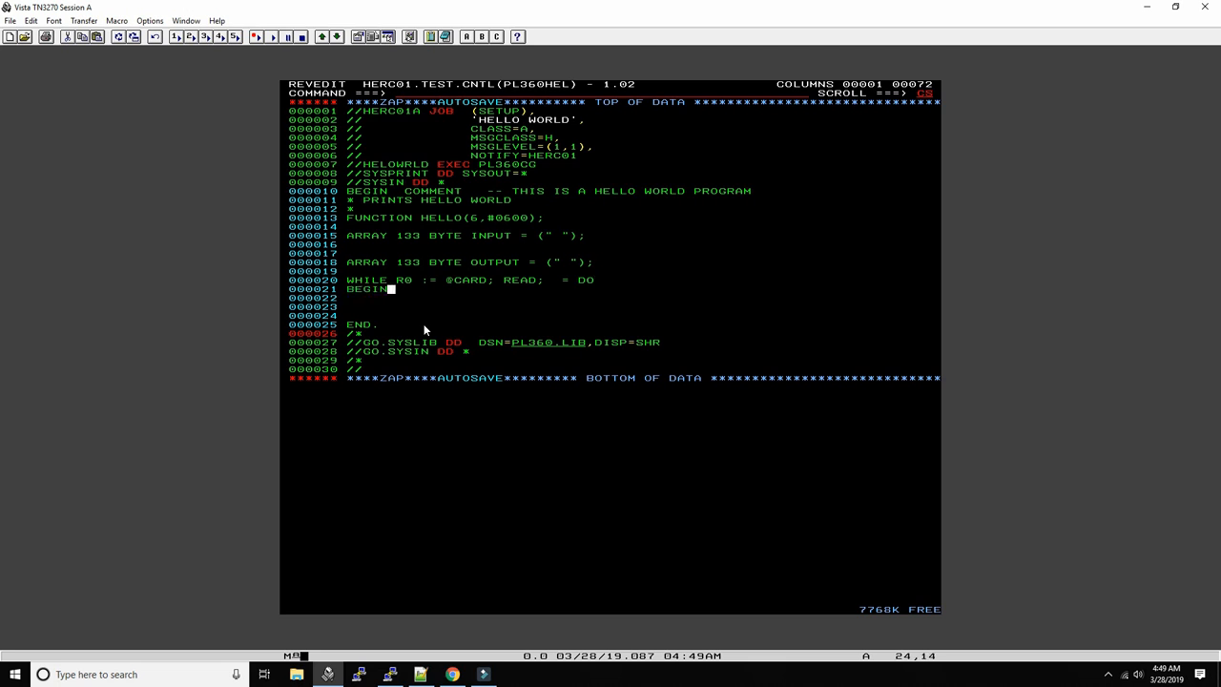
type("R0:=")
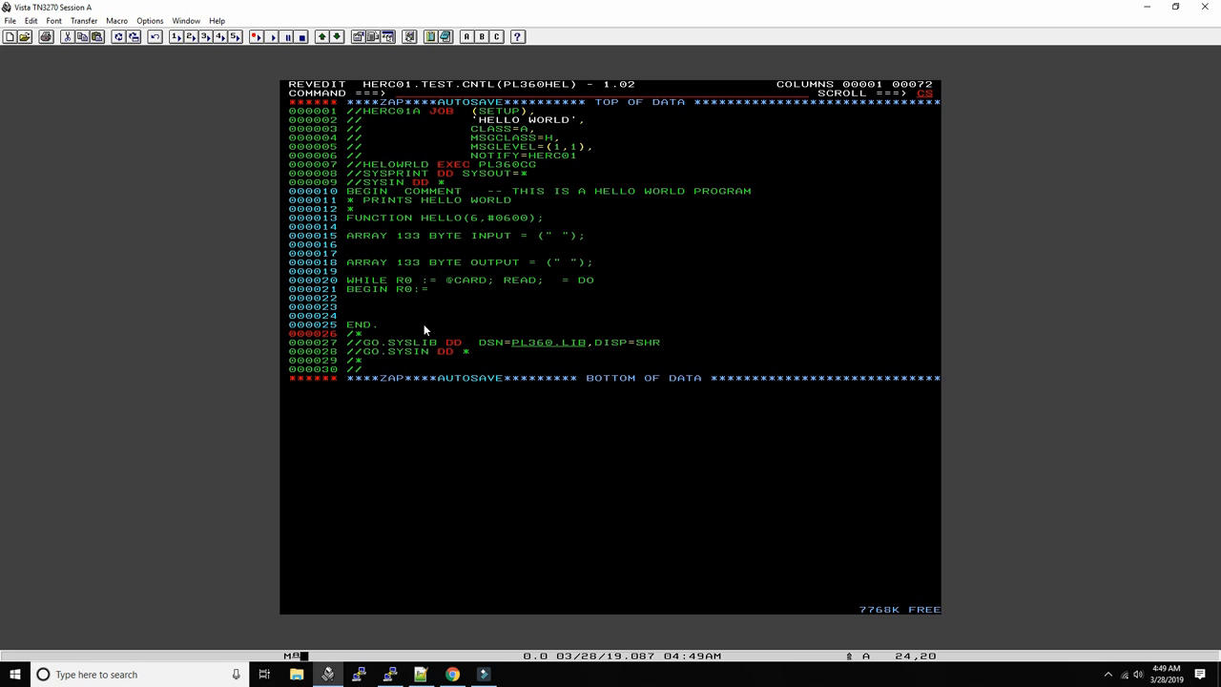
type("@INPUT; WRITE;")
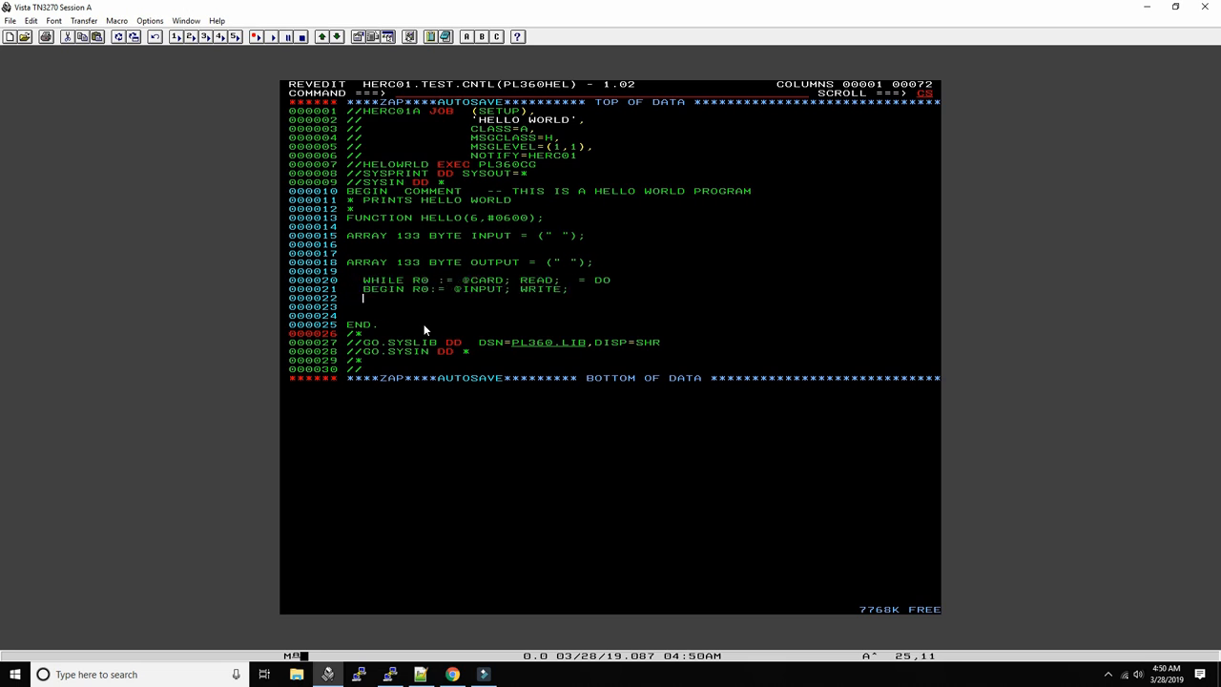
Step: Close the loop with END; and clear the blank lines before END
type("END;")
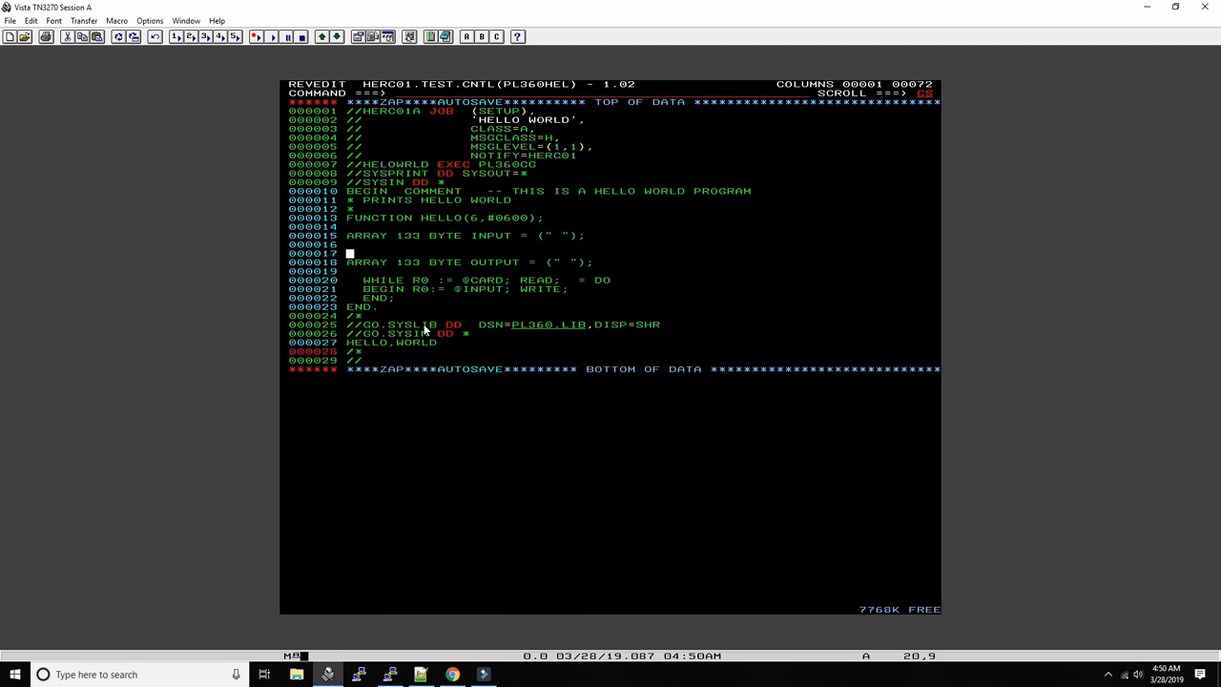
left_click(427, 200)
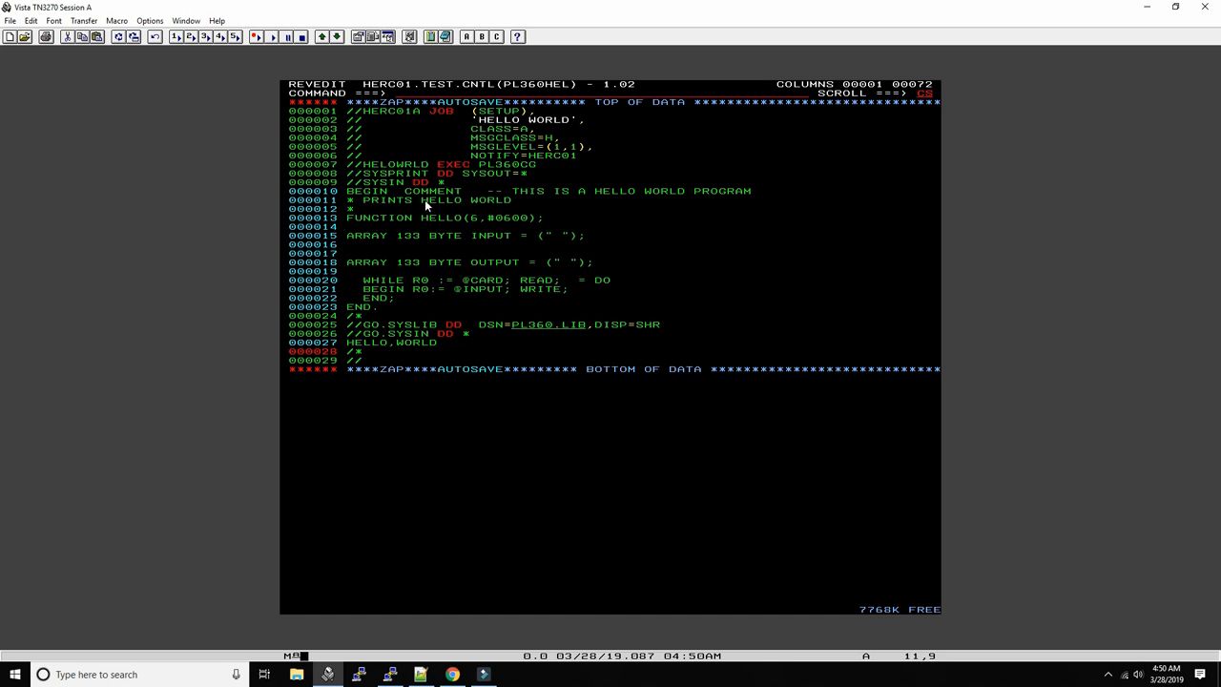
mouse_move(413, 197)
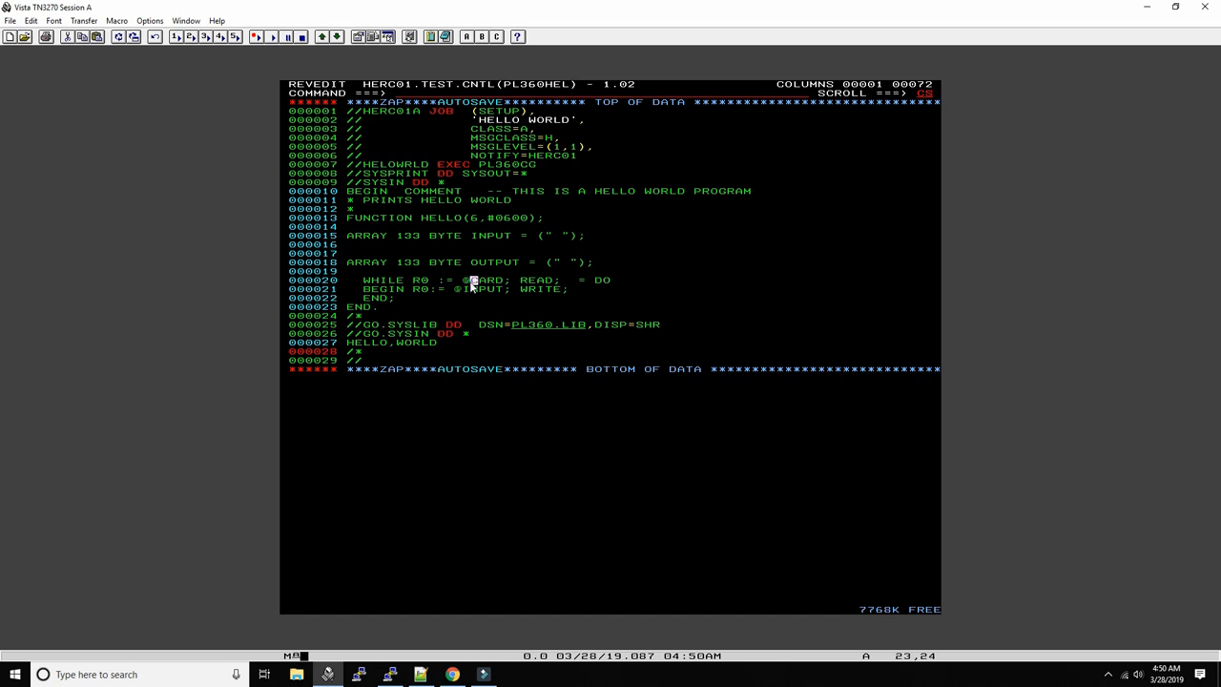
mouse_move(376, 248)
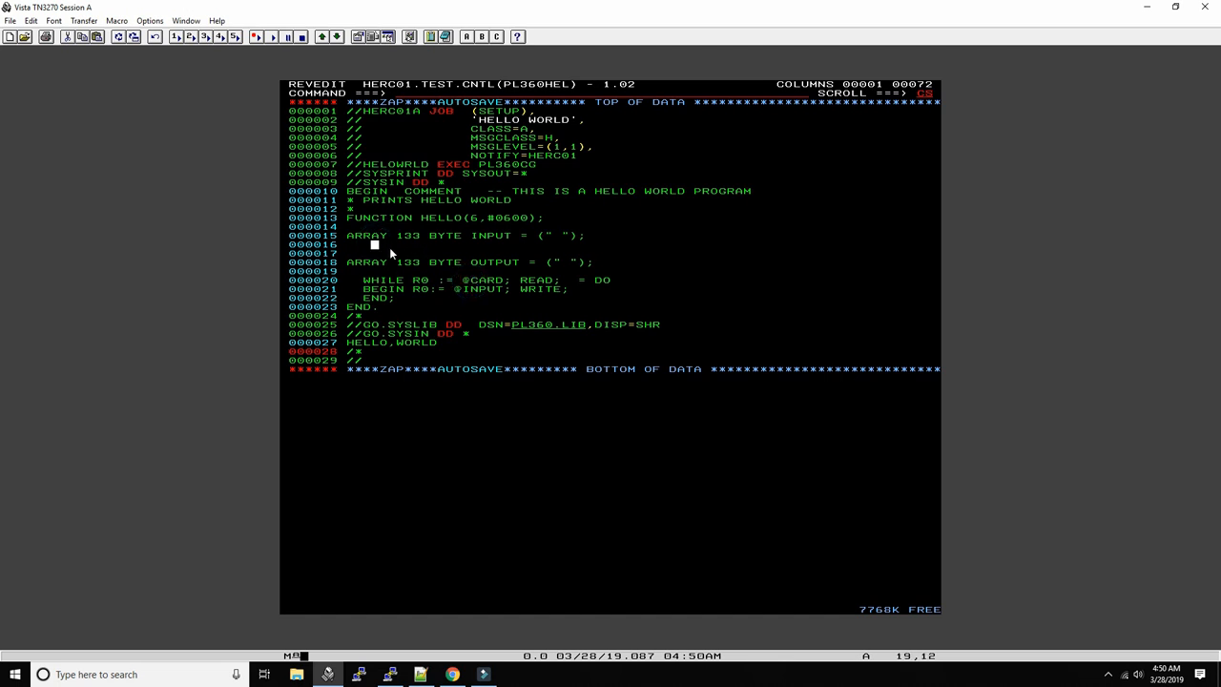
Step: Add BYTE CARD SYN INPUT(23); on line 16 and space out R0 :=
type("BYTE CAR")
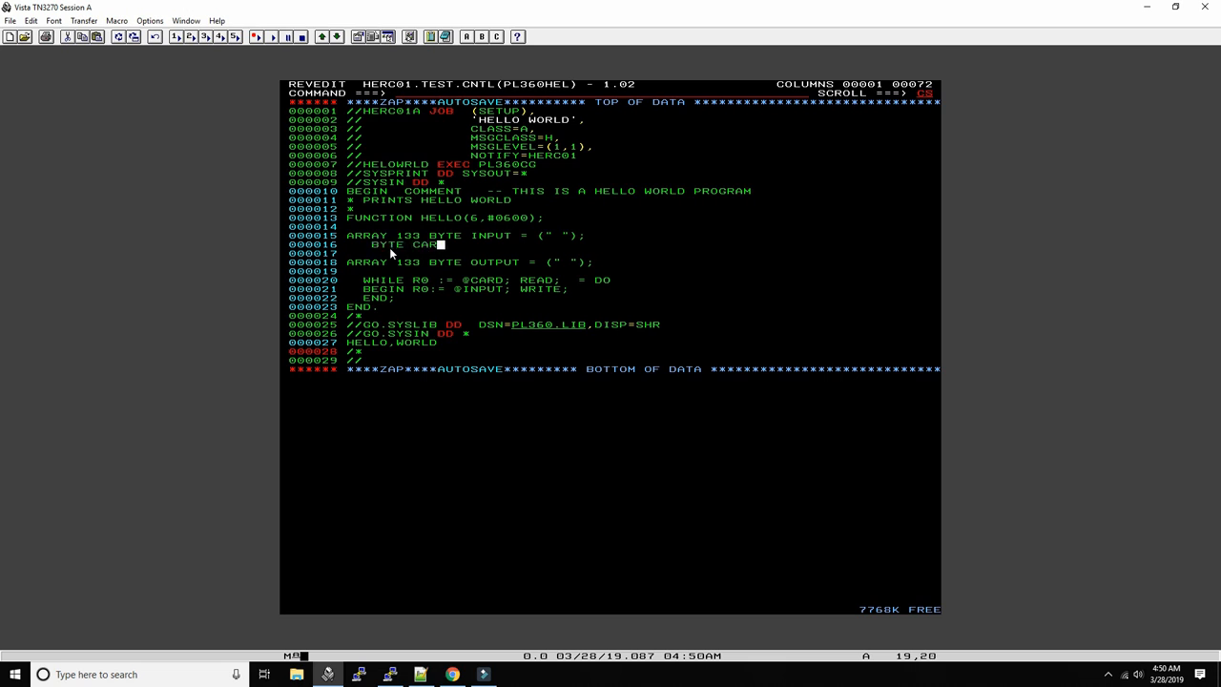
type("SYN INPUT")
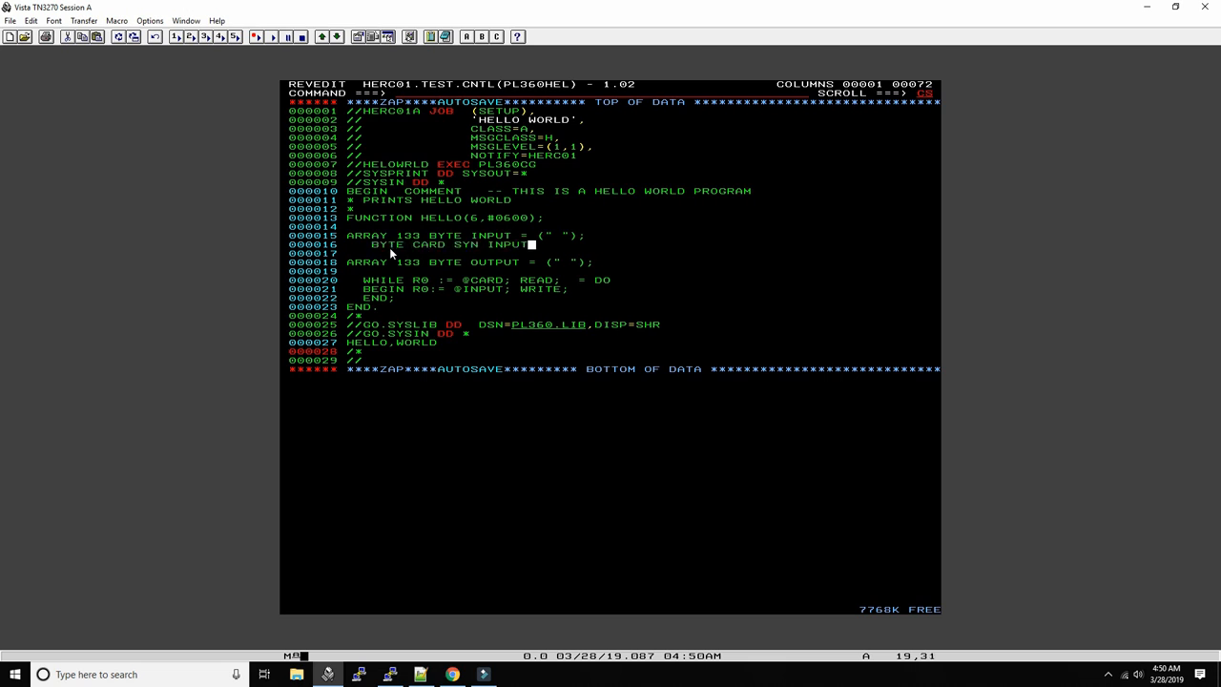
type("(23);")
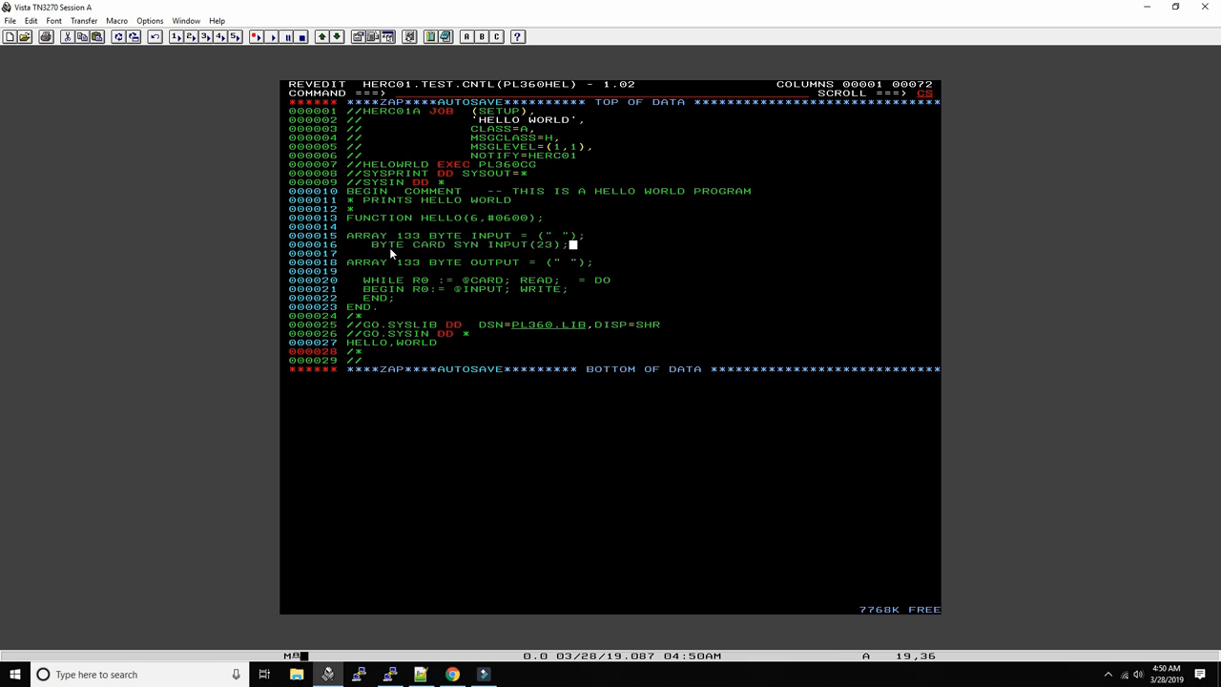
mouse_move(539, 252)
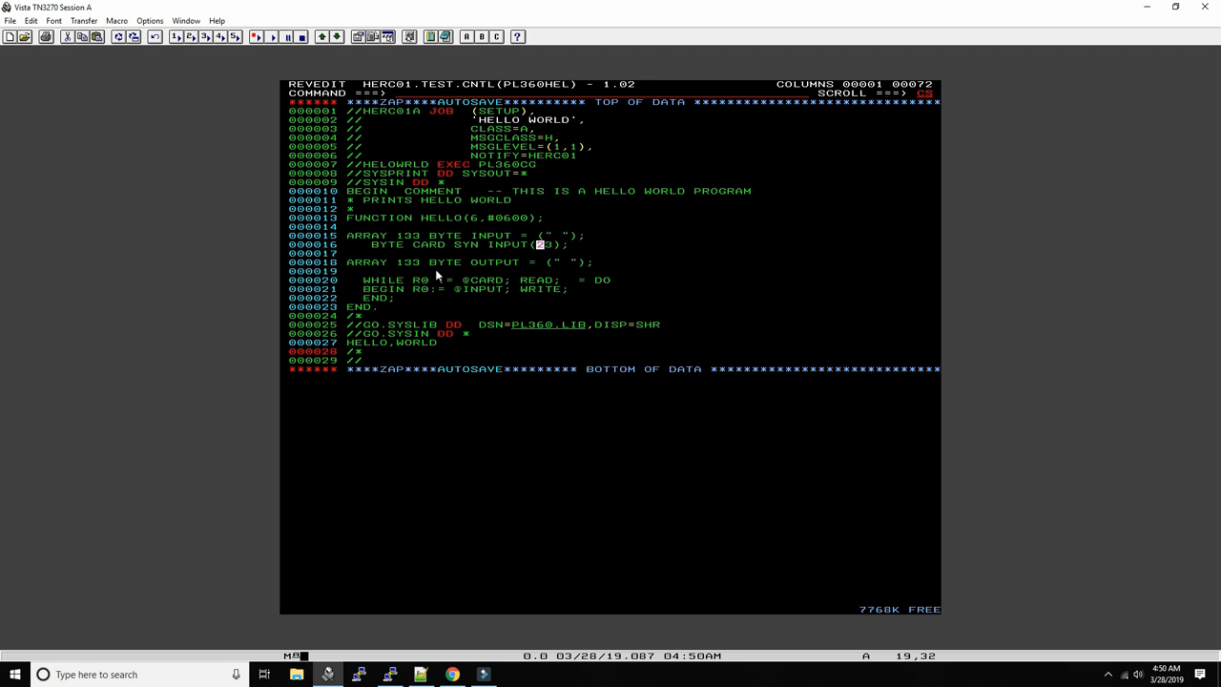
mouse_move(395, 270)
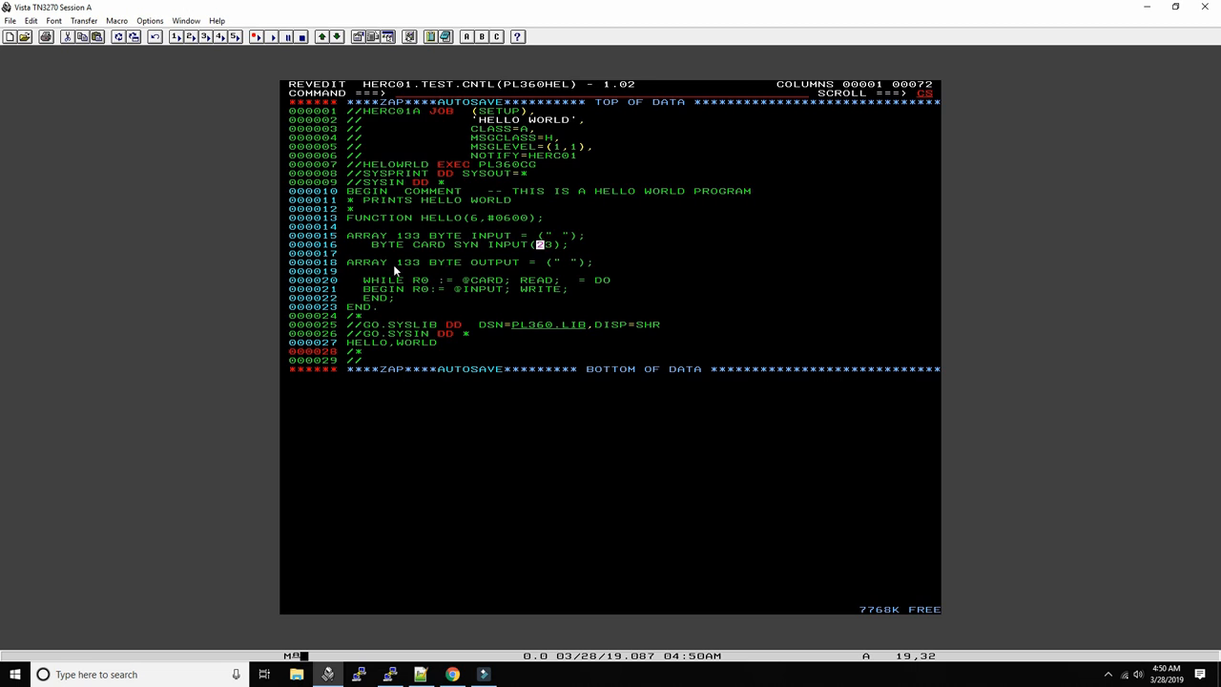
mouse_move(401, 267)
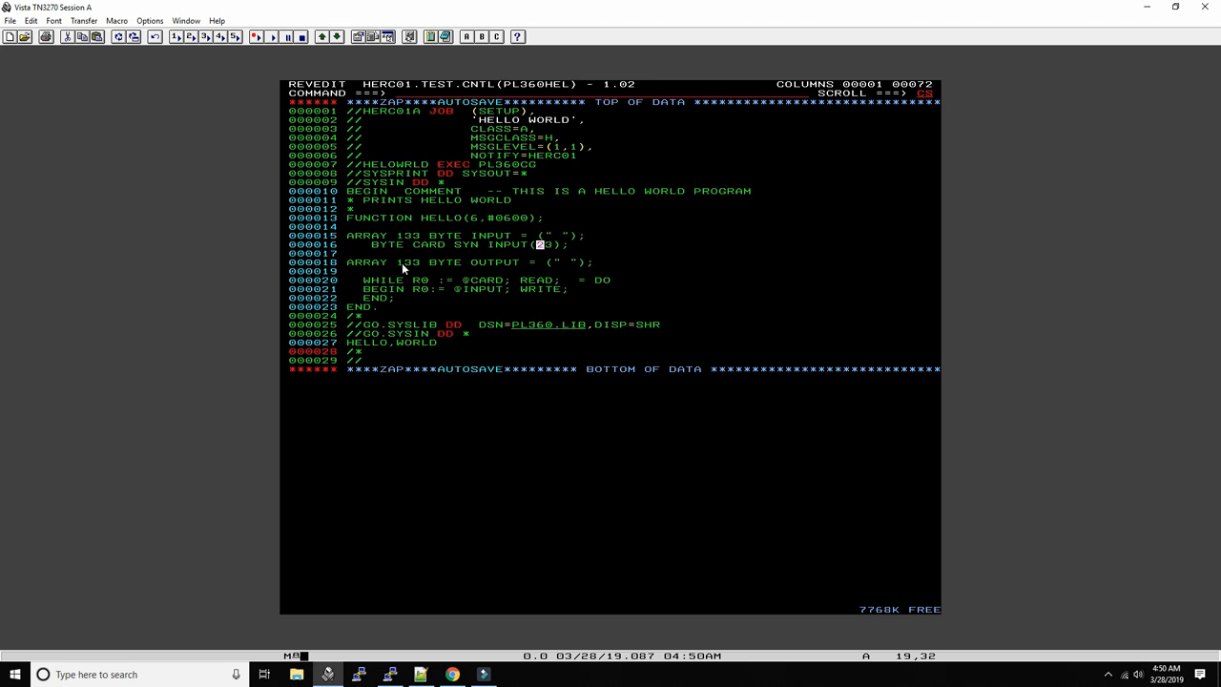
mouse_move(564, 273)
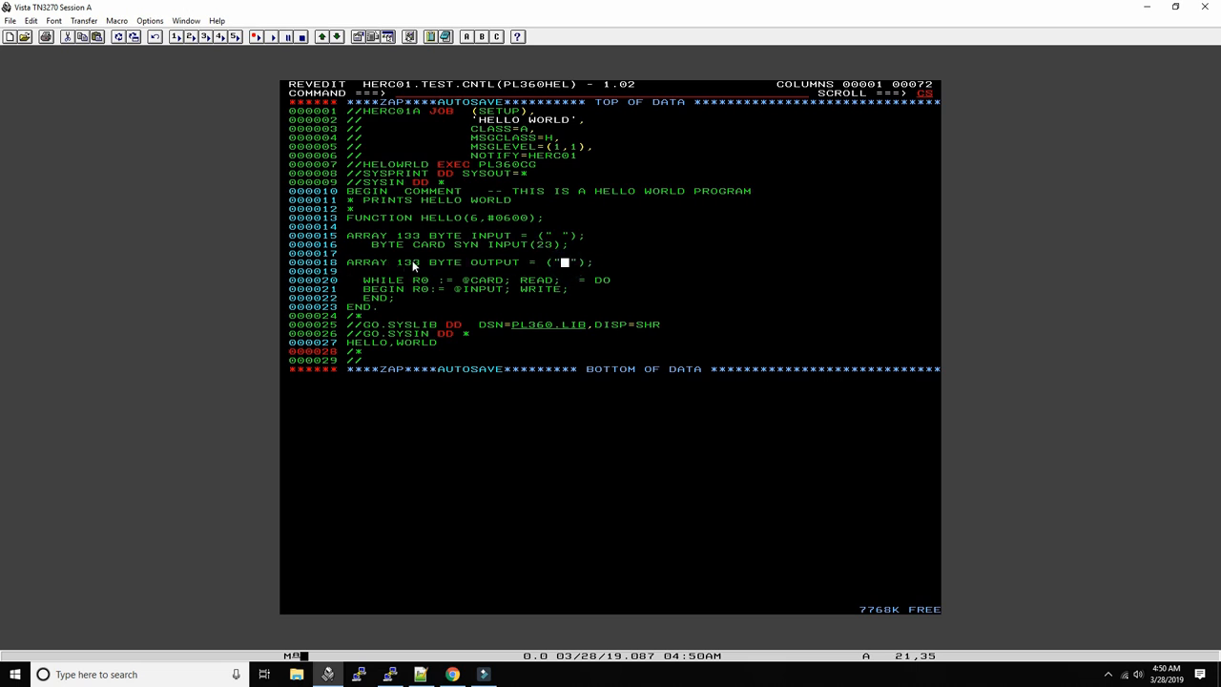
mouse_move(566, 266)
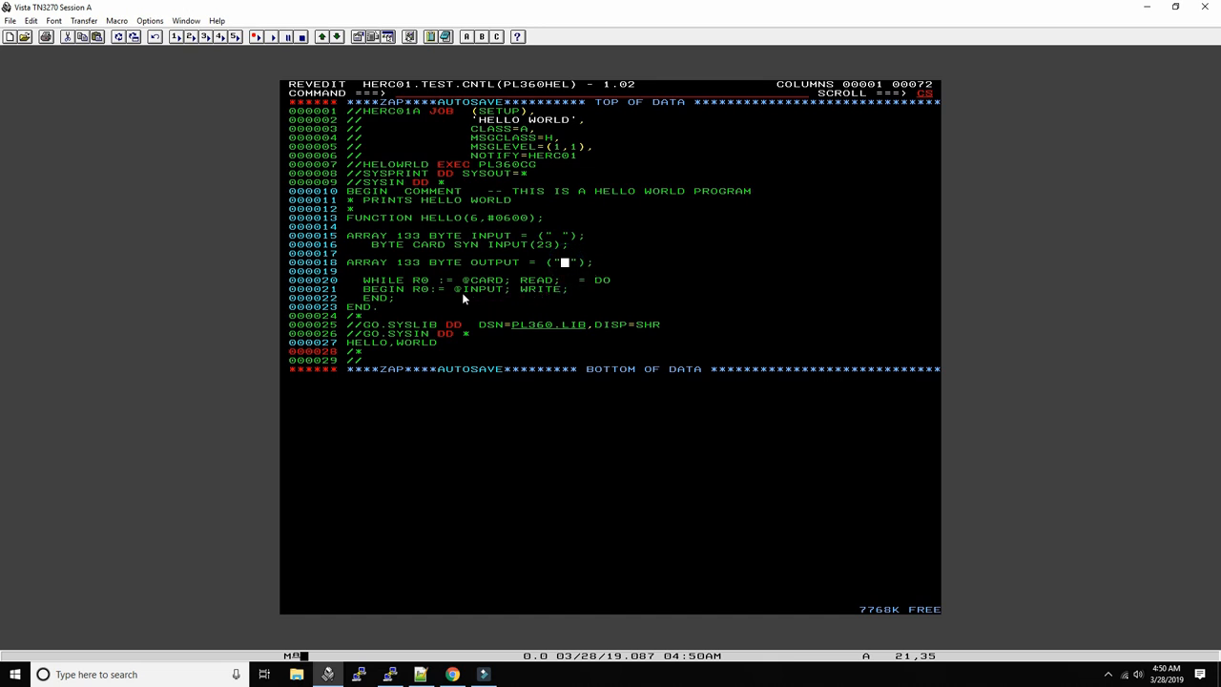
mouse_move(474, 292)
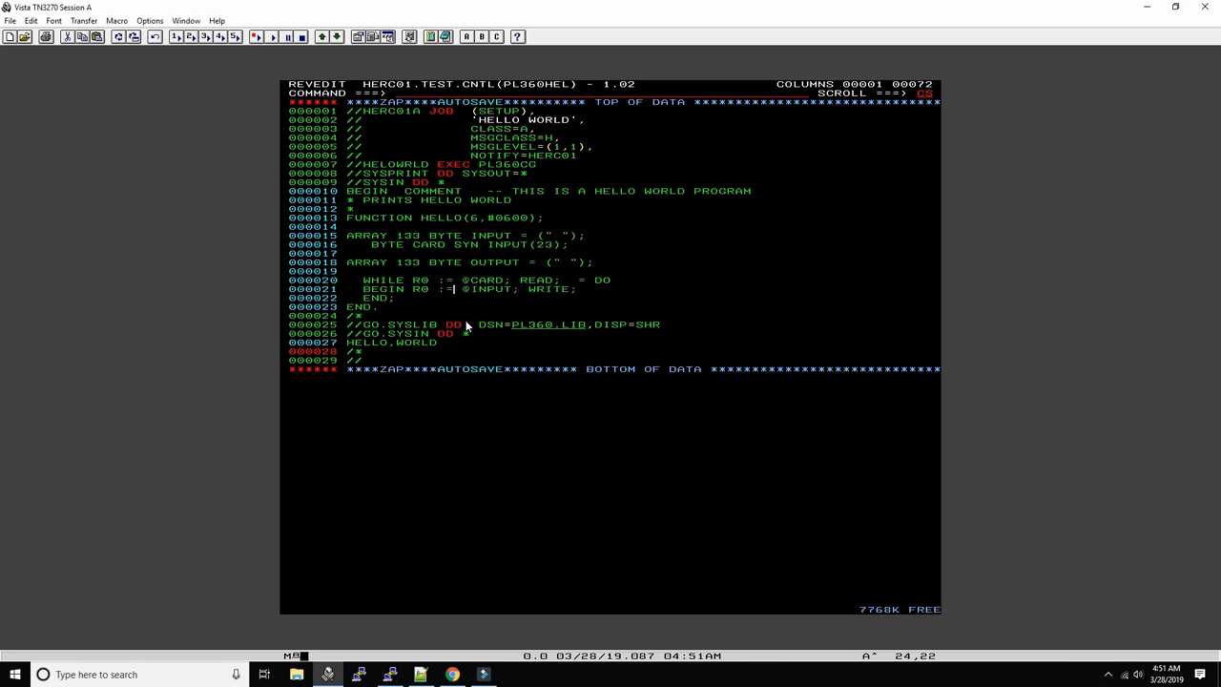
mouse_move(596, 288)
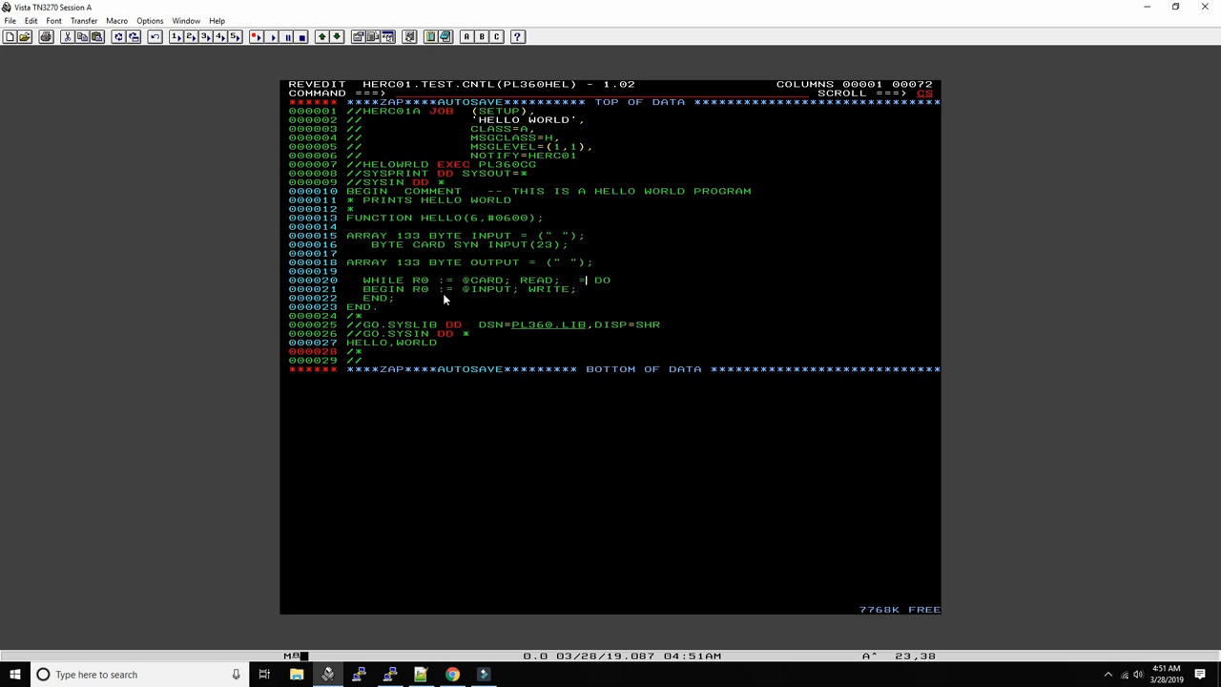
mouse_move(487, 296)
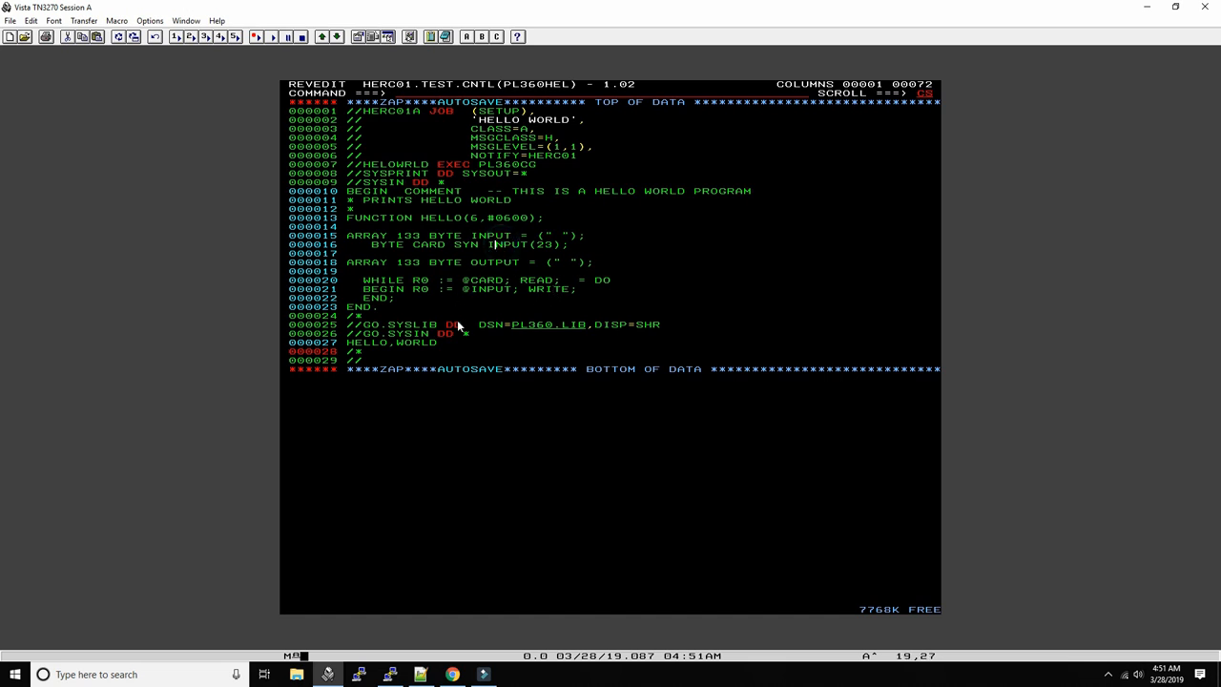
left_click(329, 96)
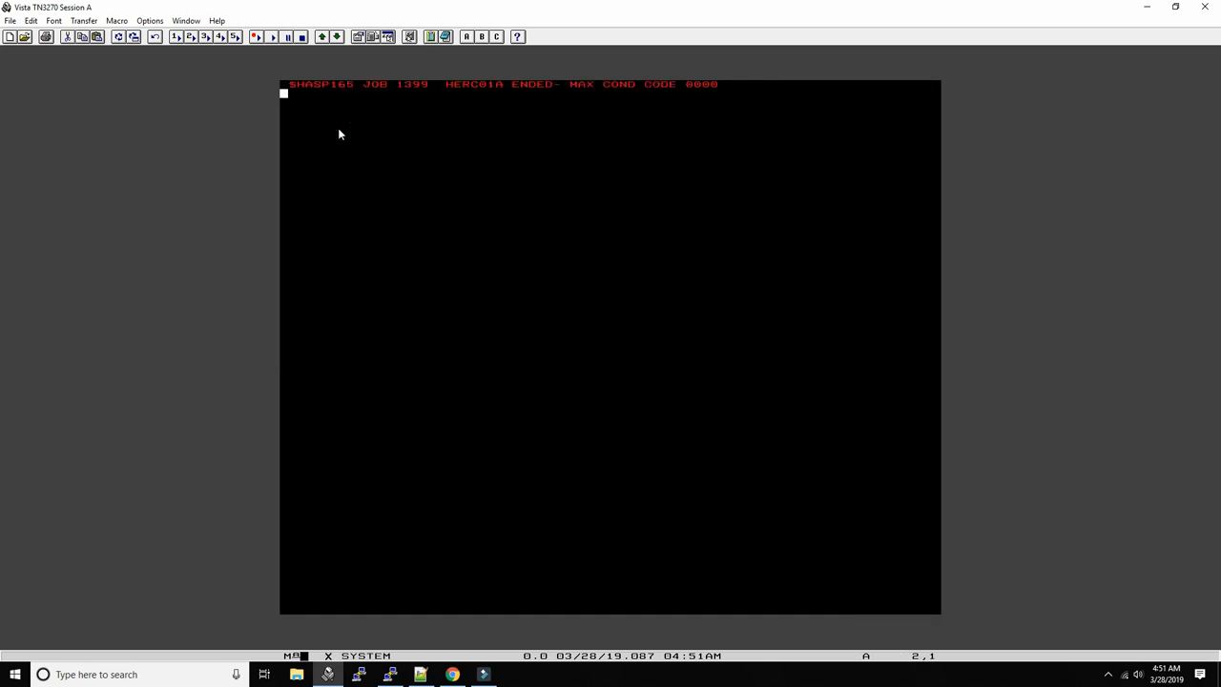
Step: Submit the PL360HEL job and acknowledge the $HASP165 message
type("***")
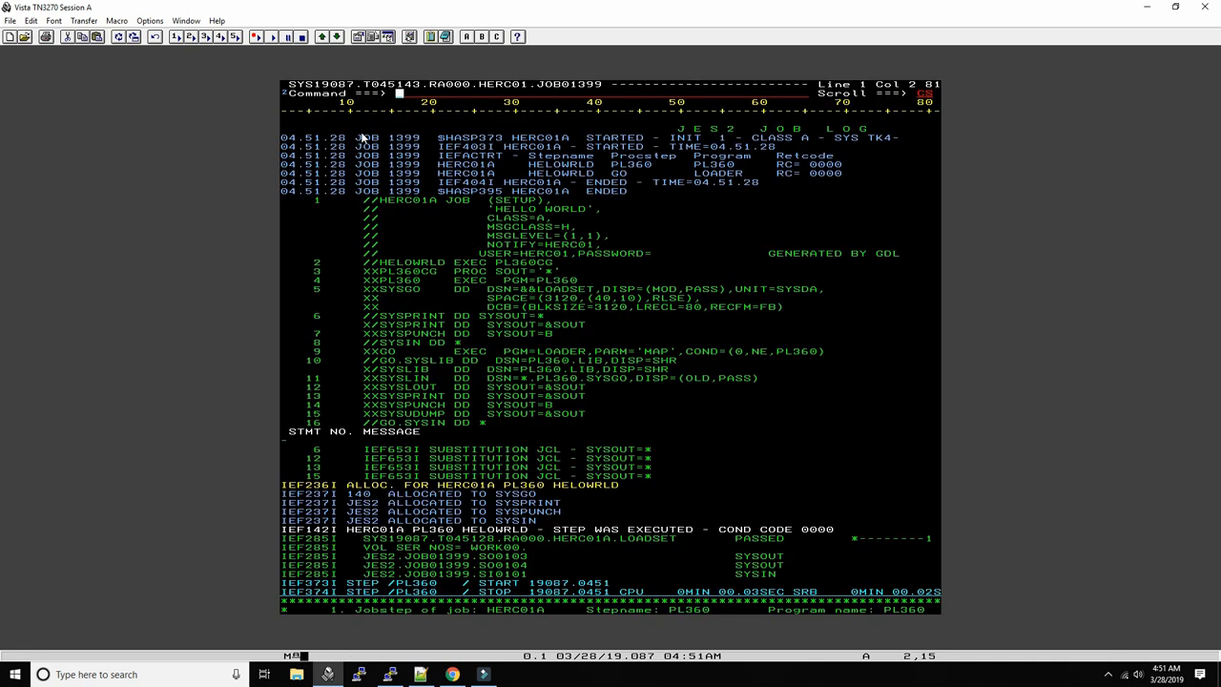
Step: Scroll the HERC01A job log to the end to see HELLO,WORLD printed
scroll("down", 3)
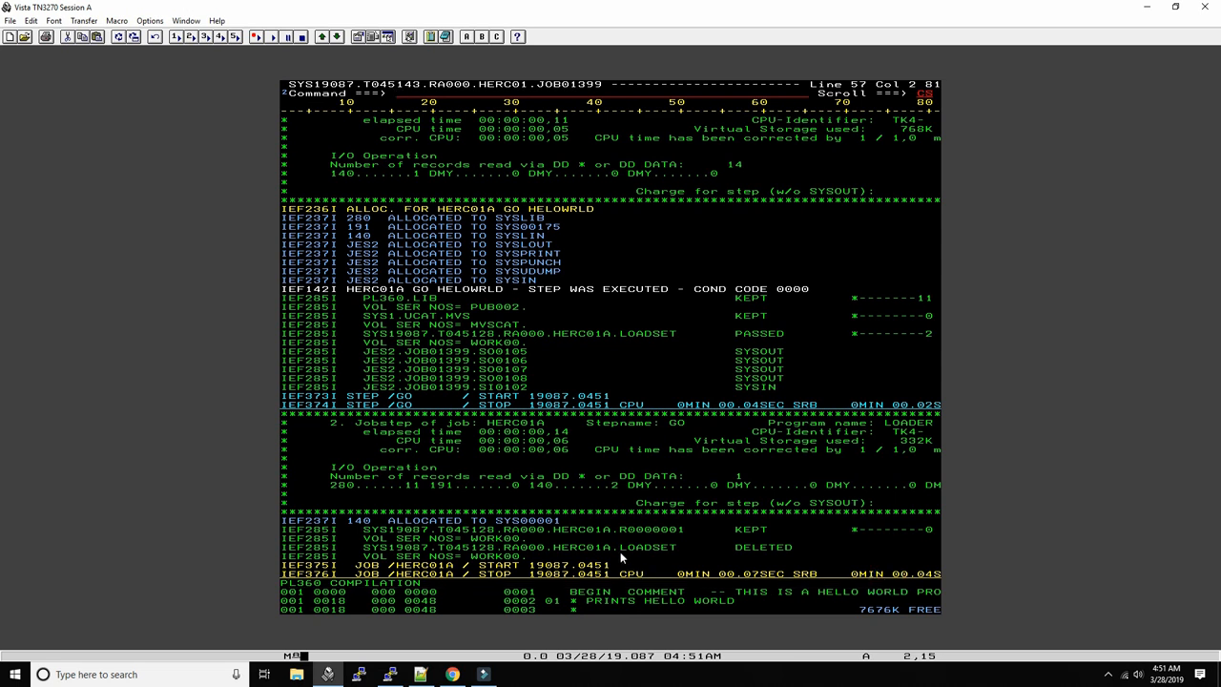
scroll("down", 3)
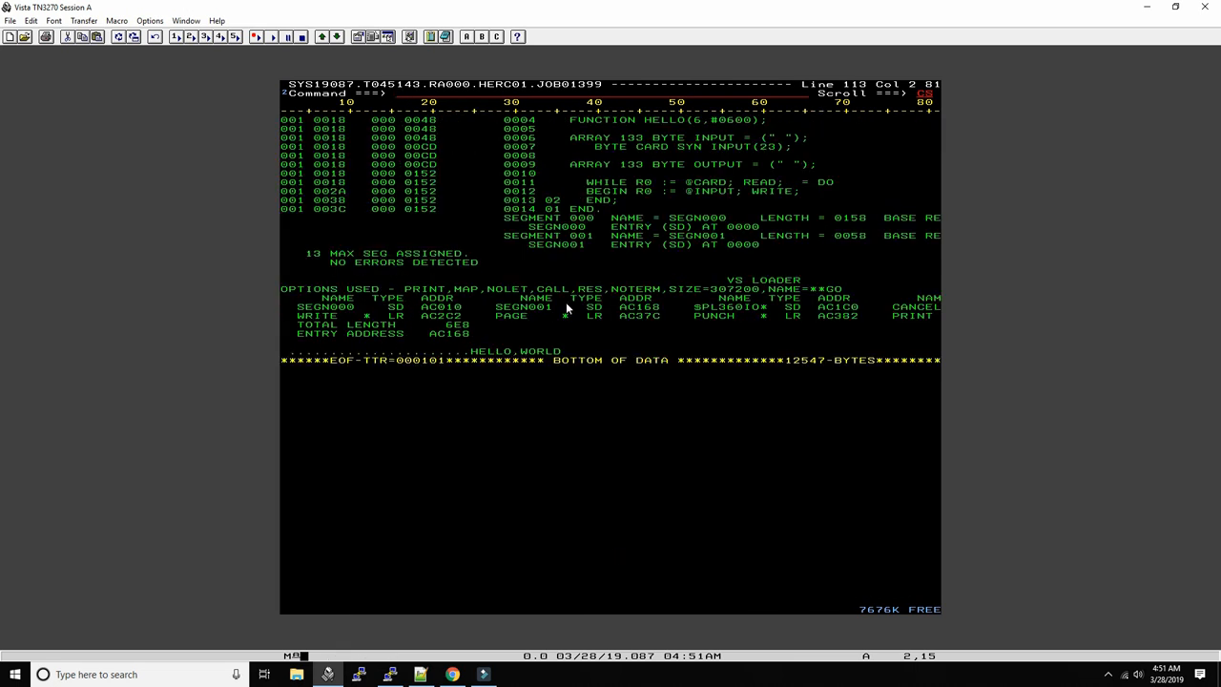
left_click(426, 137)
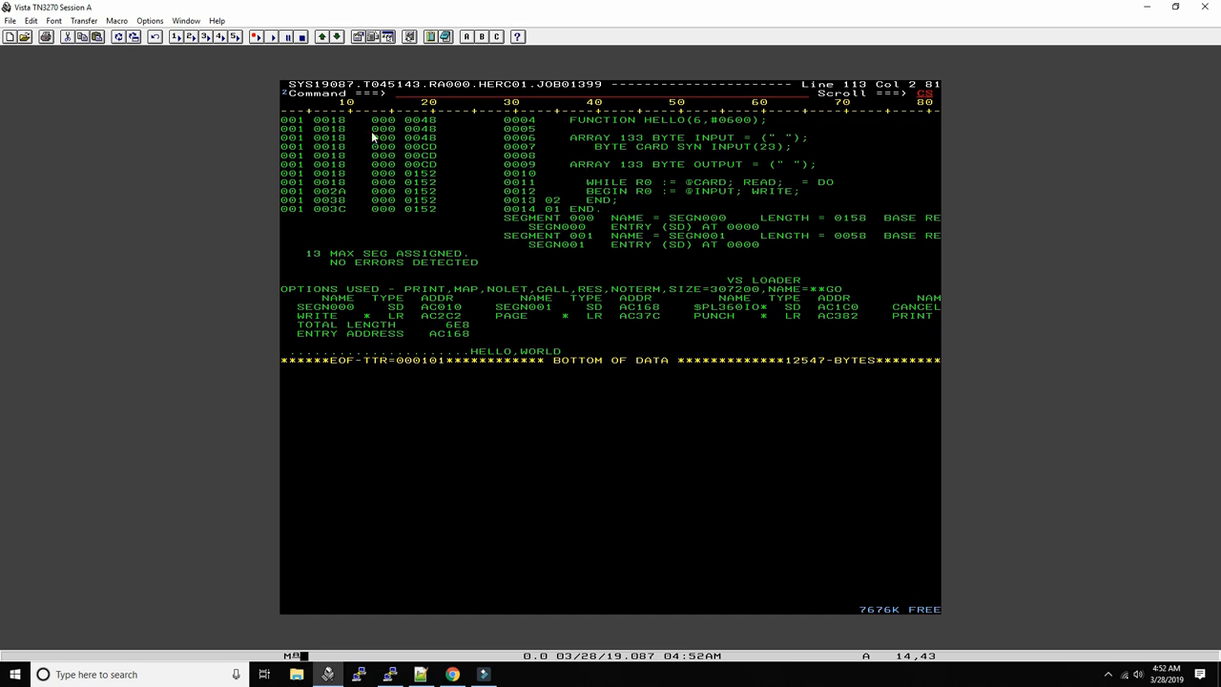
left_click(614, 217)
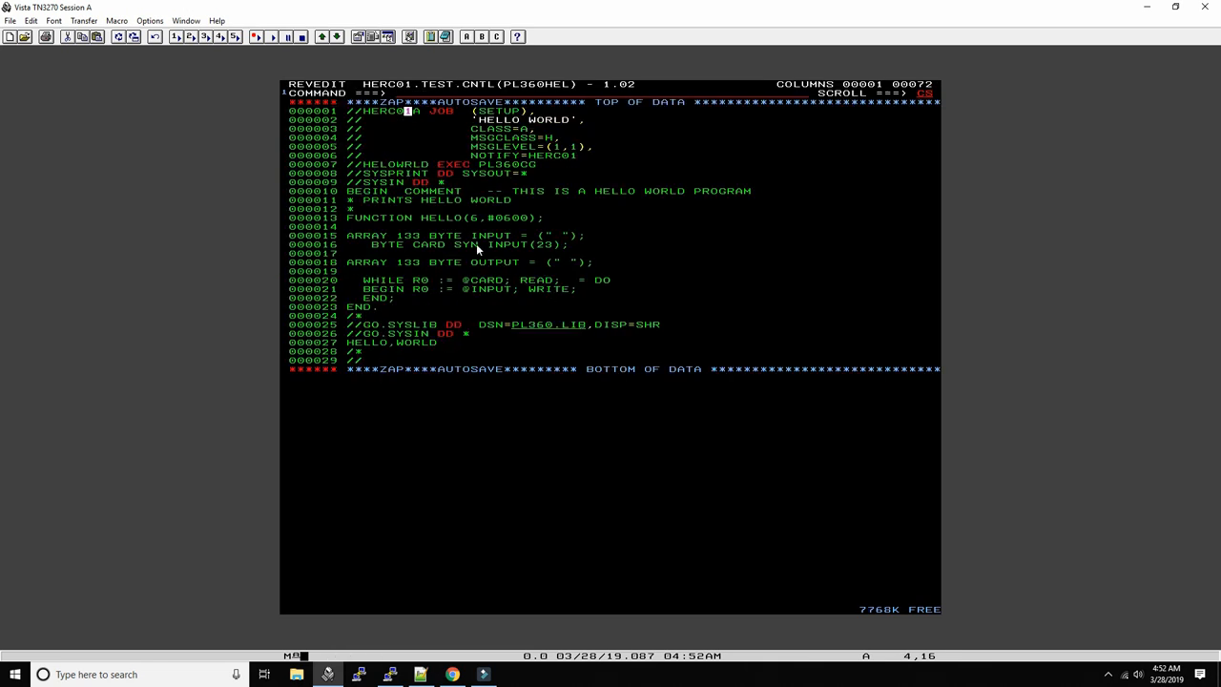
mouse_move(428, 272)
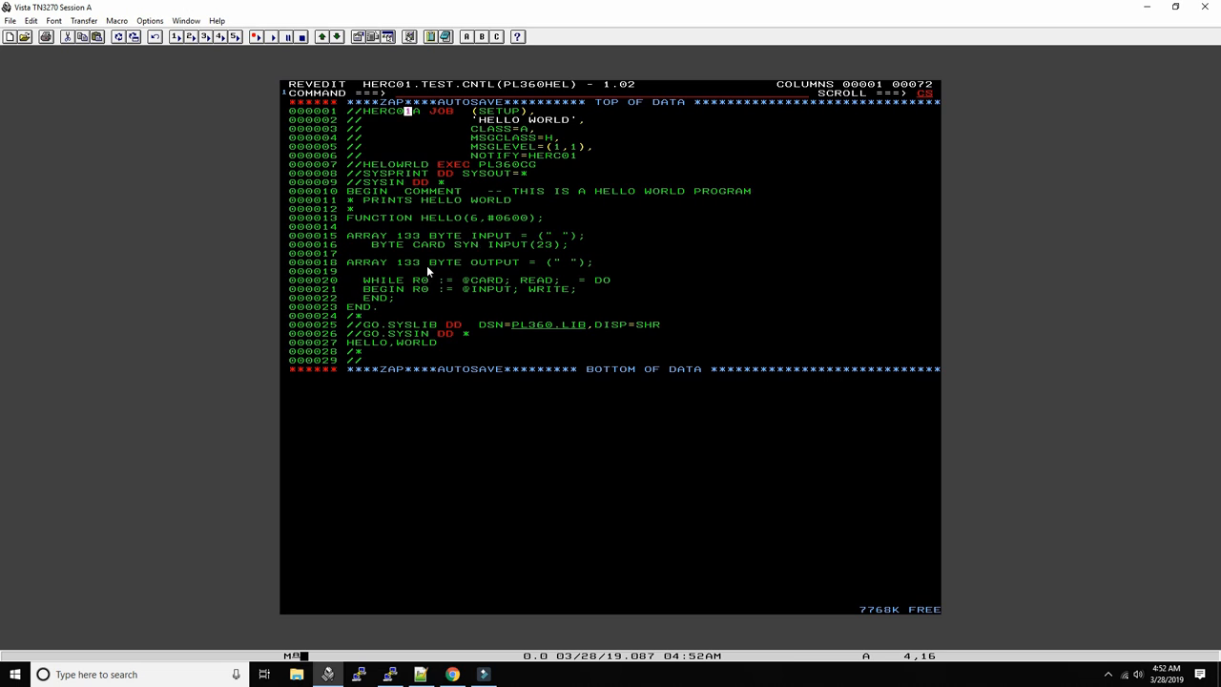
mouse_move(422, 286)
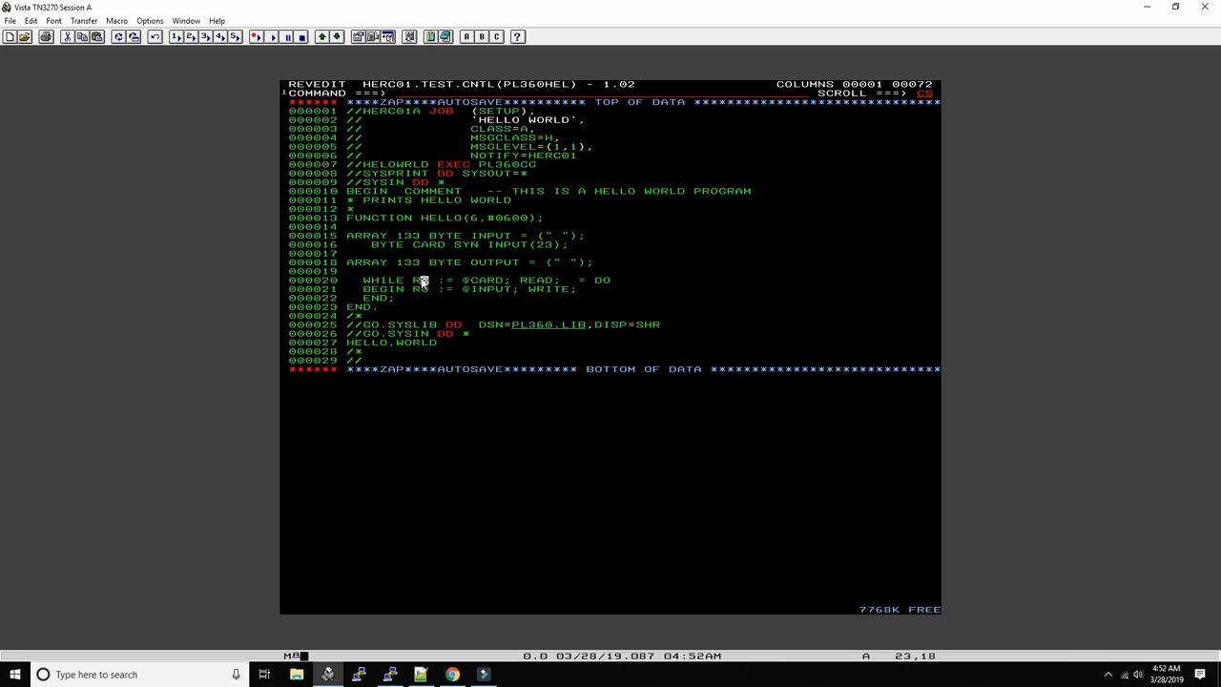
mouse_move(390, 243)
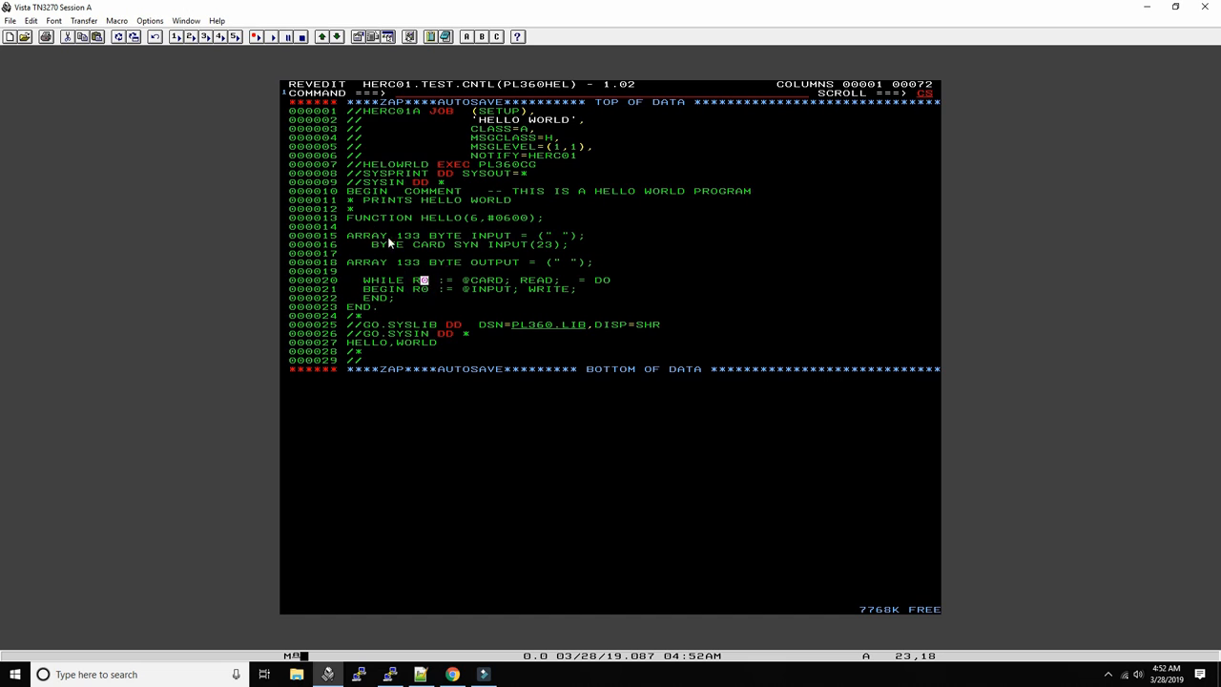
mouse_move(390, 288)
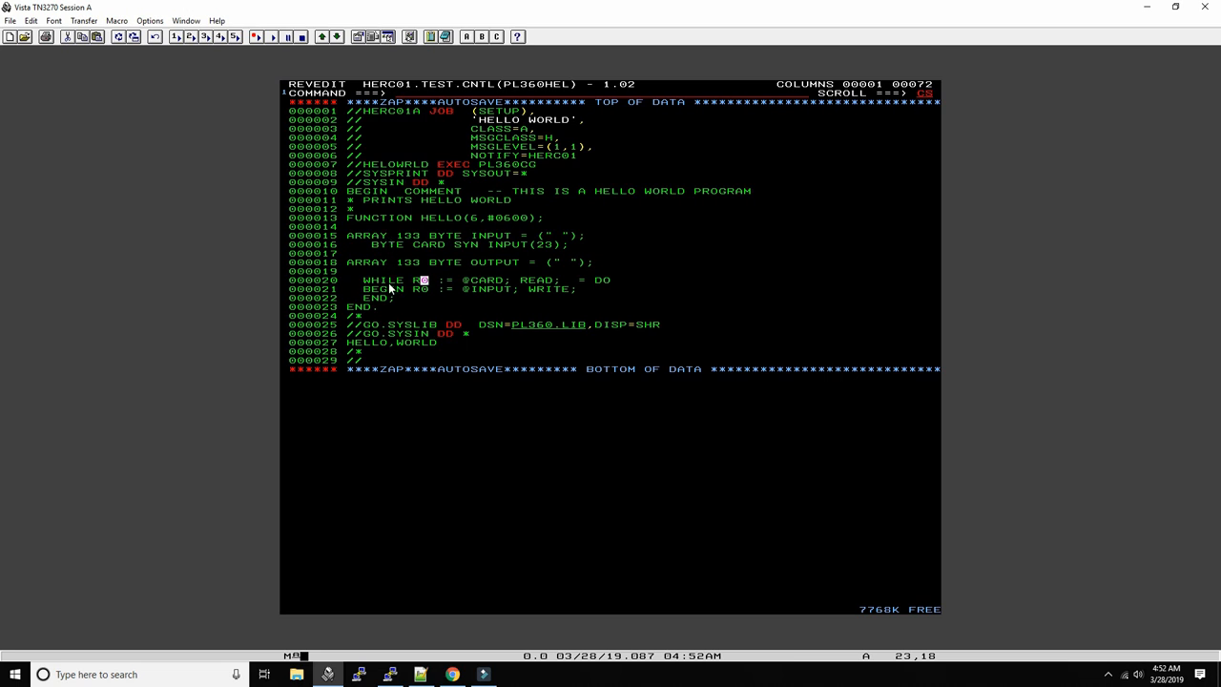
mouse_move(422, 280)
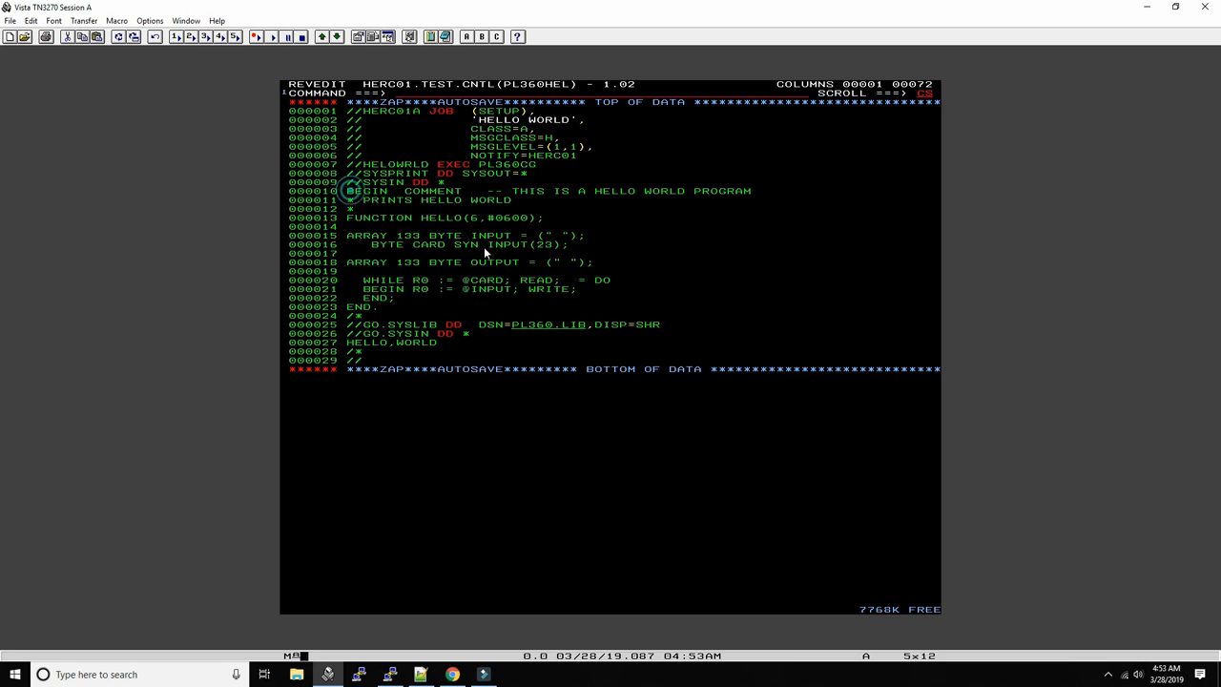
left_click_drag(348, 188, 752, 306)
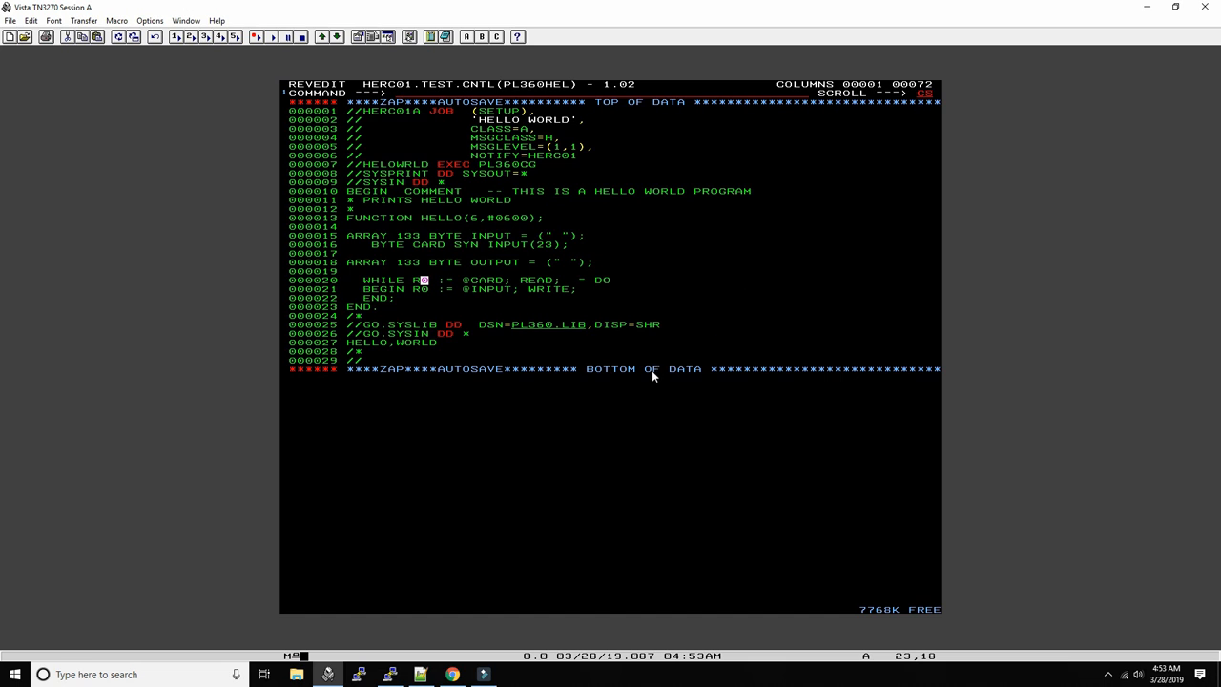
mouse_move(648, 380)
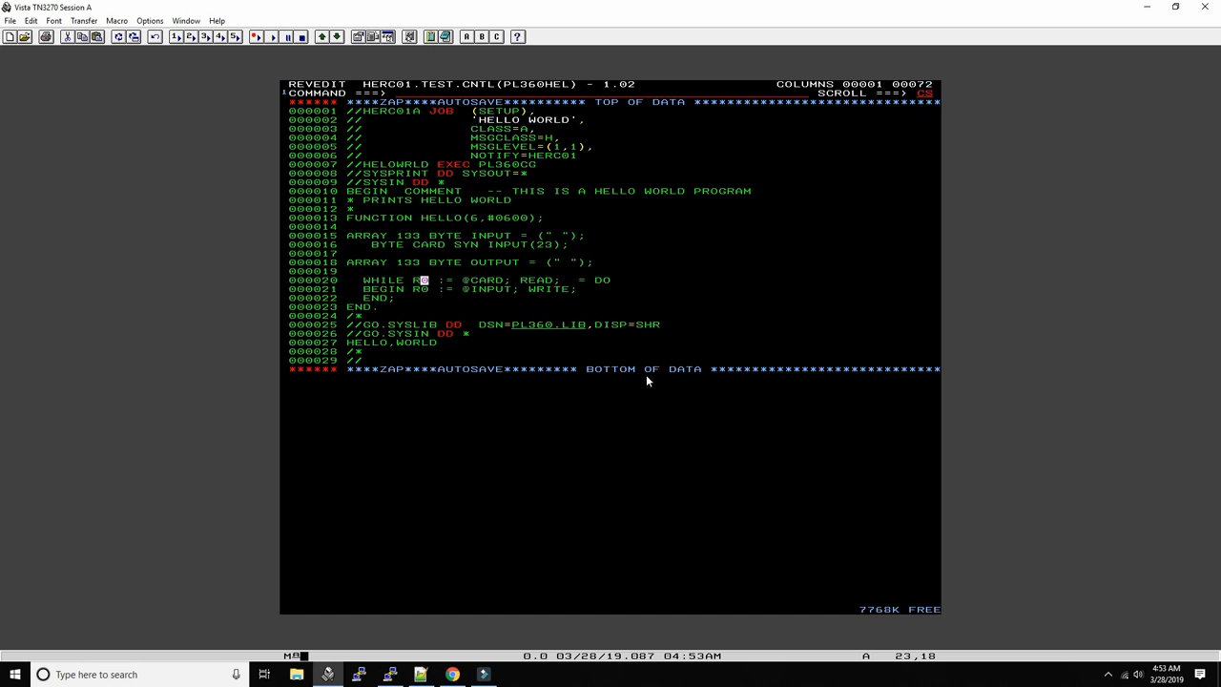
mouse_move(381, 240)
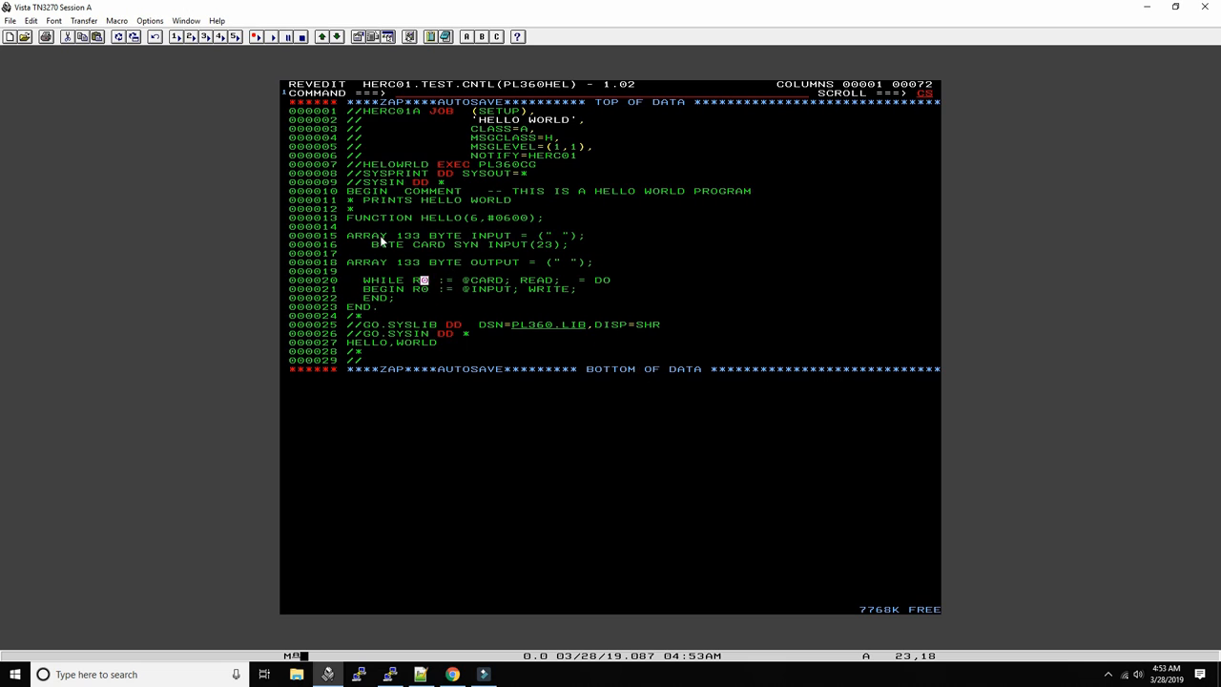
mouse_move(391, 282)
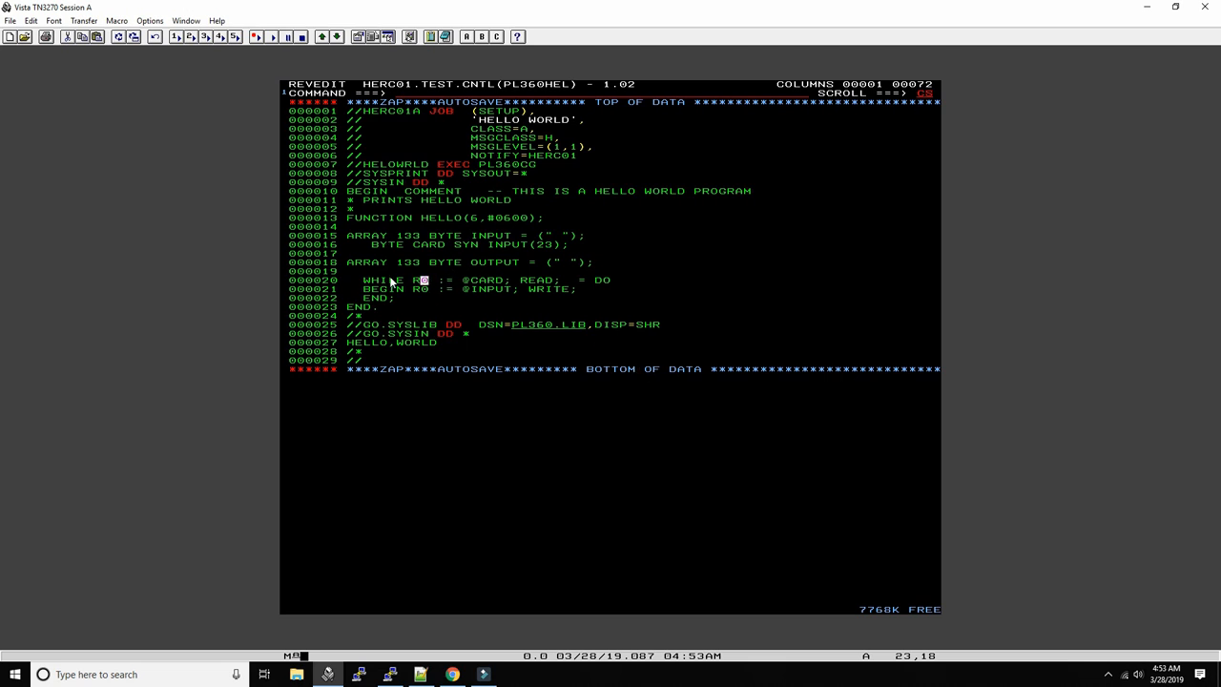
mouse_move(432, 310)
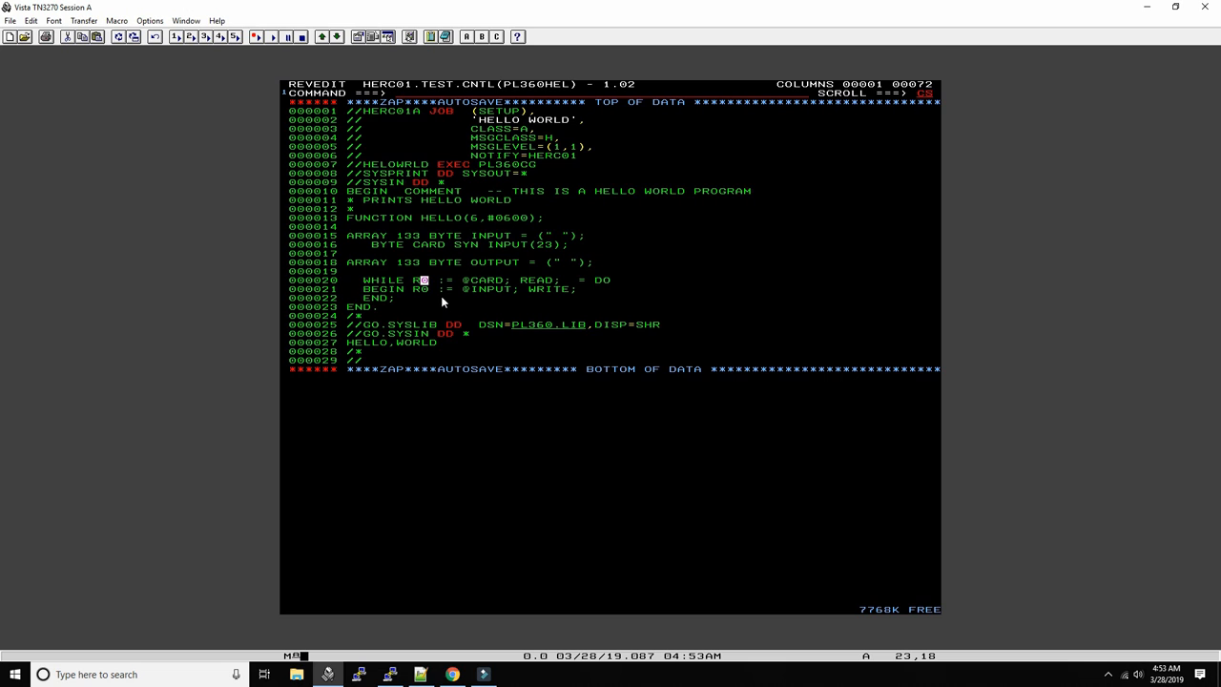
mouse_move(453, 288)
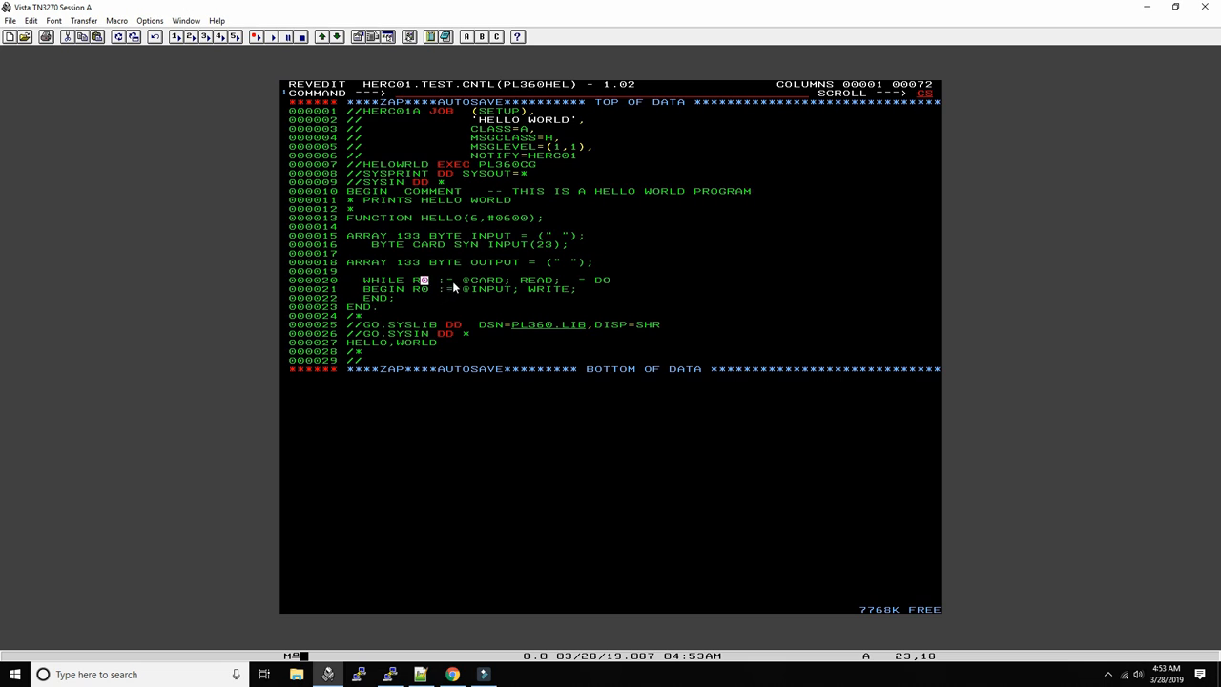
mouse_move(456, 284)
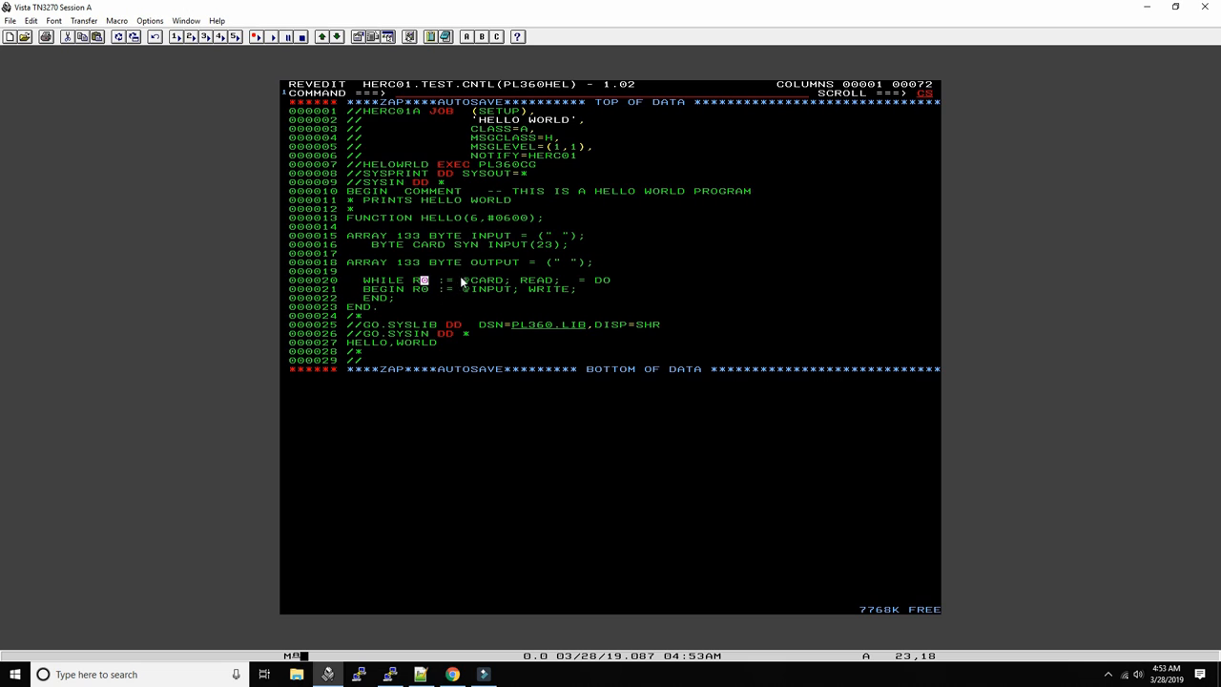
mouse_move(441, 285)
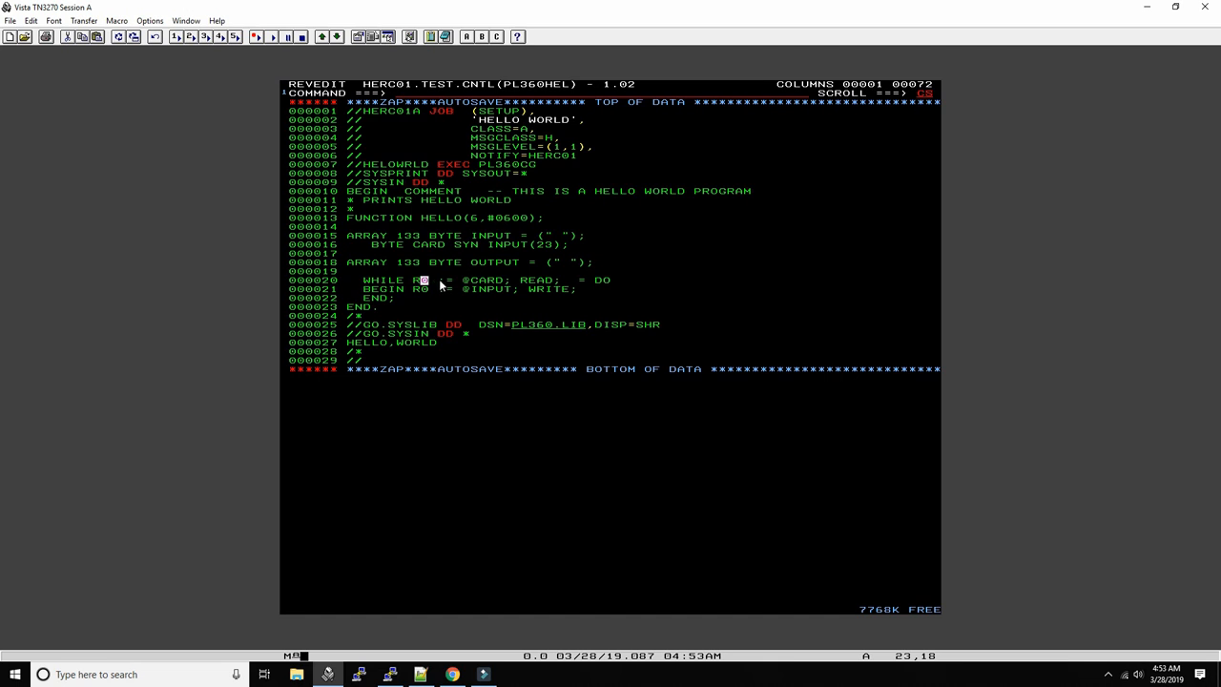
mouse_move(427, 312)
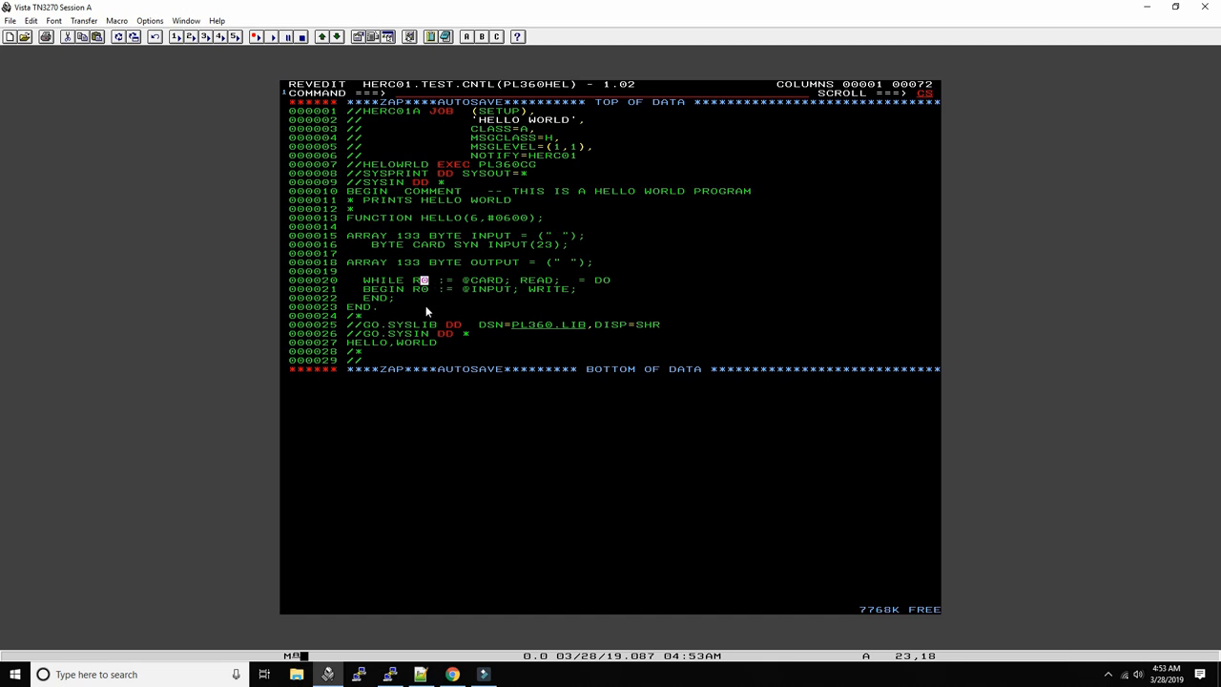
mouse_move(351, 195)
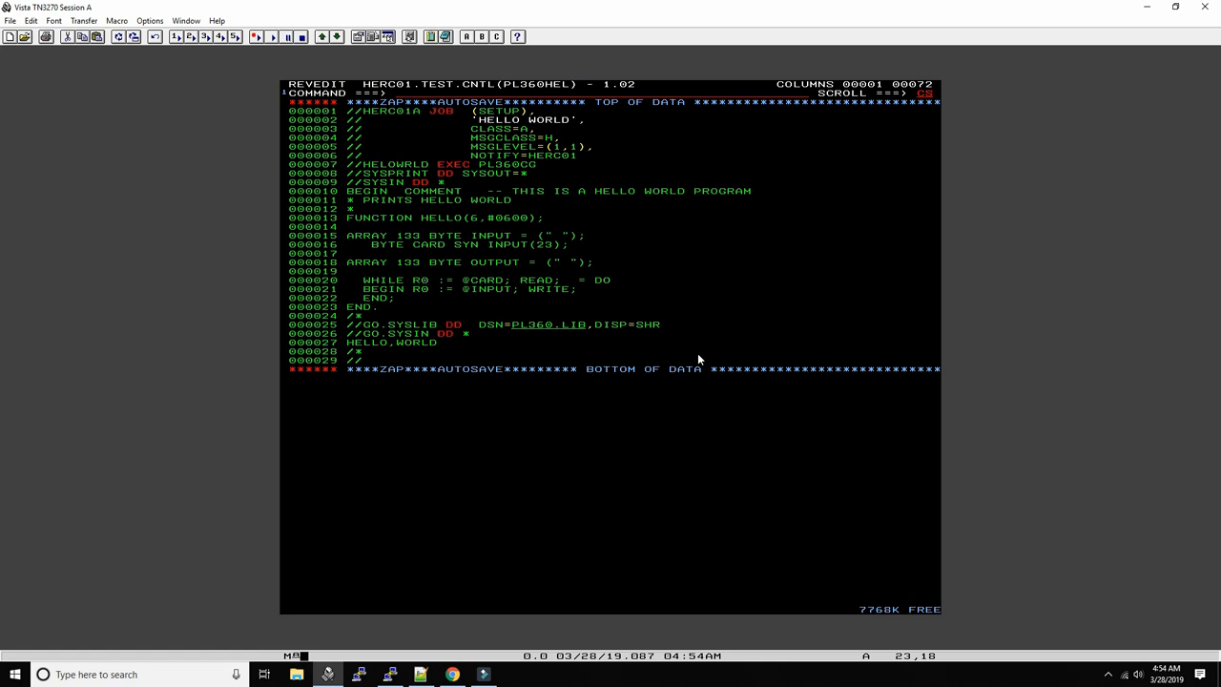
Step: Switch to Chrome's Free XA blog tab, open 'Sign the petition!' and scroll through it
left_click(452, 675)
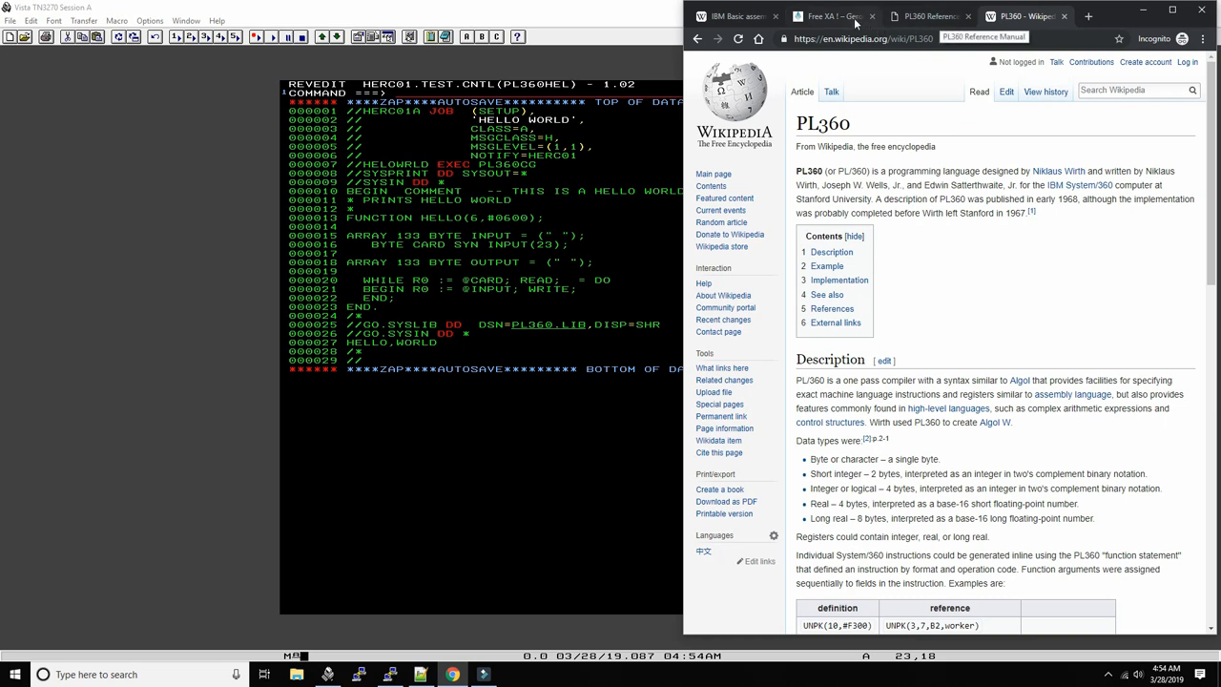
left_click(831, 16)
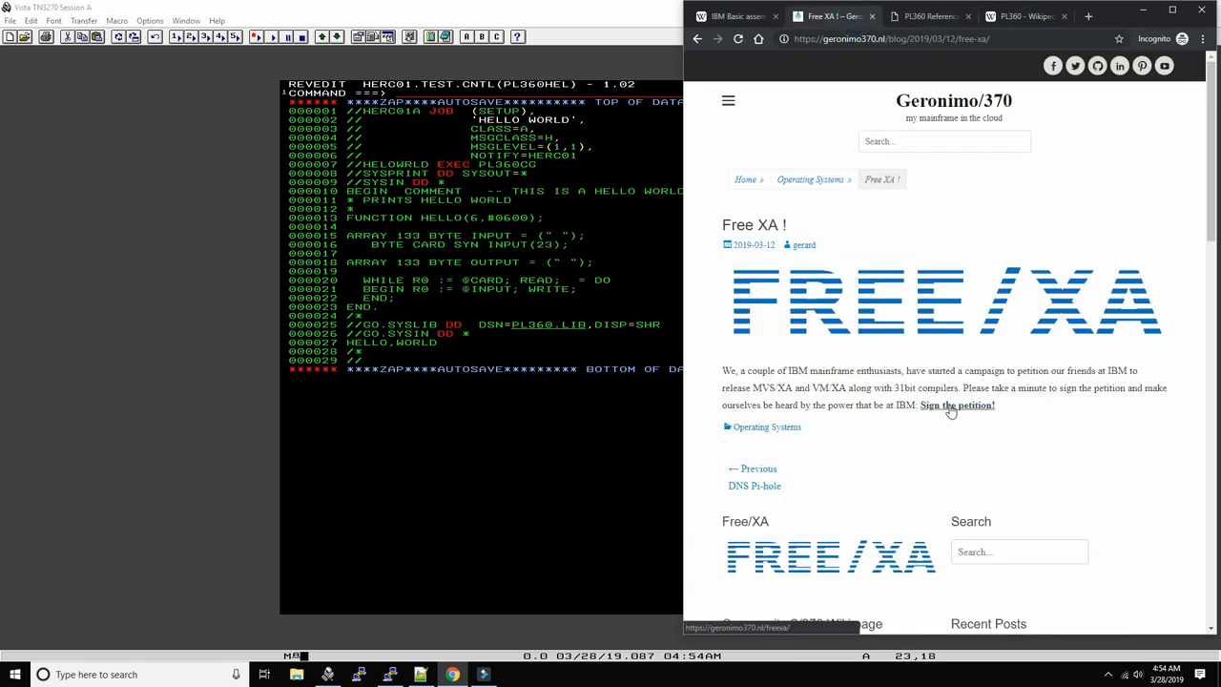
left_click(957, 404)
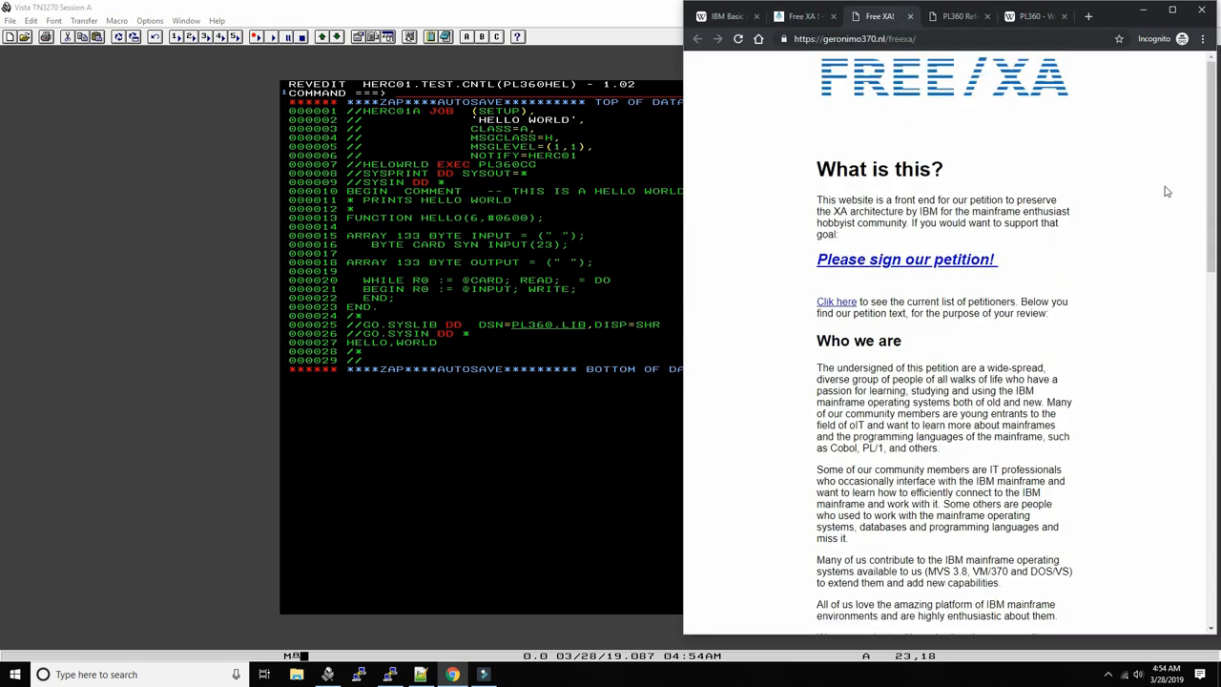
scroll("down", 3)
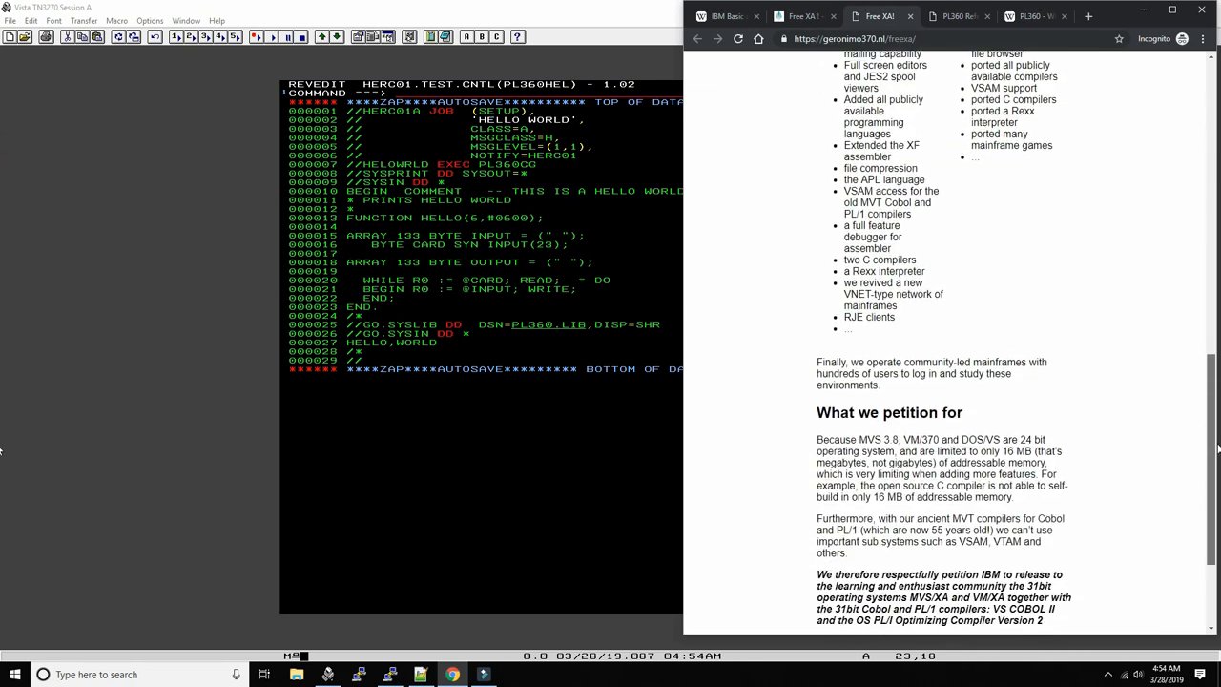
scroll("up", 3)
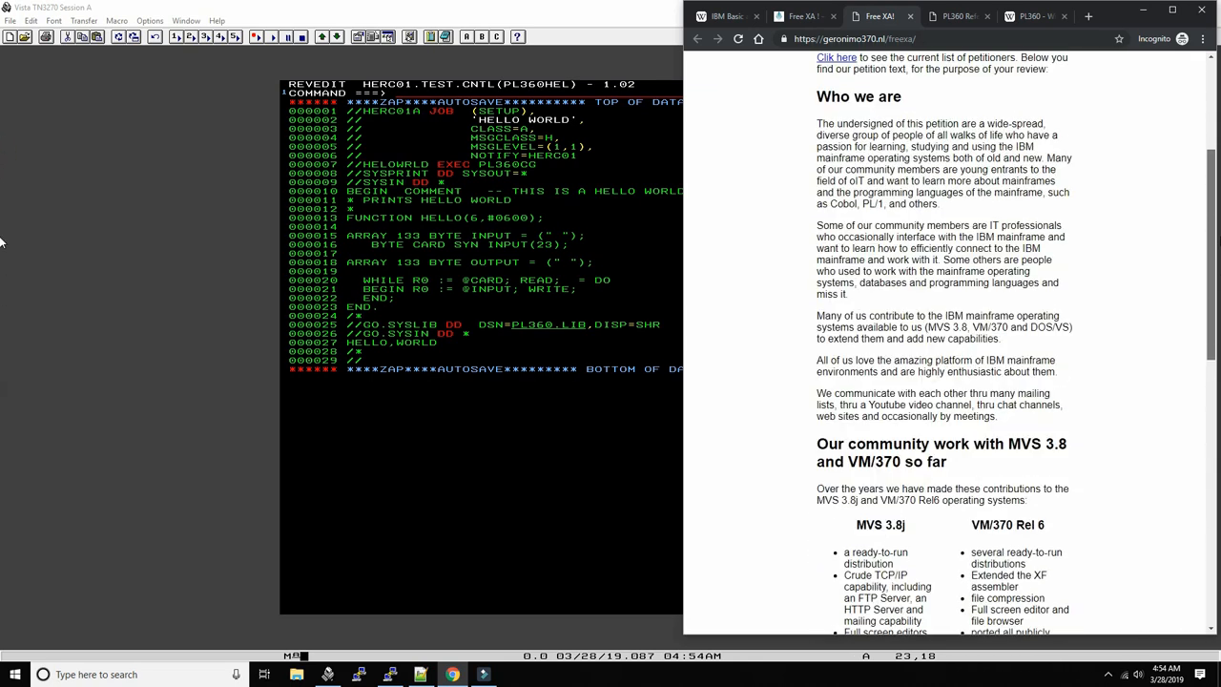
scroll("up", 3)
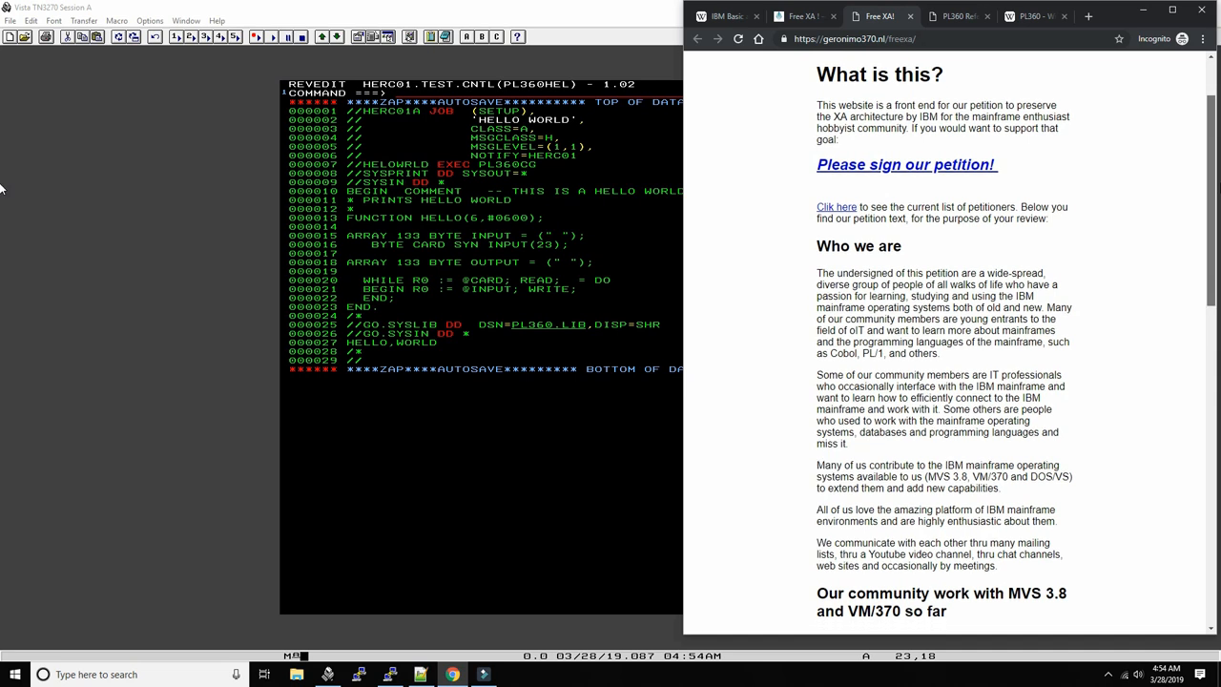
scroll("down", 3)
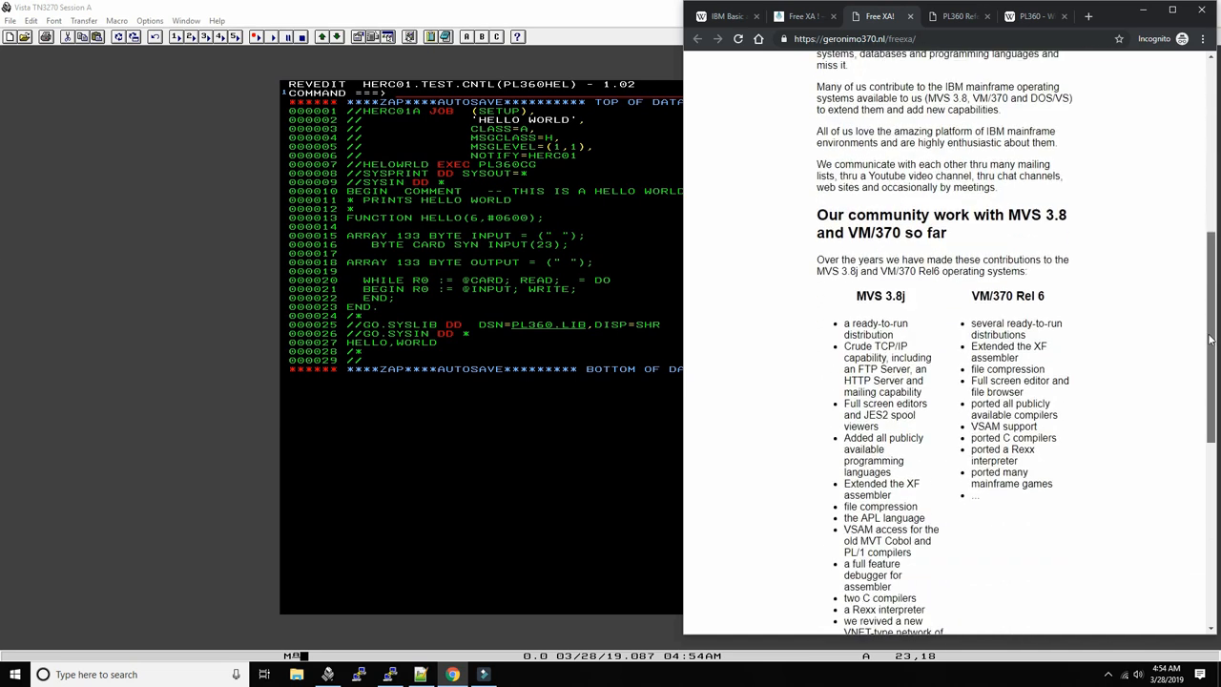
scroll("up", 3)
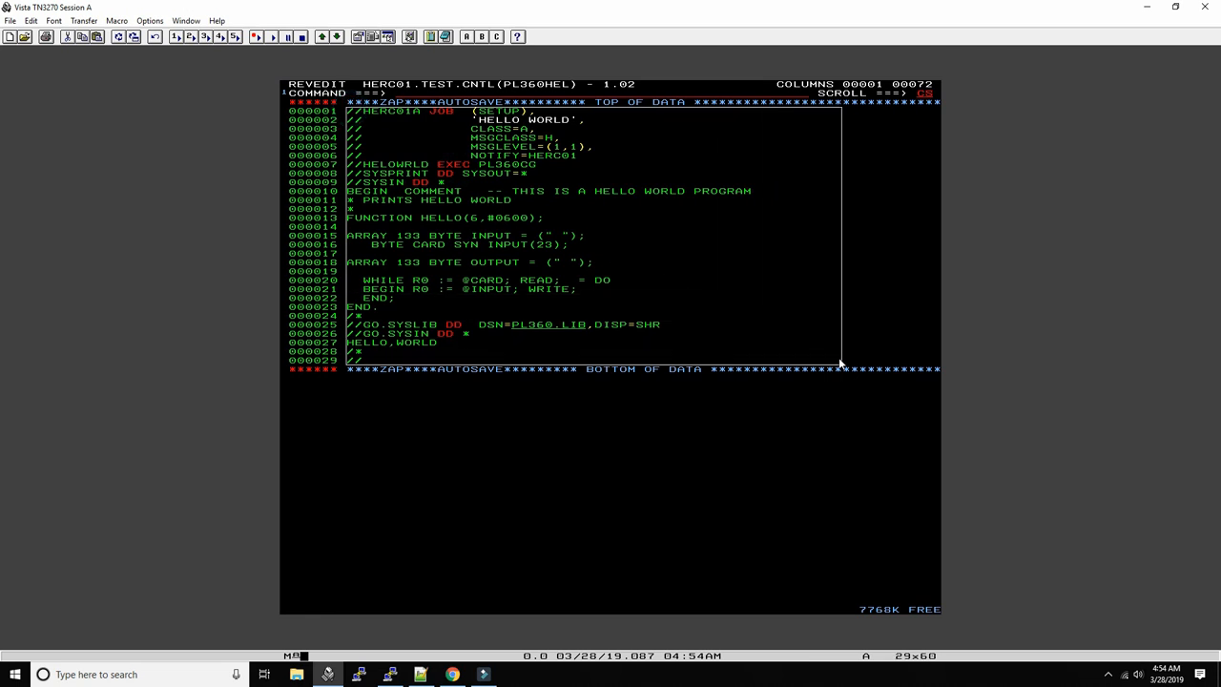
mouse_move(747, 418)
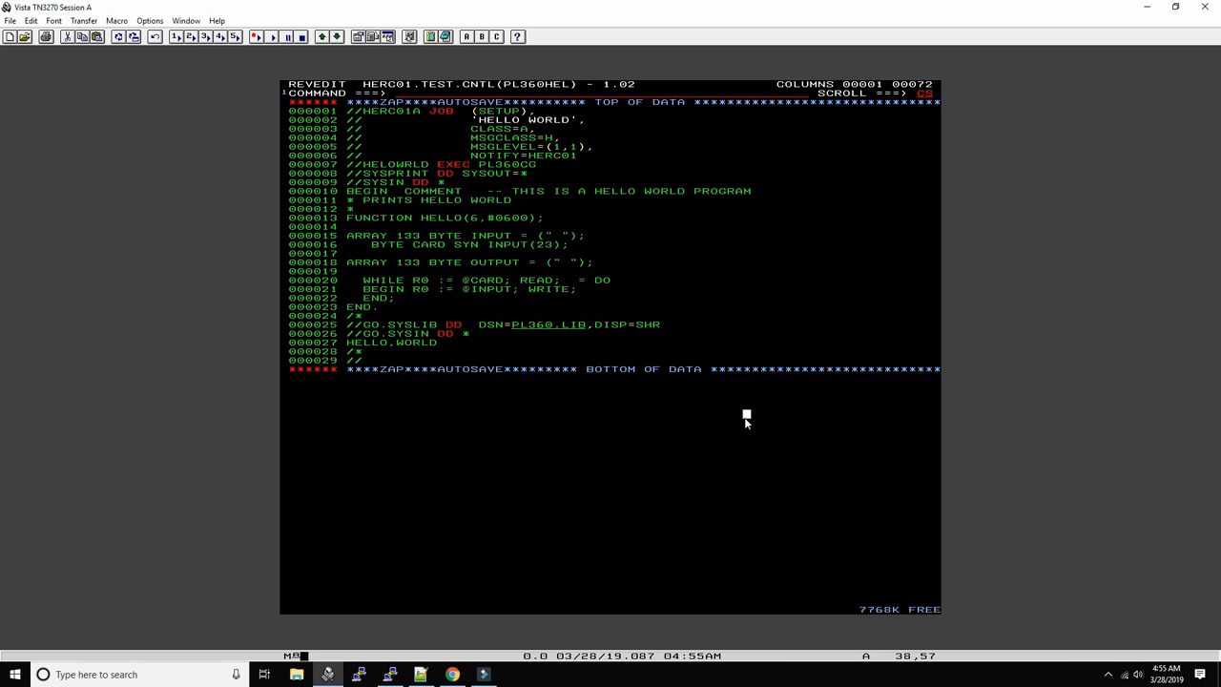
mouse_move(668, 449)
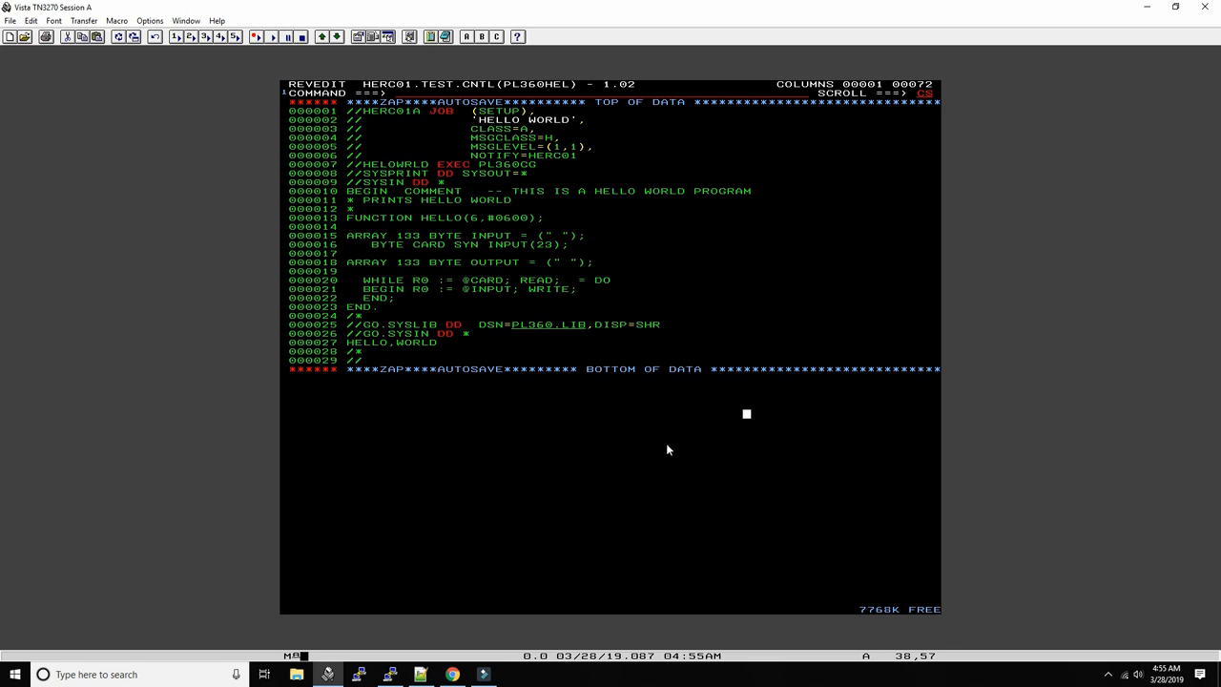